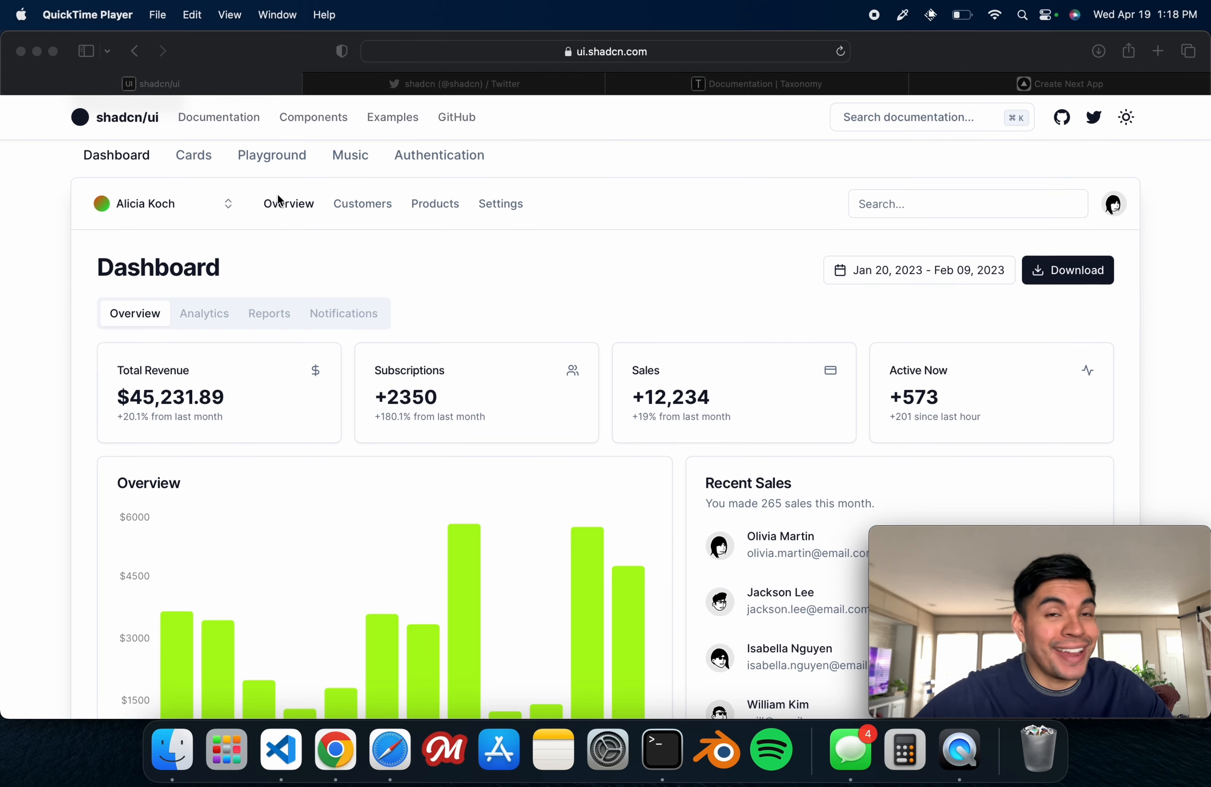
pyautogui.moveTo(431, 306)
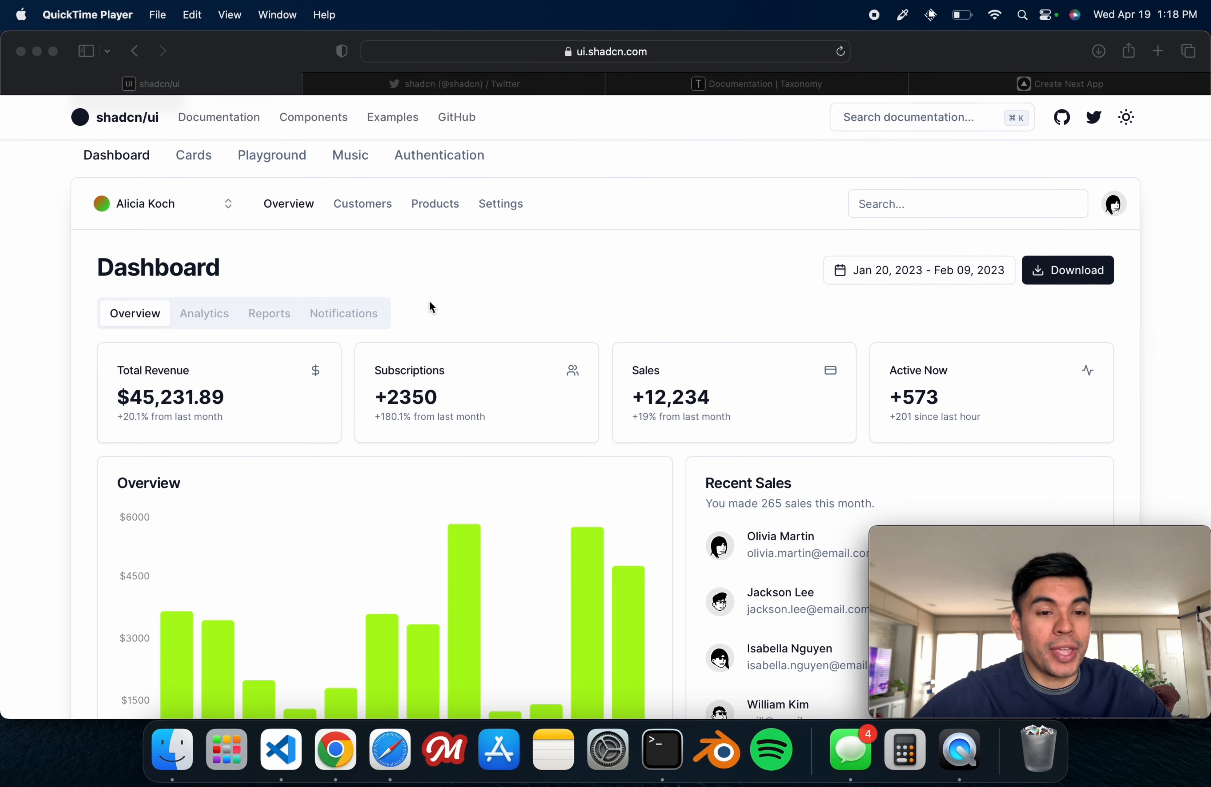
pyautogui.moveTo(430, 260)
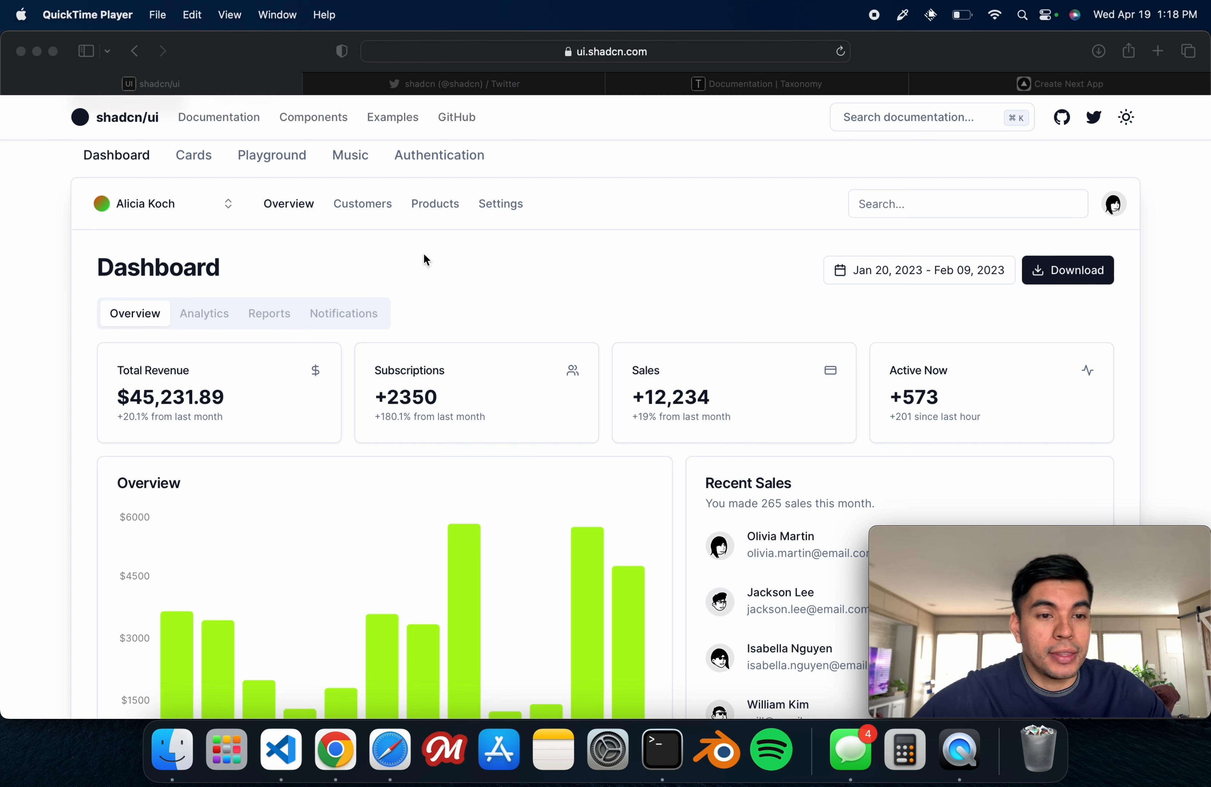
# Step: Glance at the shadcn Twitter profile, then switch to the Taxonomy site's home page
pyautogui.click(454, 84)
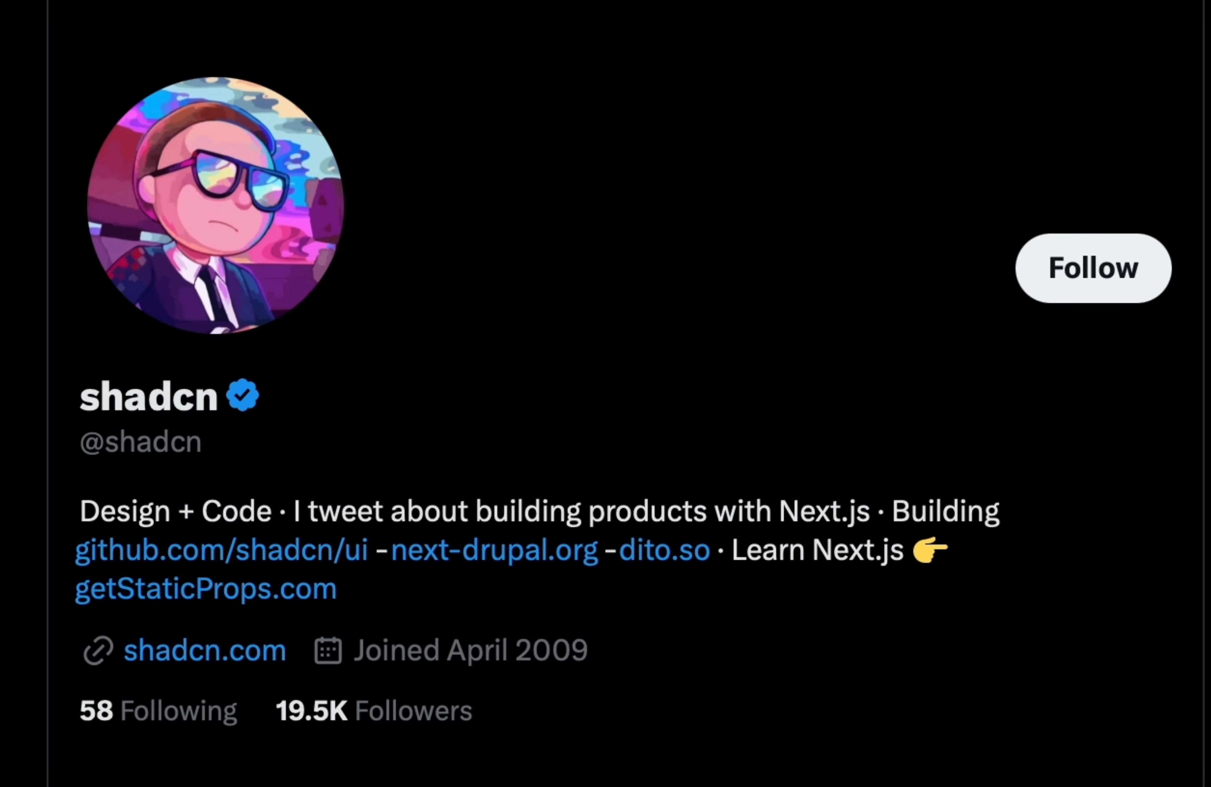
pyautogui.moveTo(471, 308)
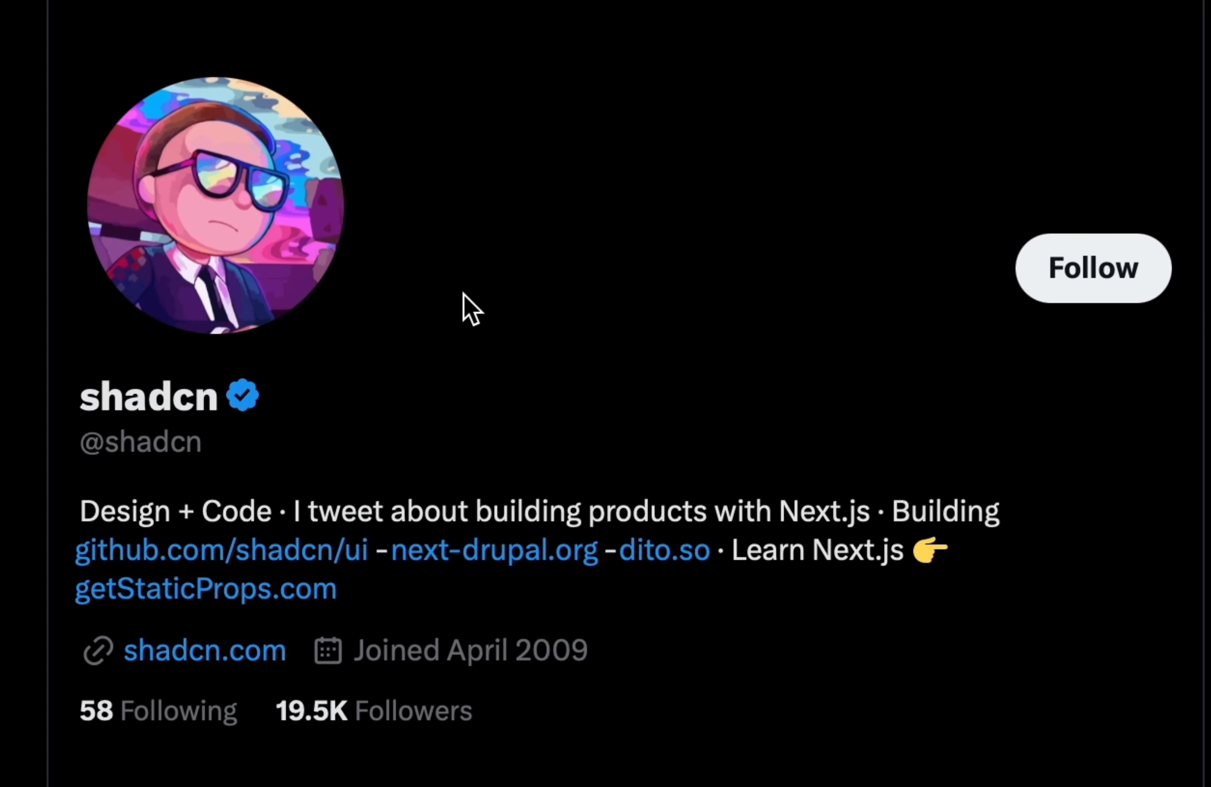
pyautogui.scroll(-3)
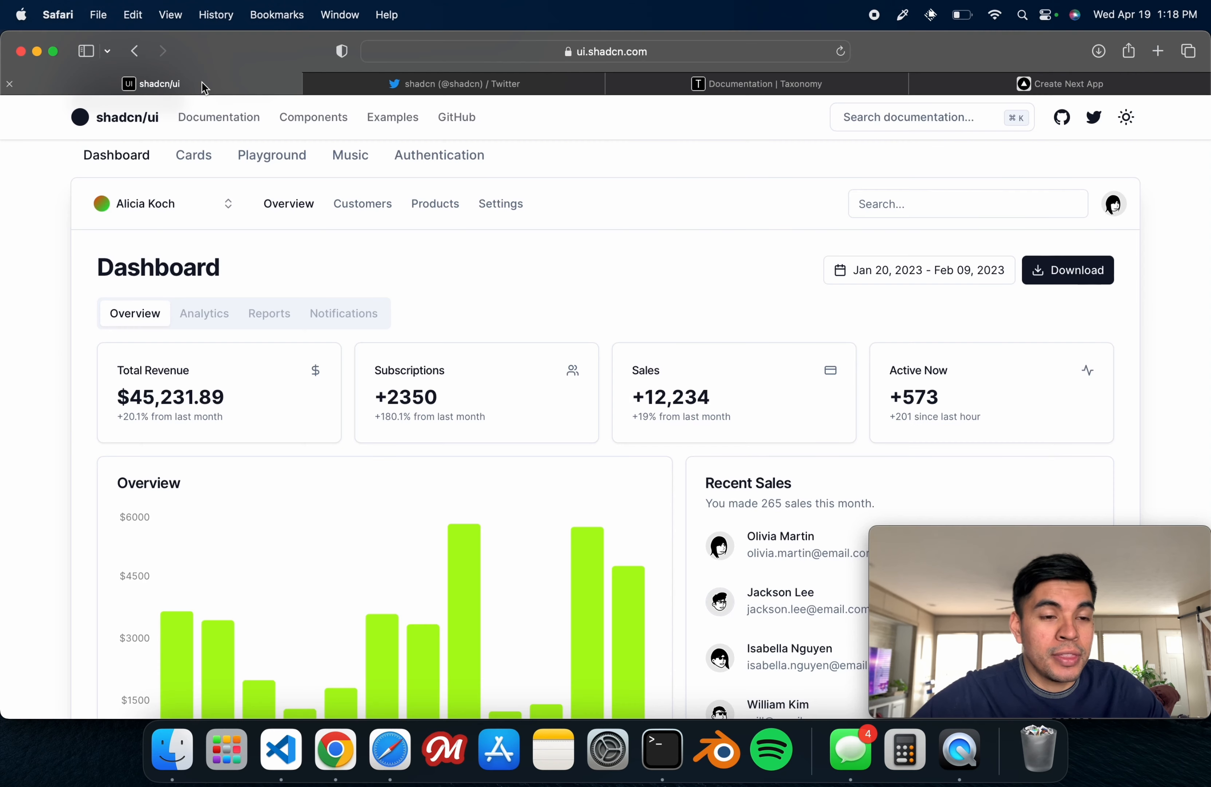
pyautogui.click(757, 84)
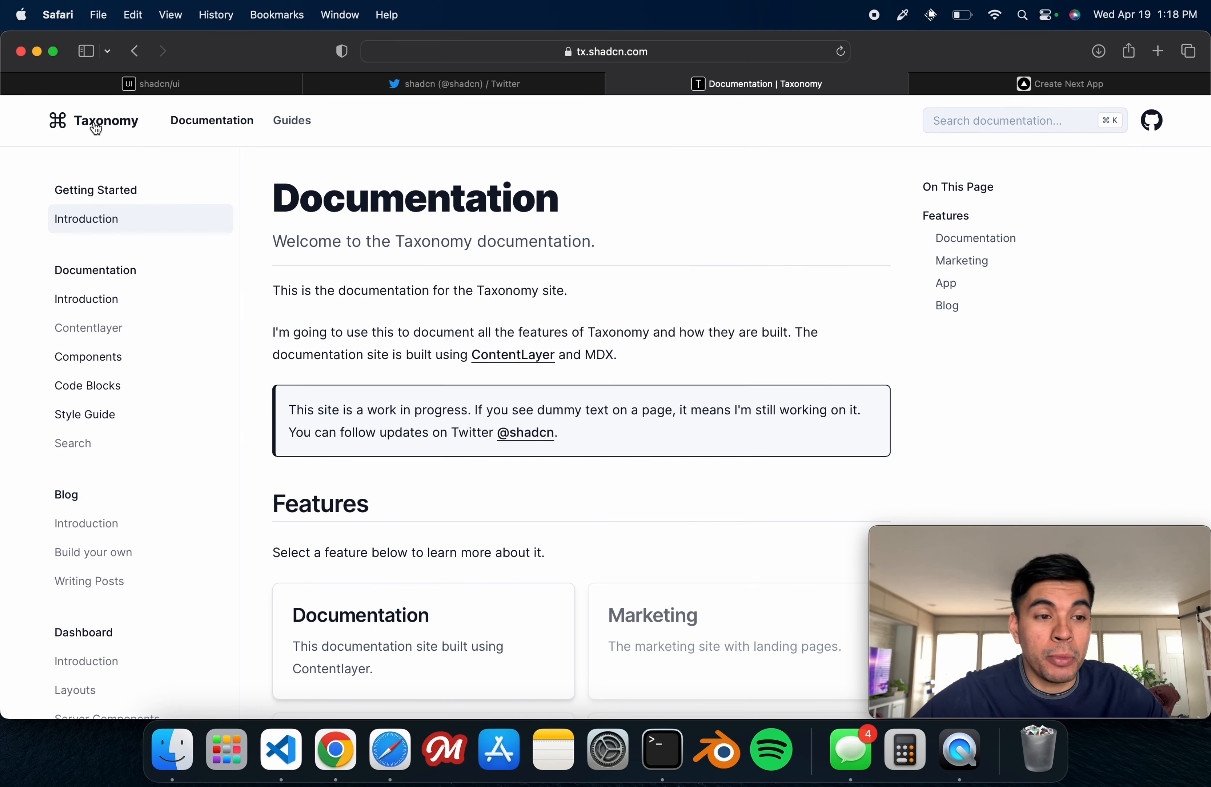
pyautogui.click(94, 121)
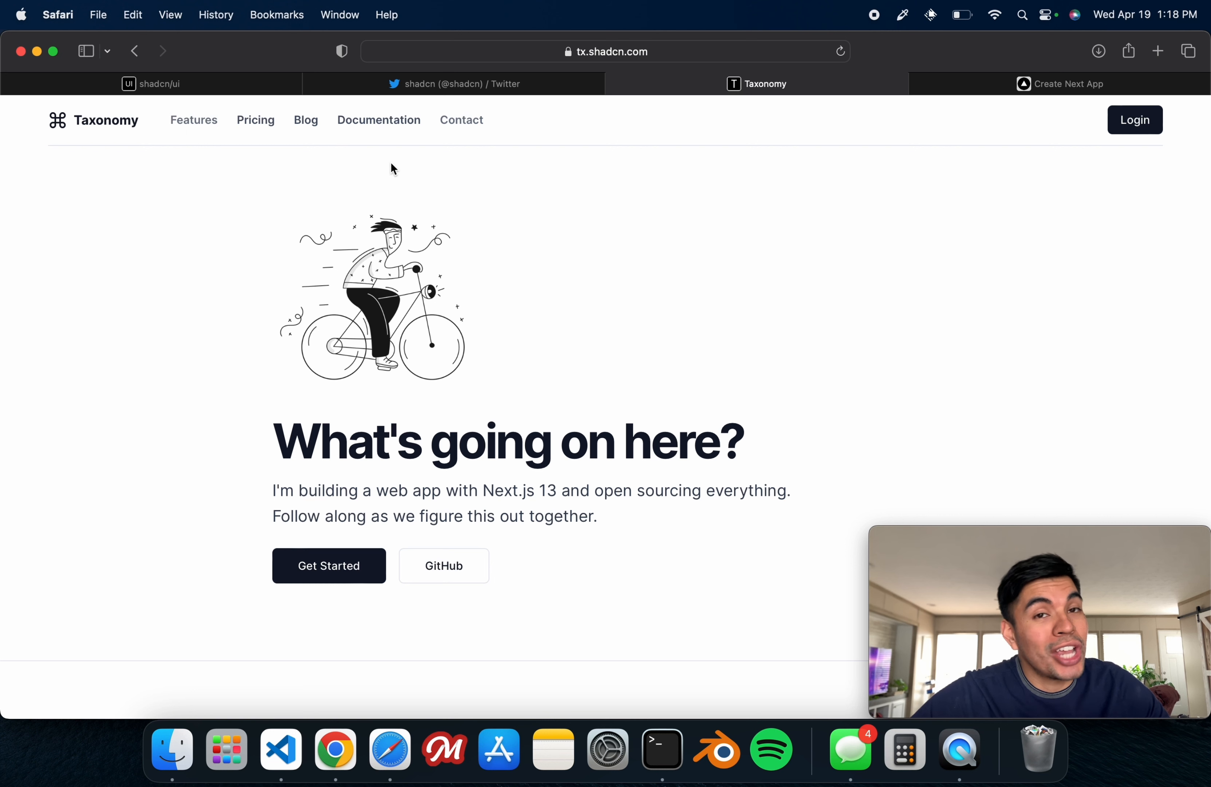
pyautogui.moveTo(319, 255)
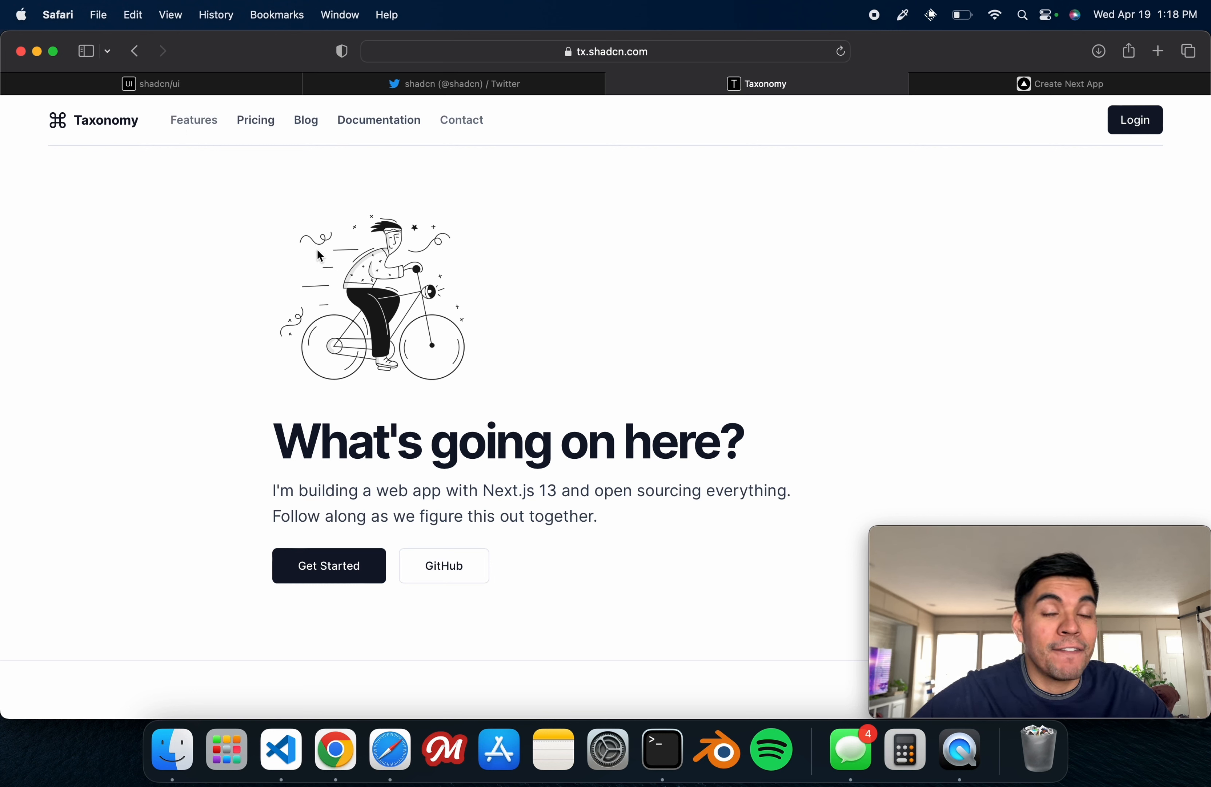
pyautogui.moveTo(518, 244)
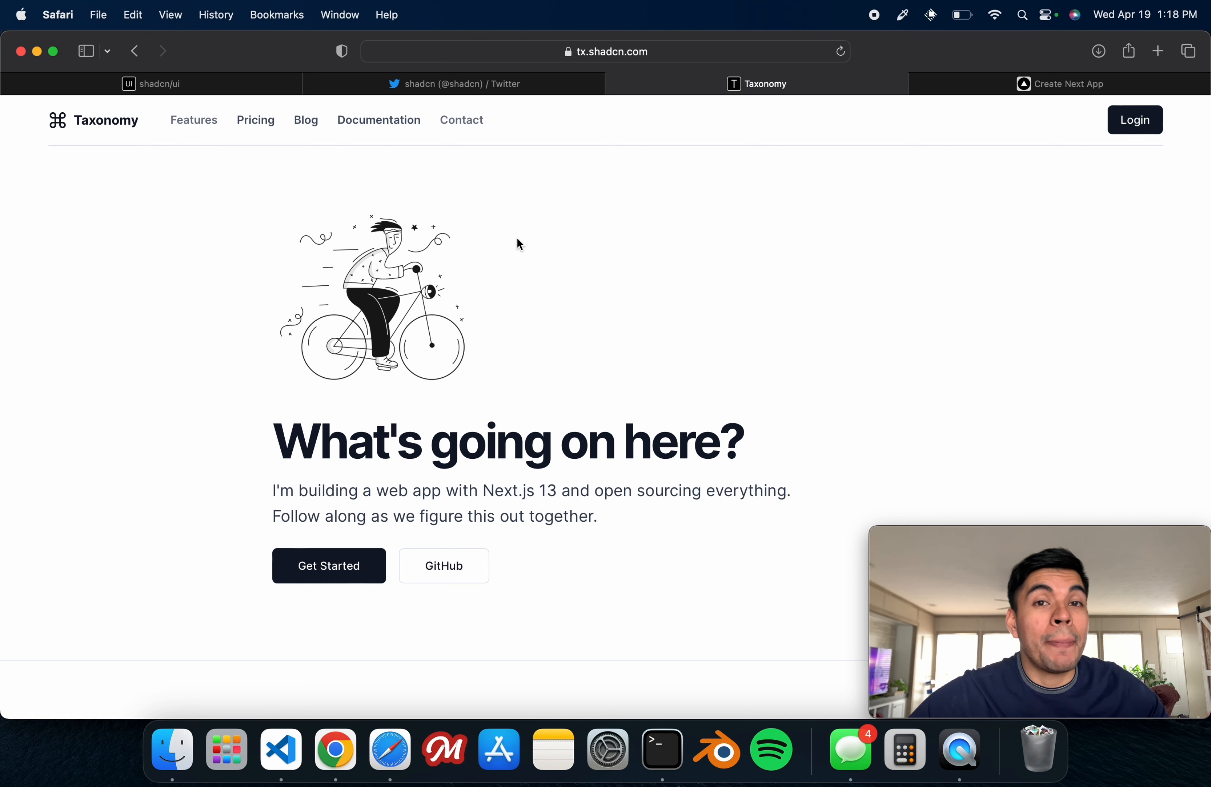
pyautogui.moveTo(445, 184)
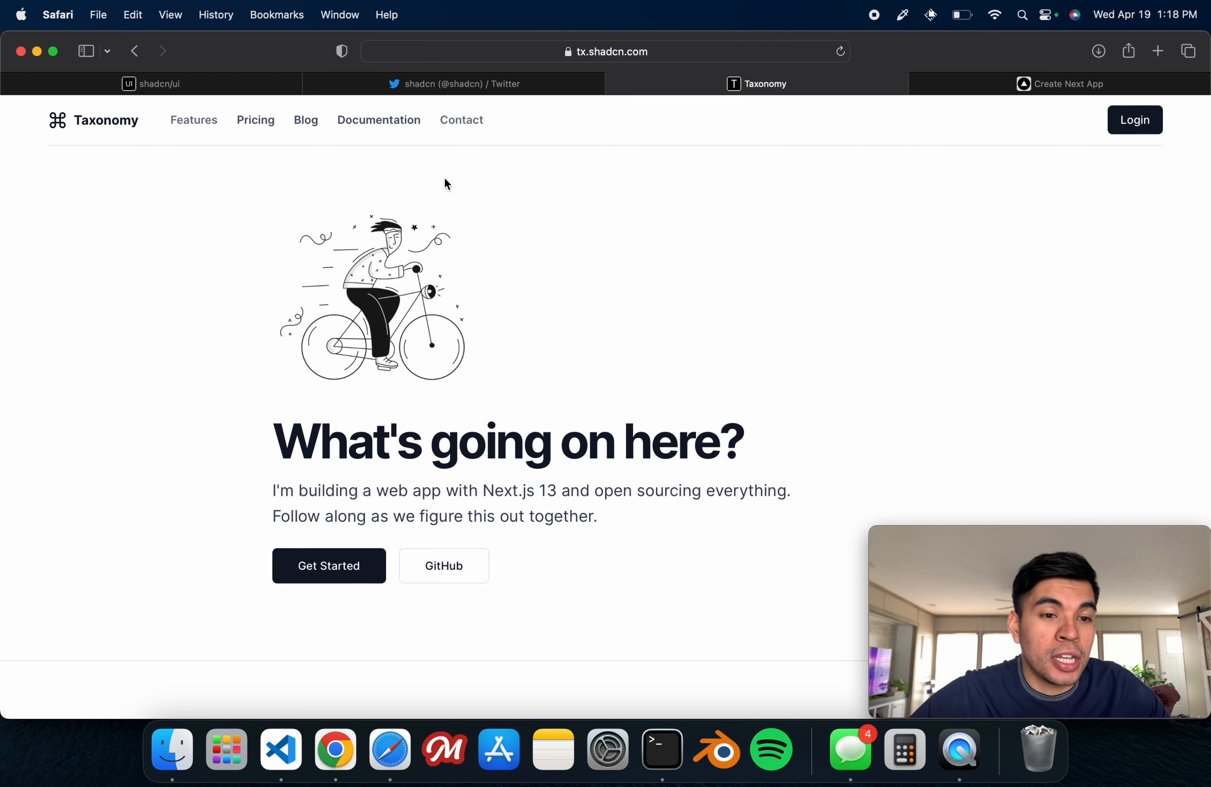
# Step: Browse the Taxonomy documentation sidebar and return to the Taxonomy home page
pyautogui.click(378, 120)
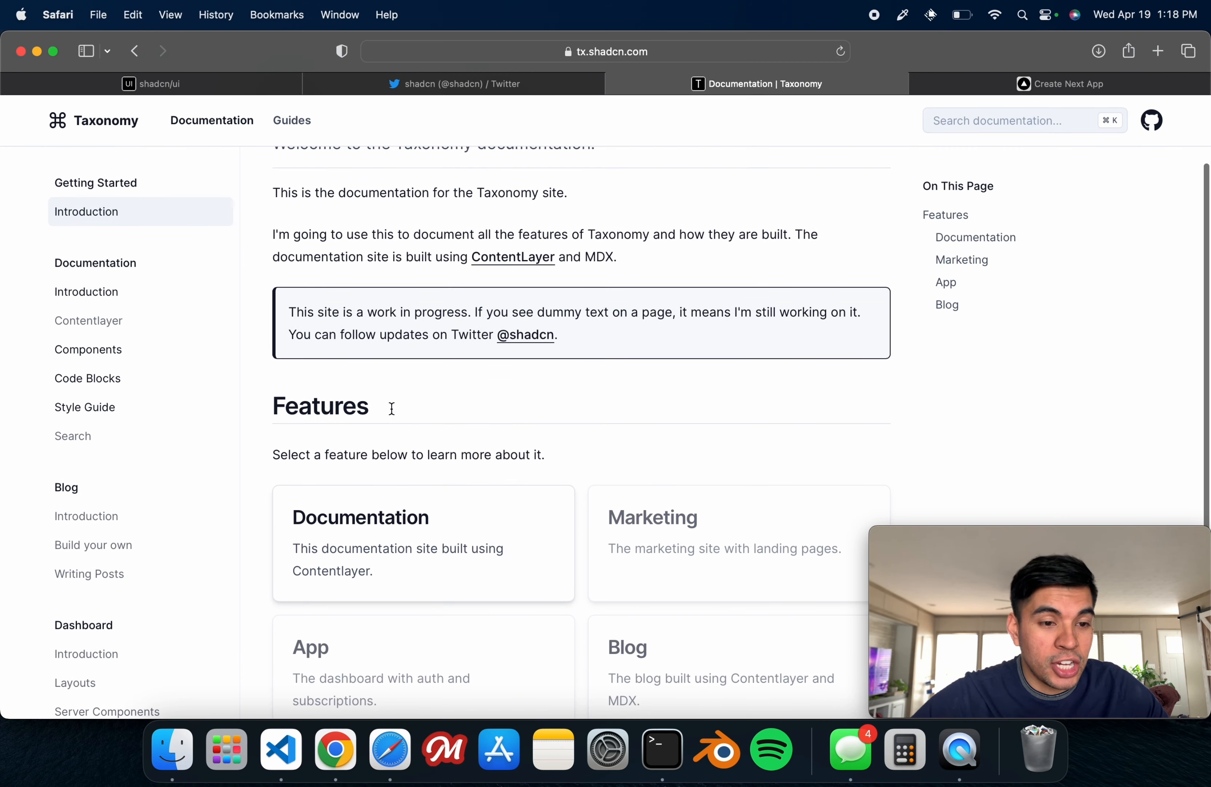
pyautogui.scroll(-3)
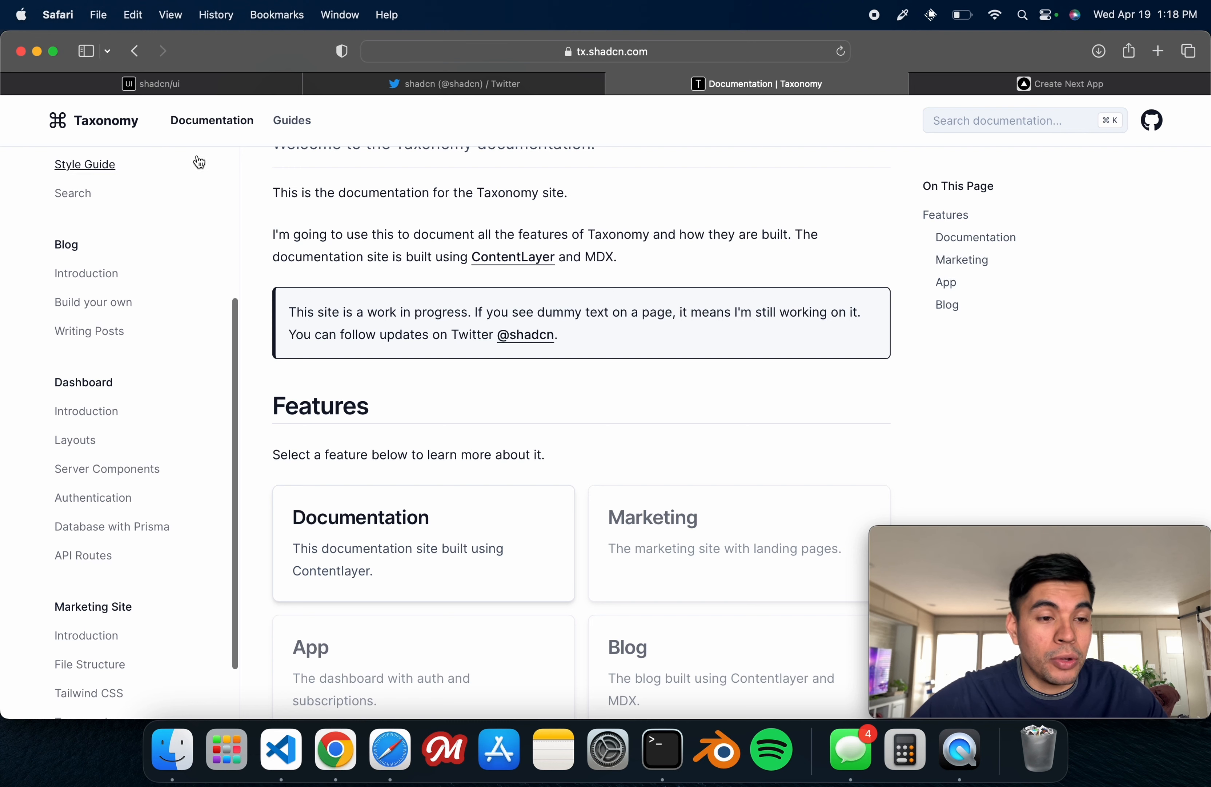
pyautogui.click(94, 120)
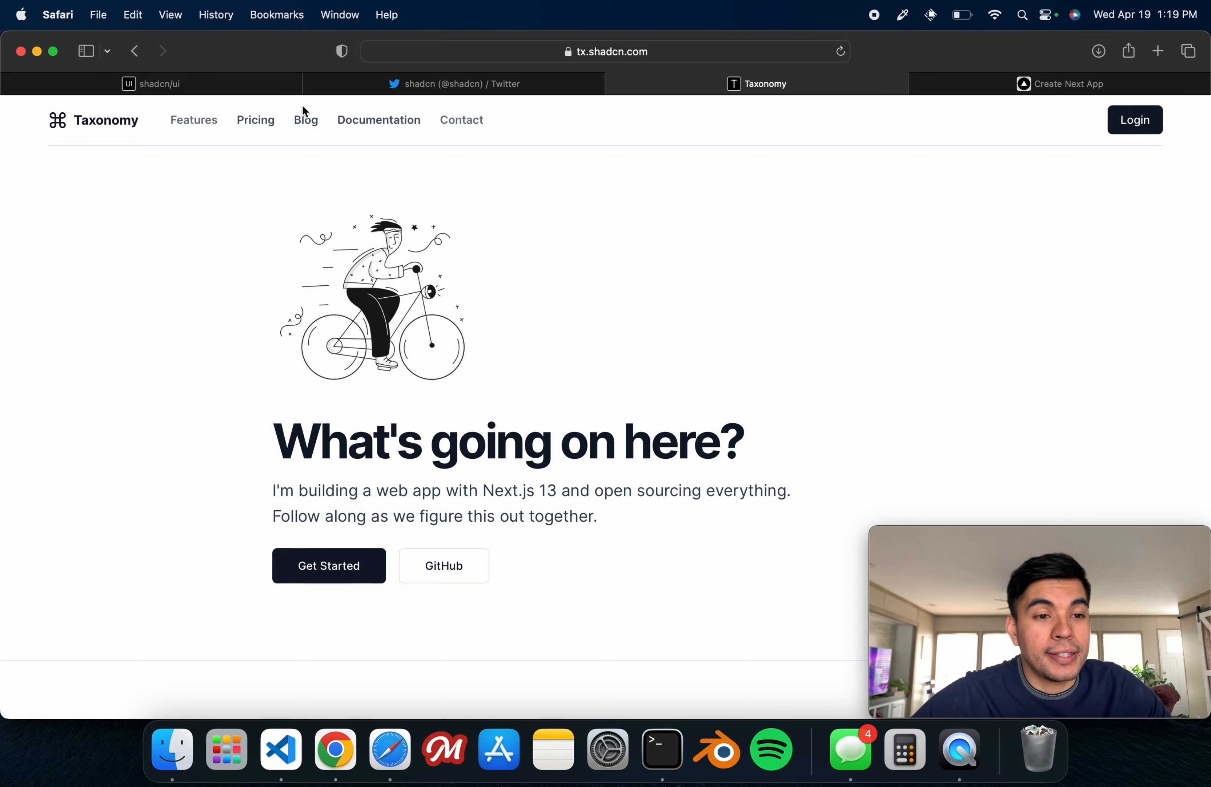
pyautogui.moveTo(626, 85)
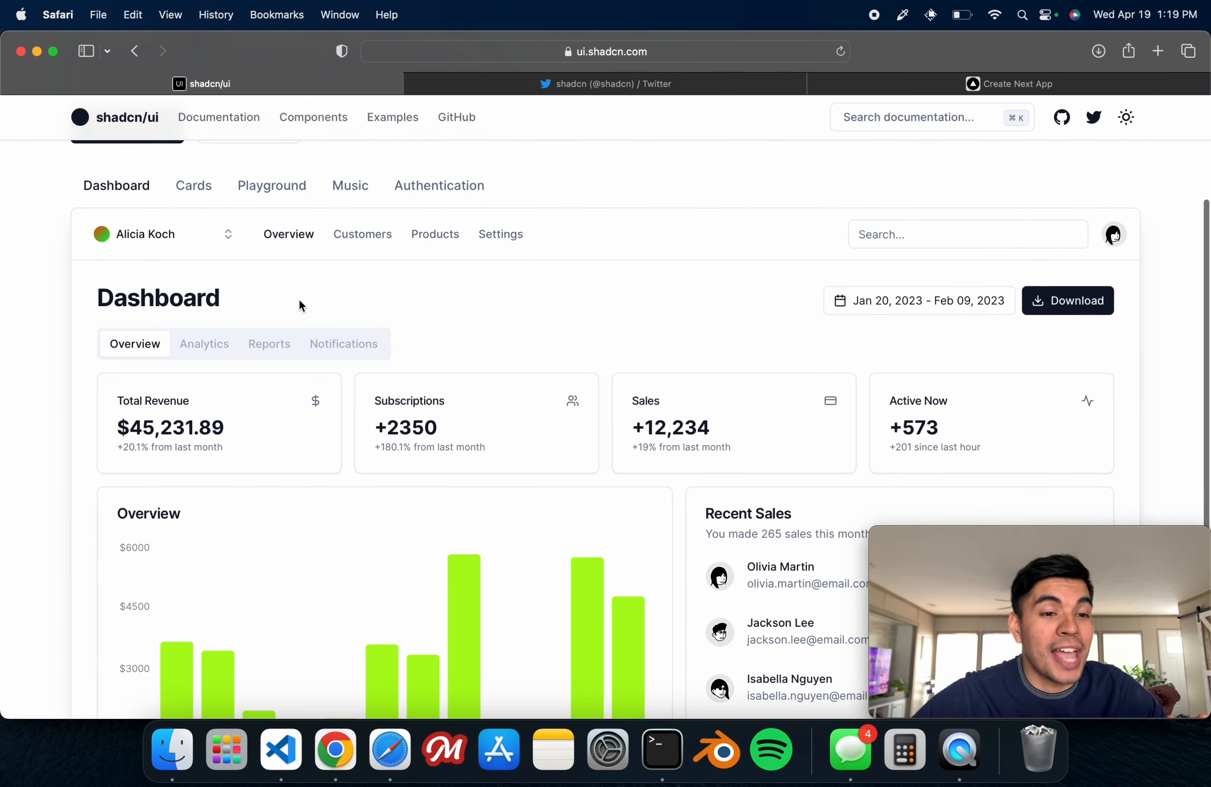
# Step: Scroll the shadcn/ui Dashboard example down to the Overview revenue chart and back
pyautogui.scroll(-3)
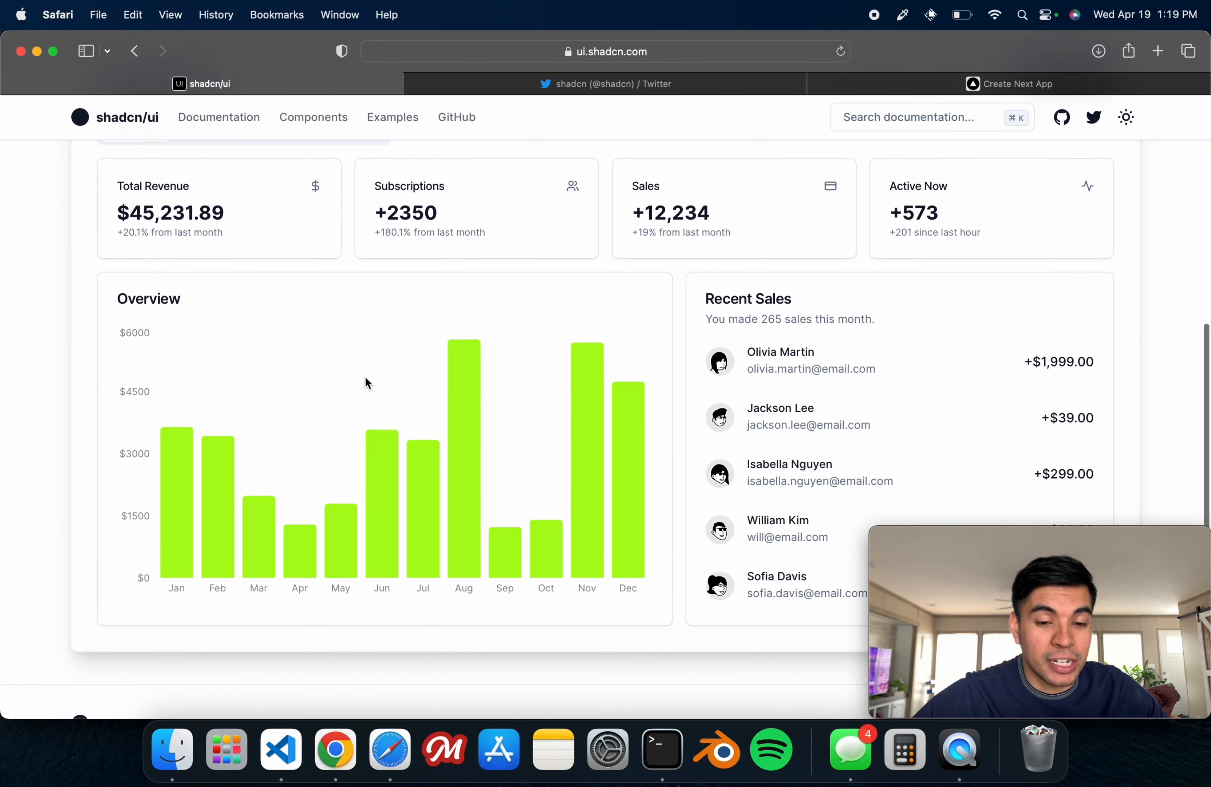
pyautogui.scroll(3)
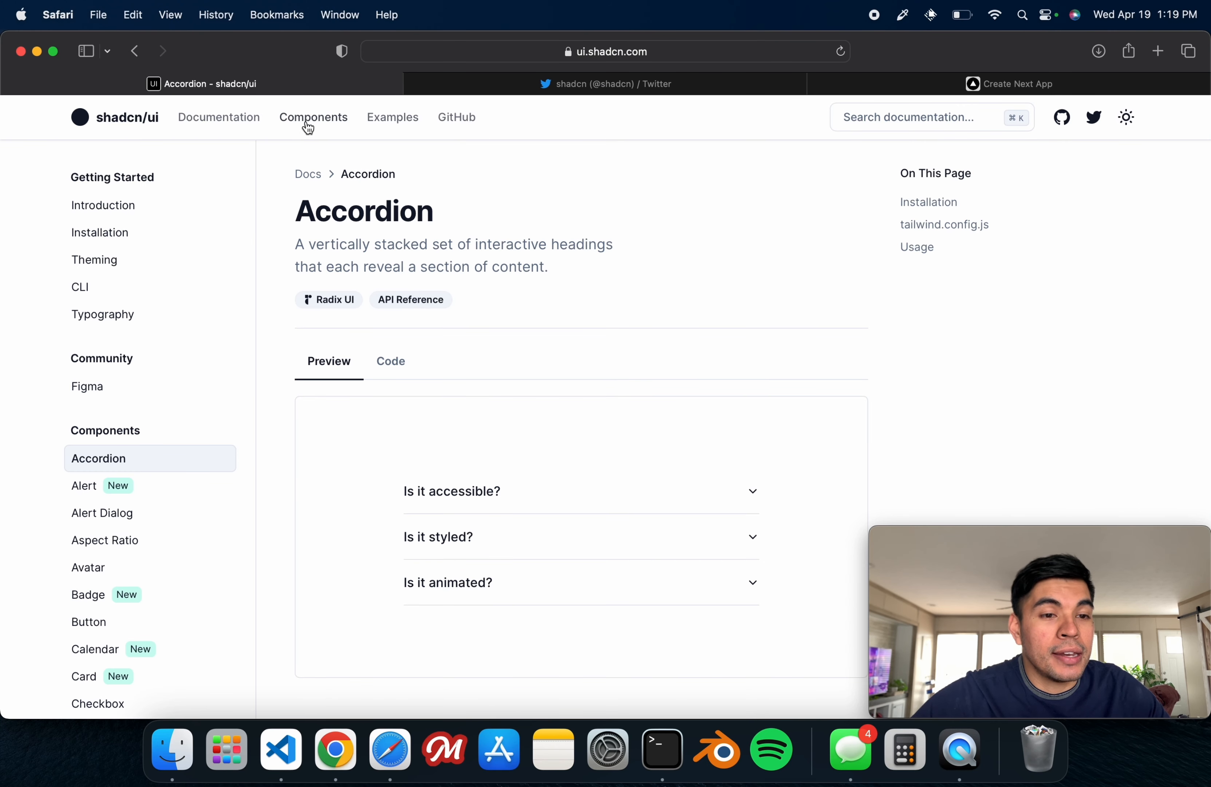
# Step: Browse the Components sidebar and view the Hover Card documentation
pyautogui.scroll(-3)
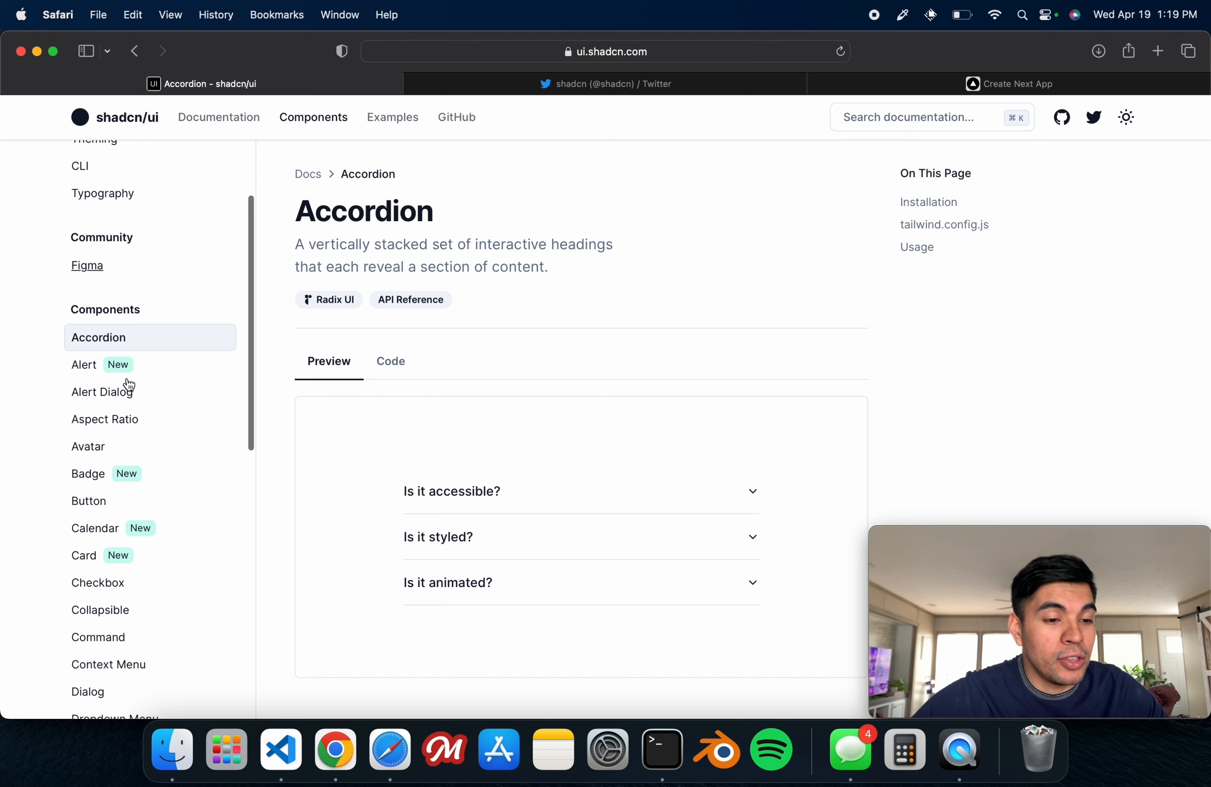
pyautogui.scroll(-3)
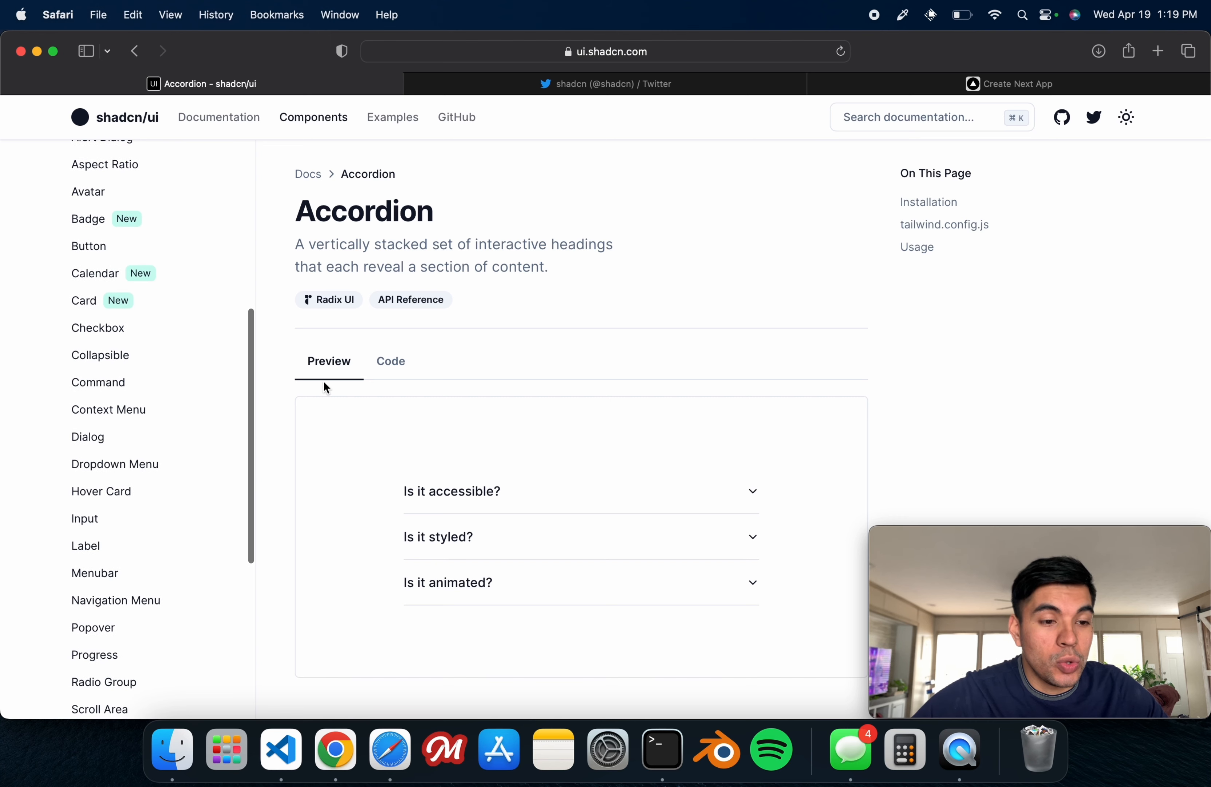
pyautogui.click(101, 491)
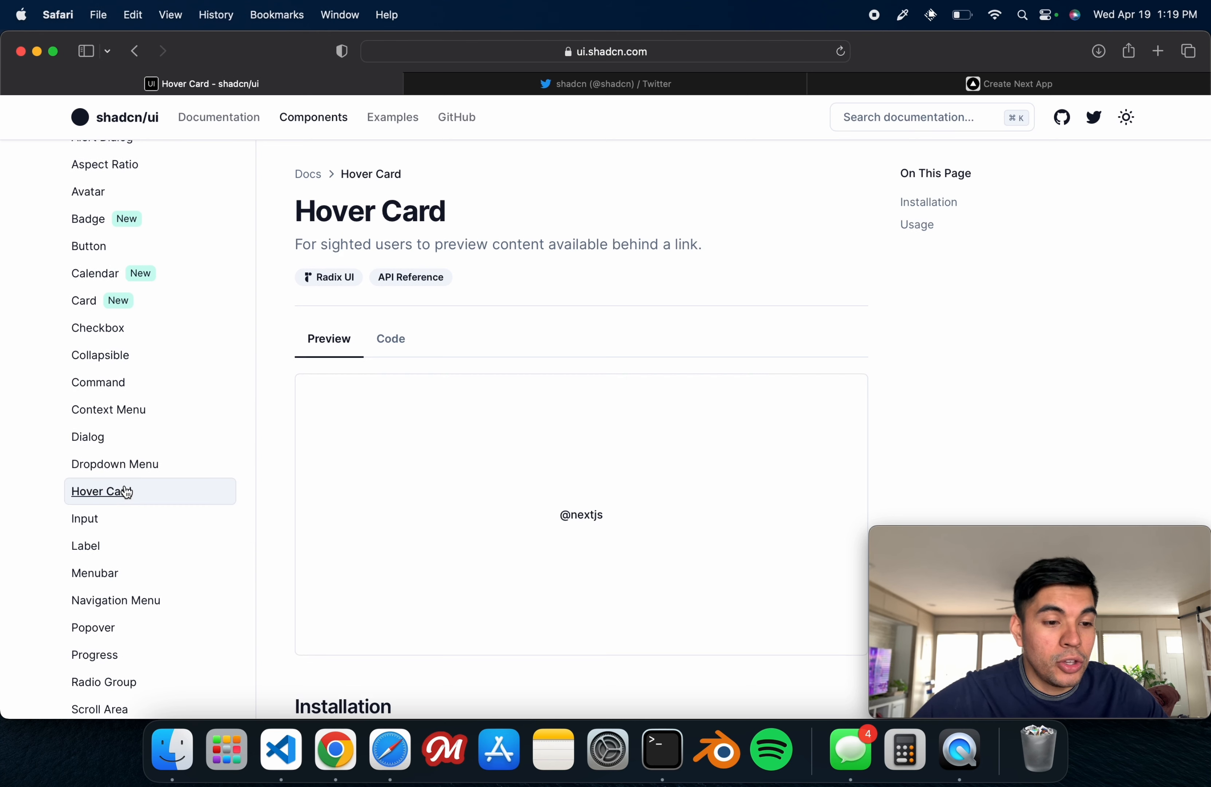
pyautogui.scroll(-3)
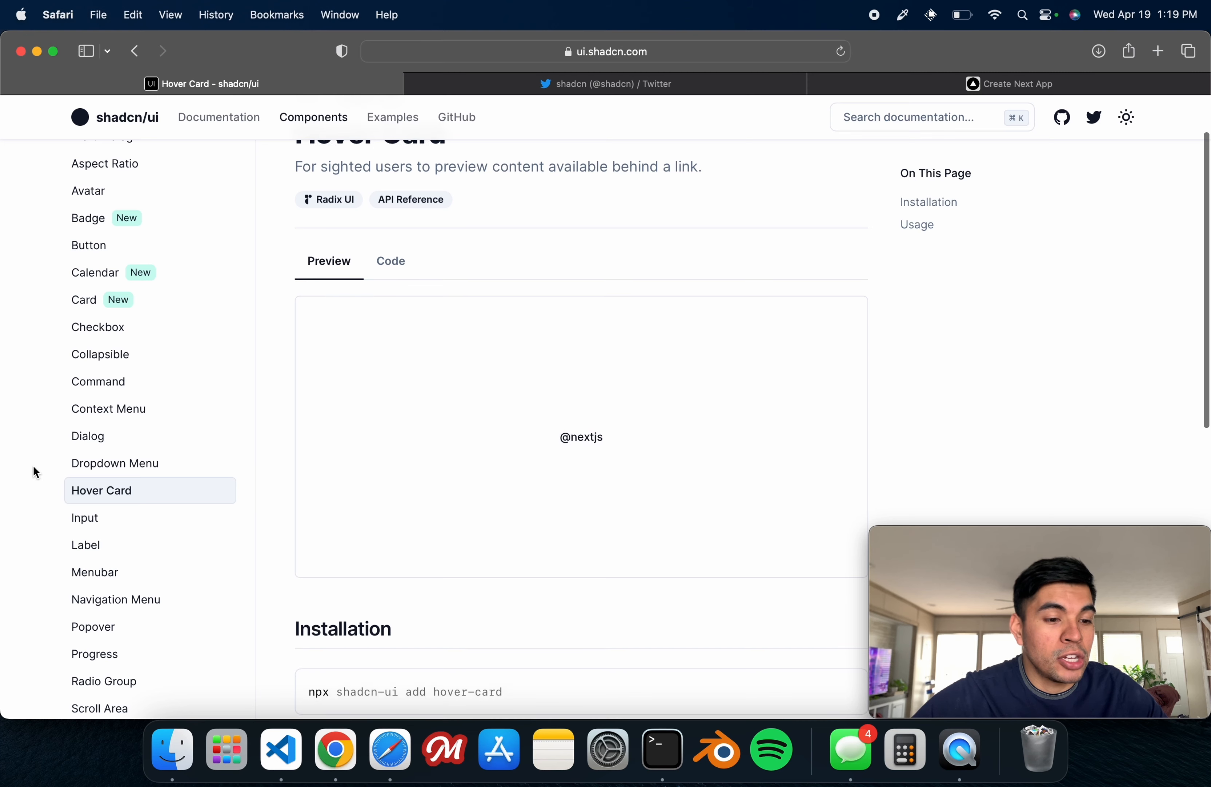
pyautogui.scroll(-3)
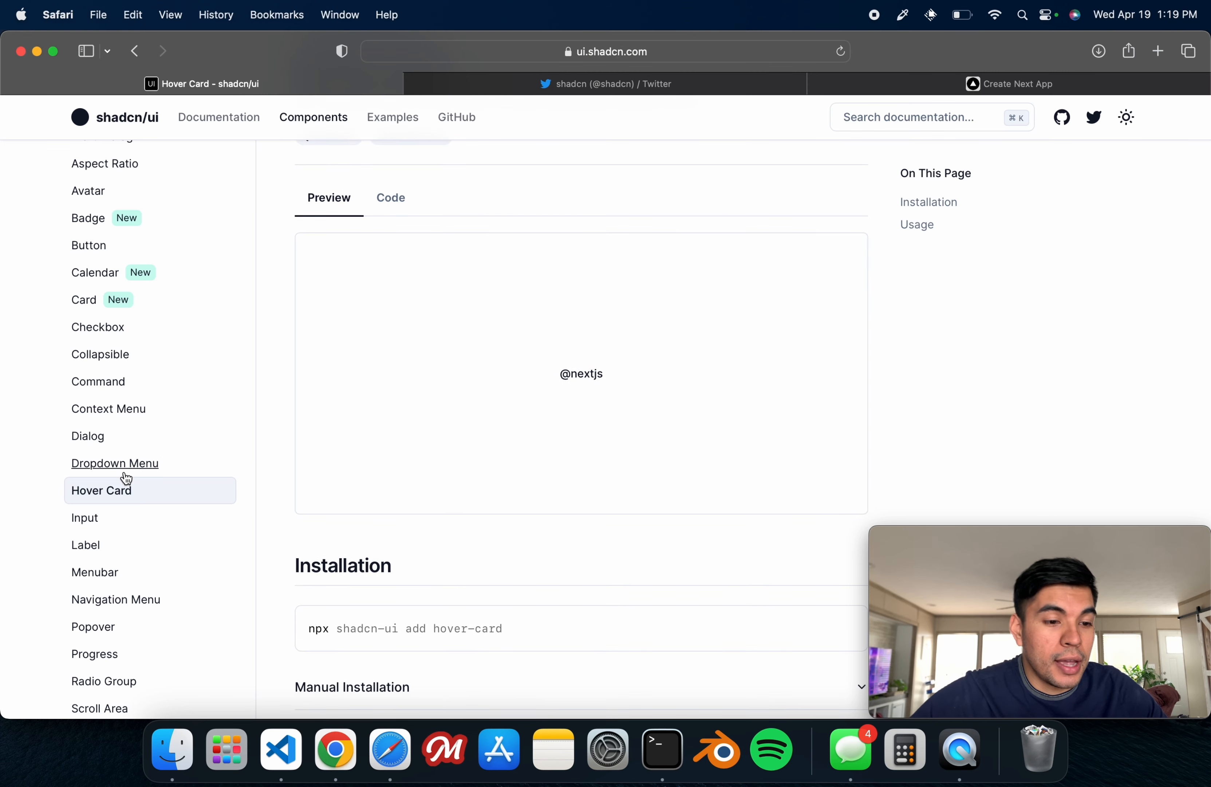
pyautogui.moveTo(86, 545)
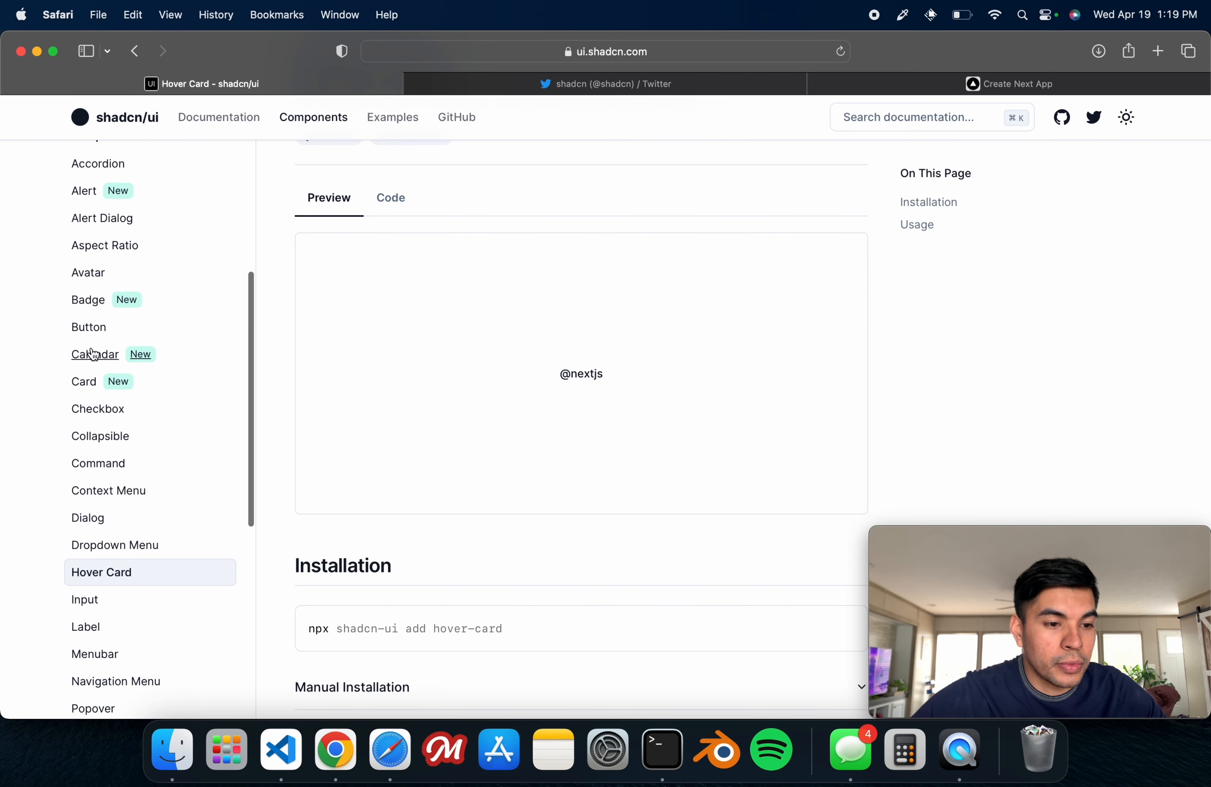
# Step: Switch to the Calendar component documentation with its April 2023 preview
pyautogui.click(95, 354)
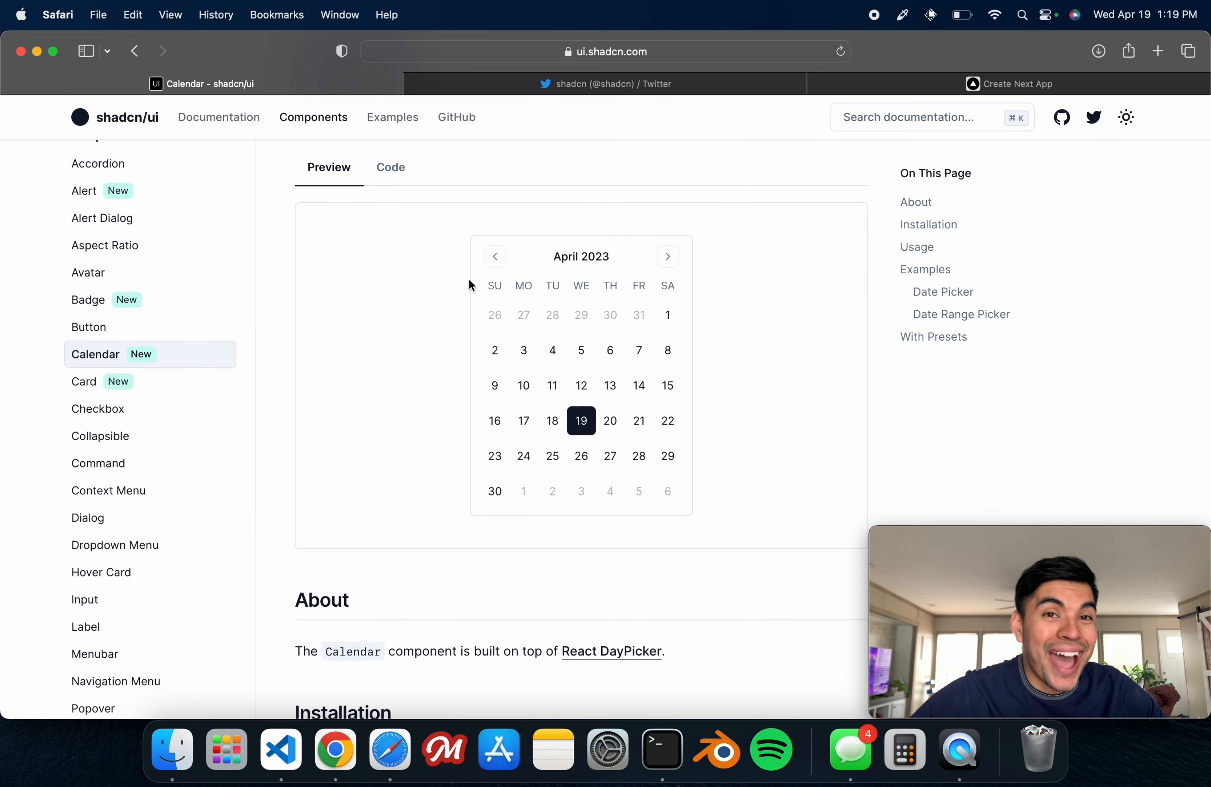
pyautogui.scroll(3)
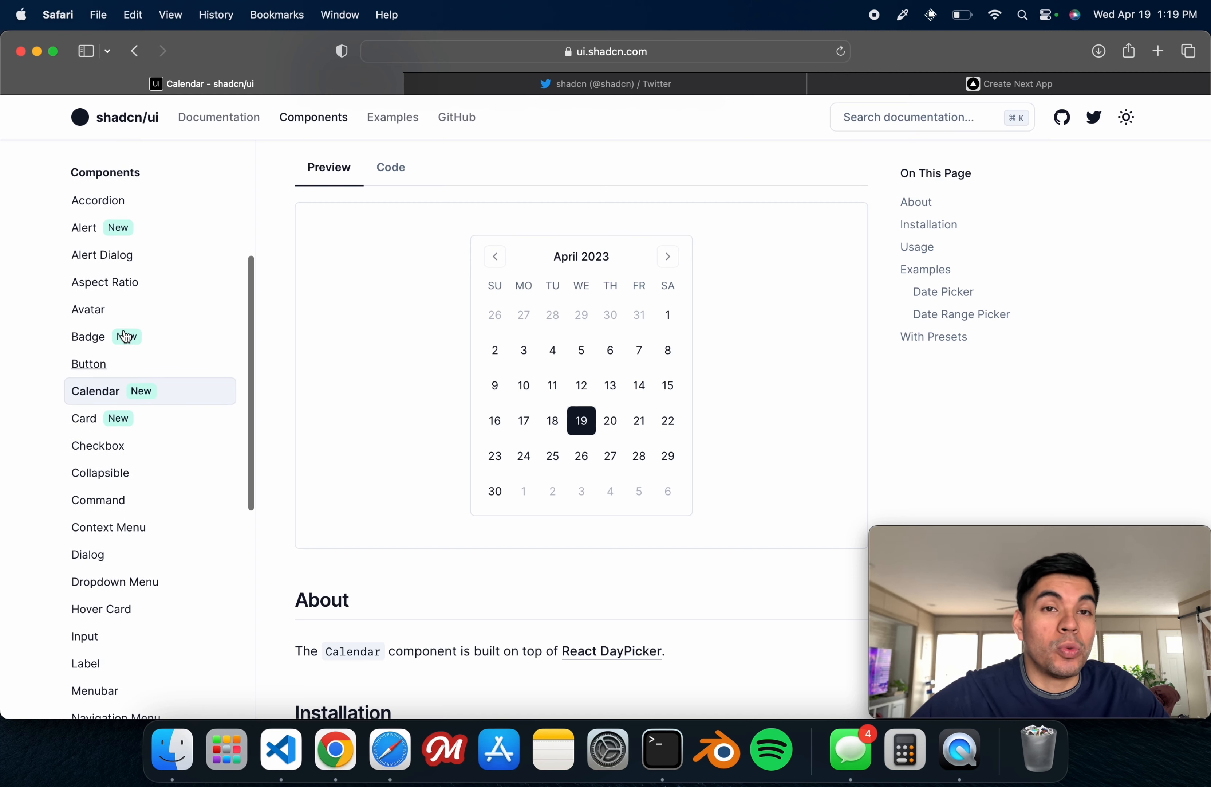
pyautogui.moveTo(667, 256)
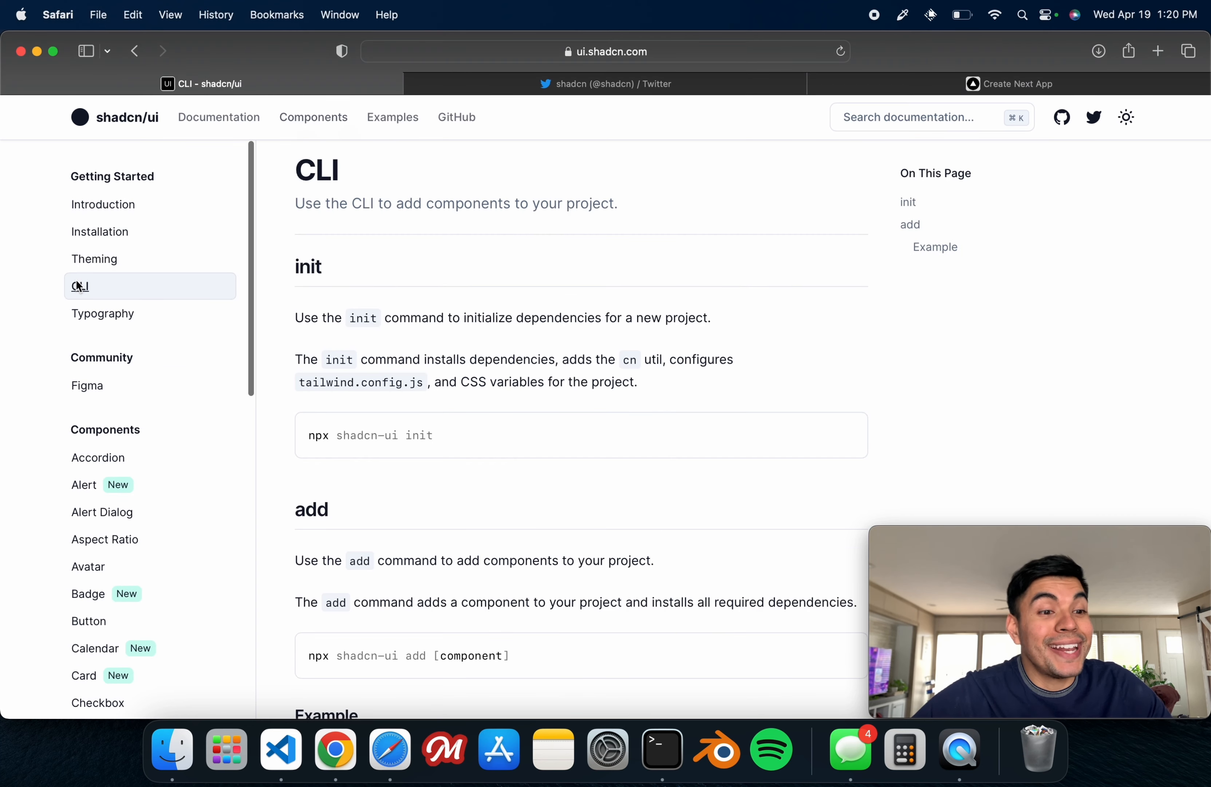
pyautogui.moveTo(139, 248)
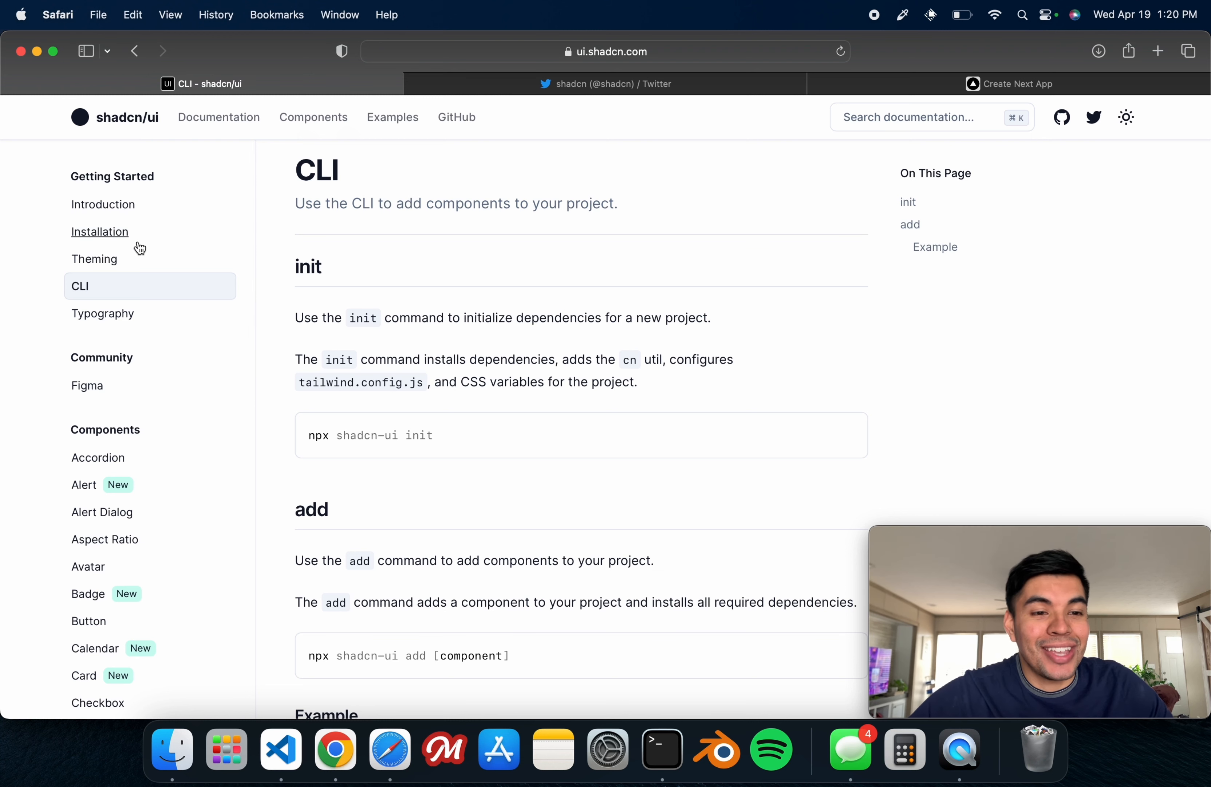
pyautogui.moveTo(317, 286)
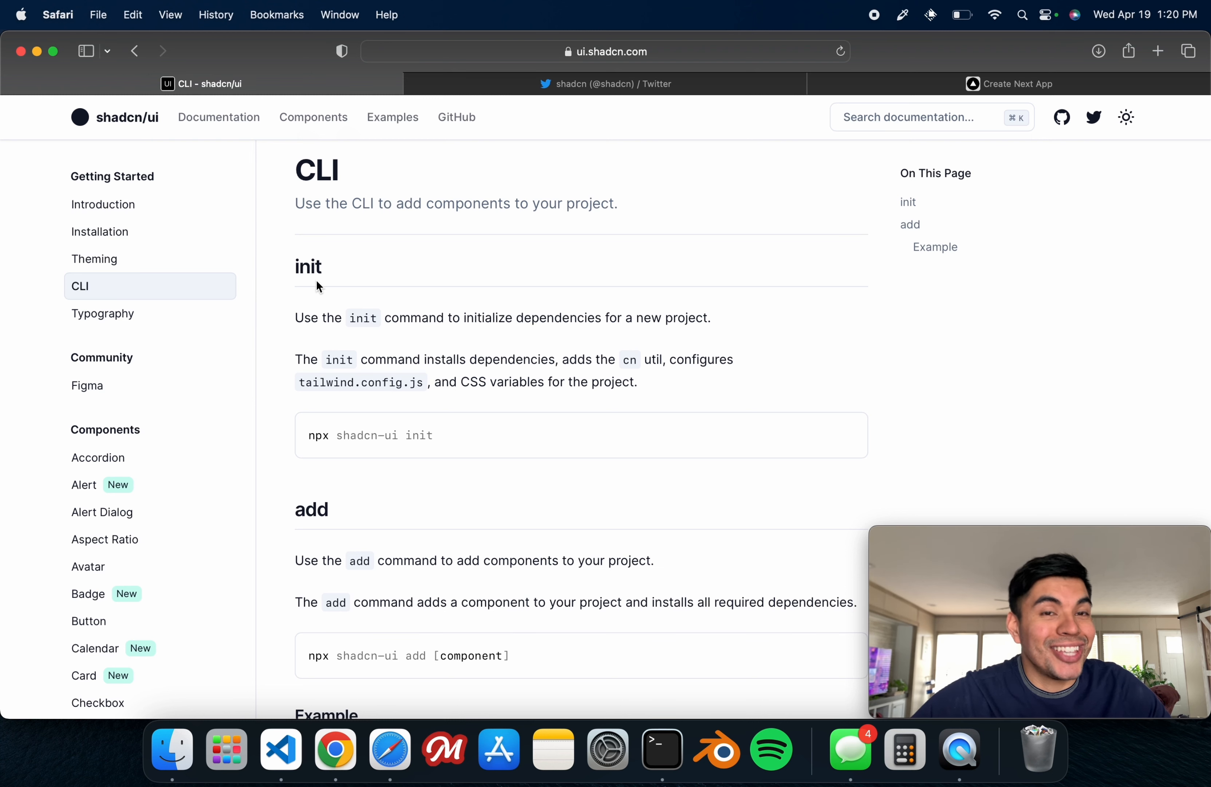
pyautogui.moveTo(328, 295)
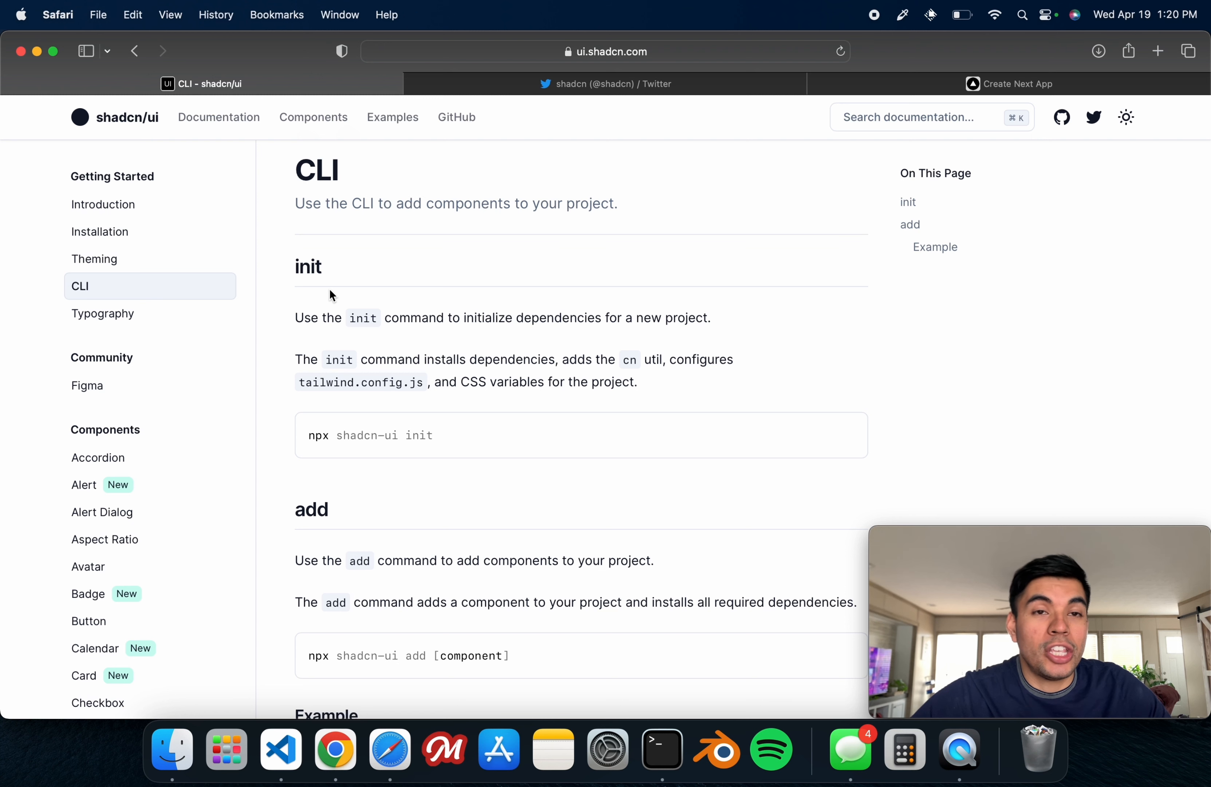
pyautogui.moveTo(116, 556)
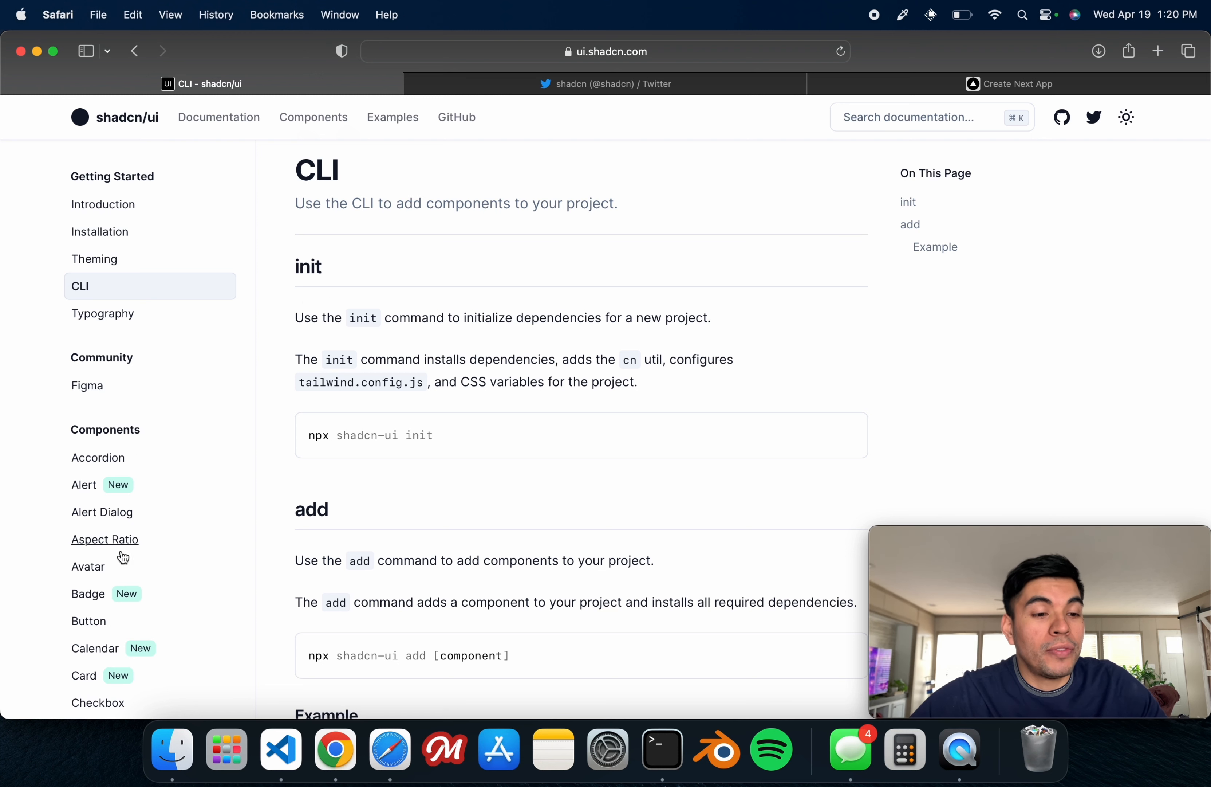
pyautogui.moveTo(122, 475)
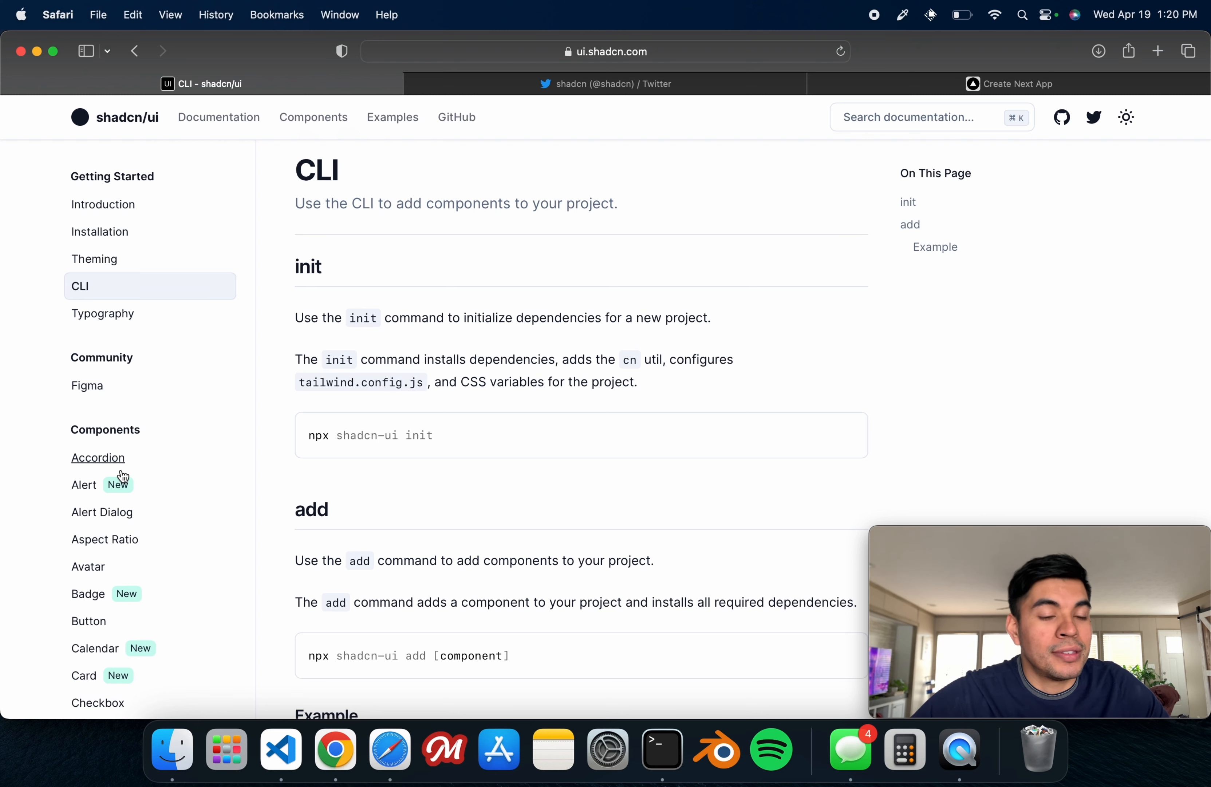
pyautogui.moveTo(320, 355)
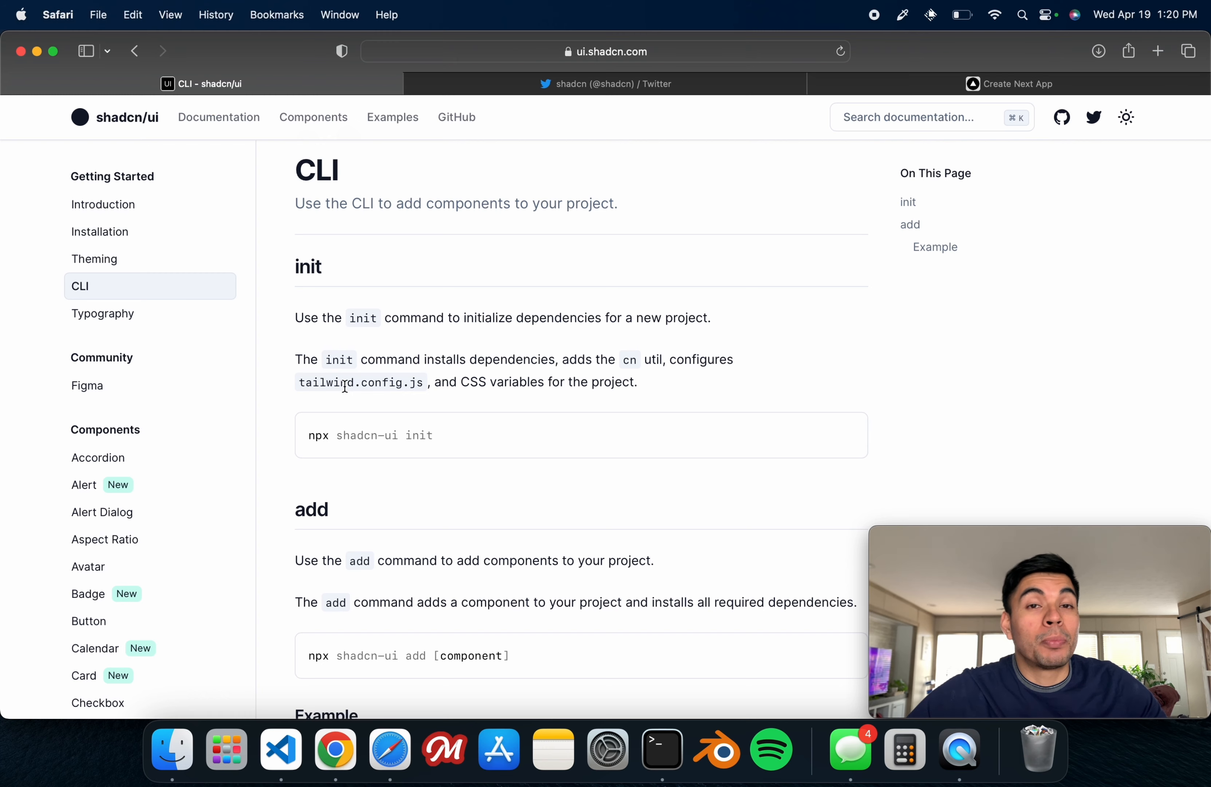
pyautogui.moveTo(418, 632)
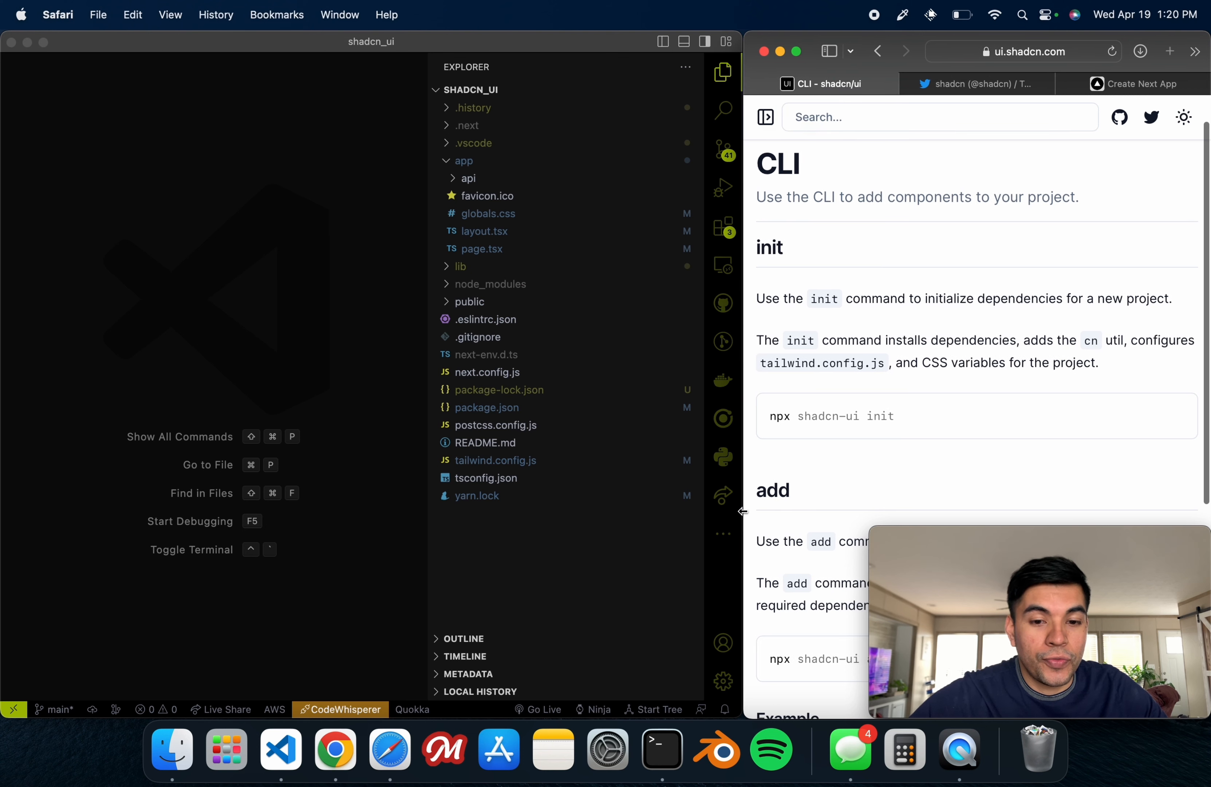
pyautogui.moveTo(301, 269)
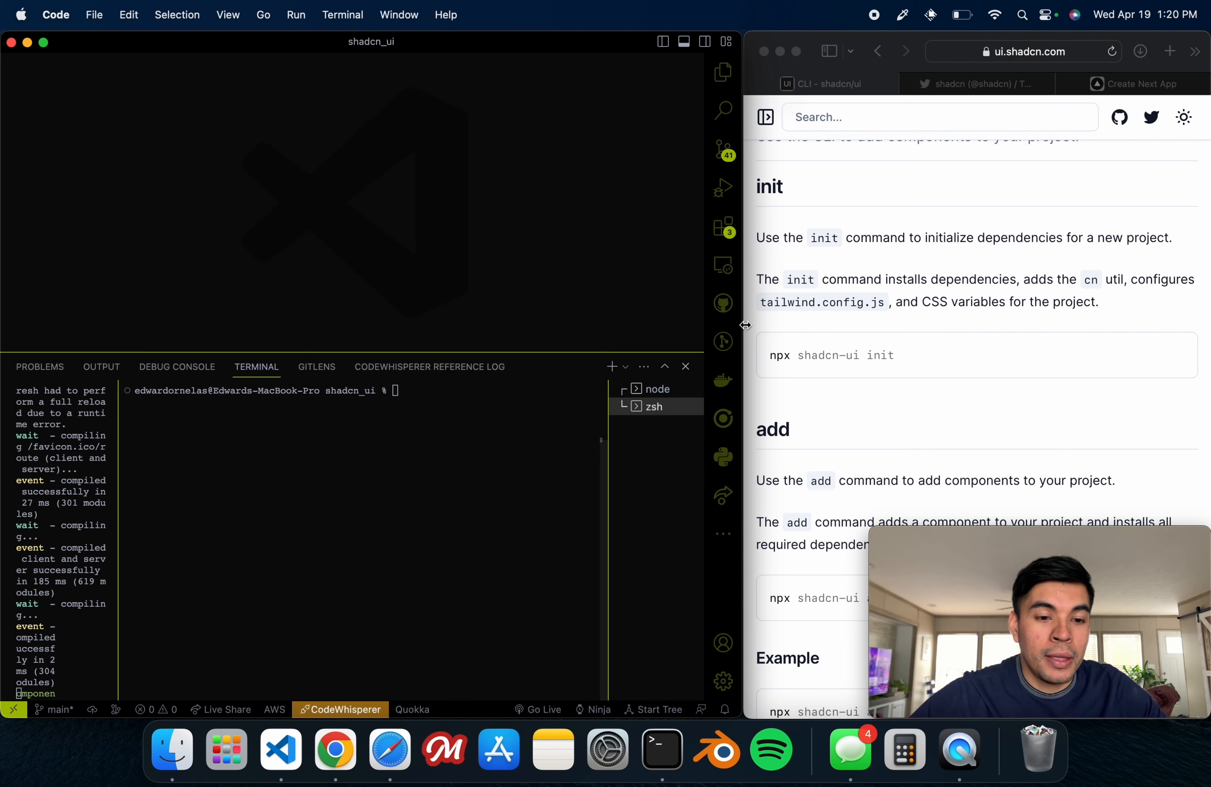
# Step: Run npx shadcn-ui init in the project terminal and accept the prompts
pyautogui.click(790, 363)
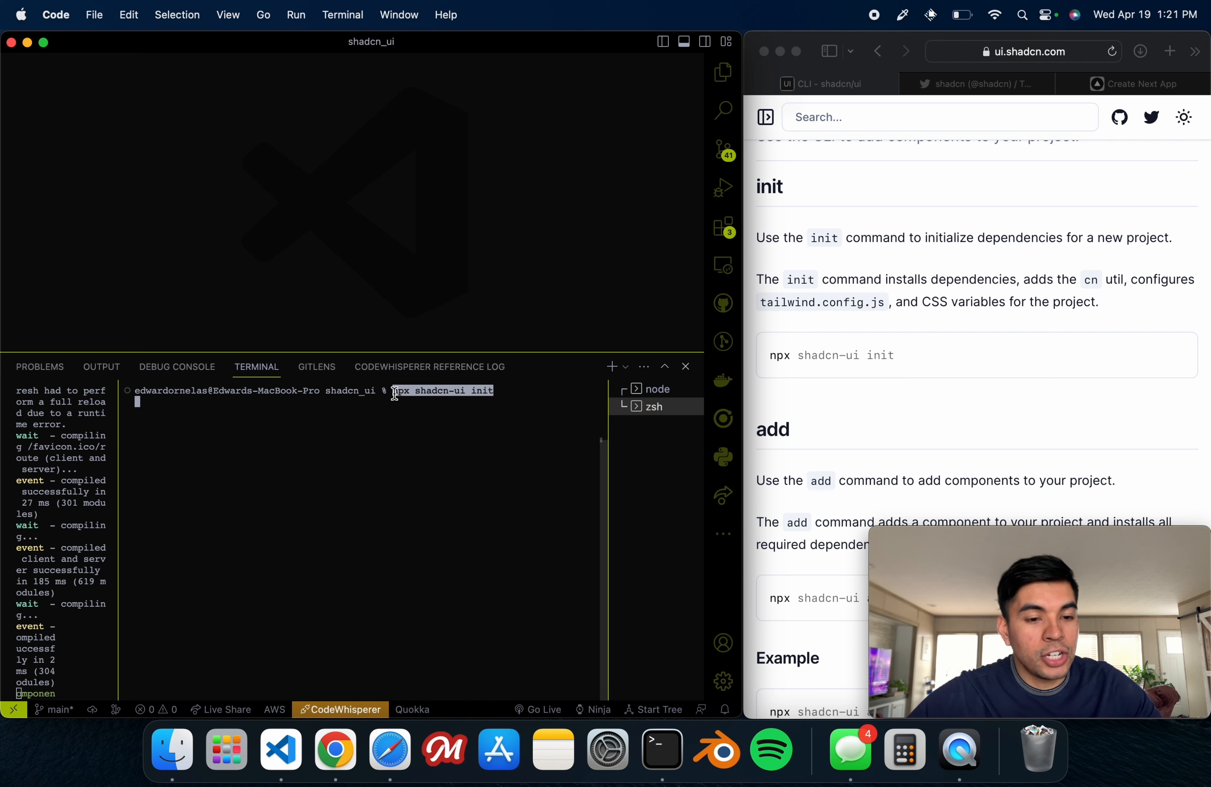
pyautogui.press('Return')
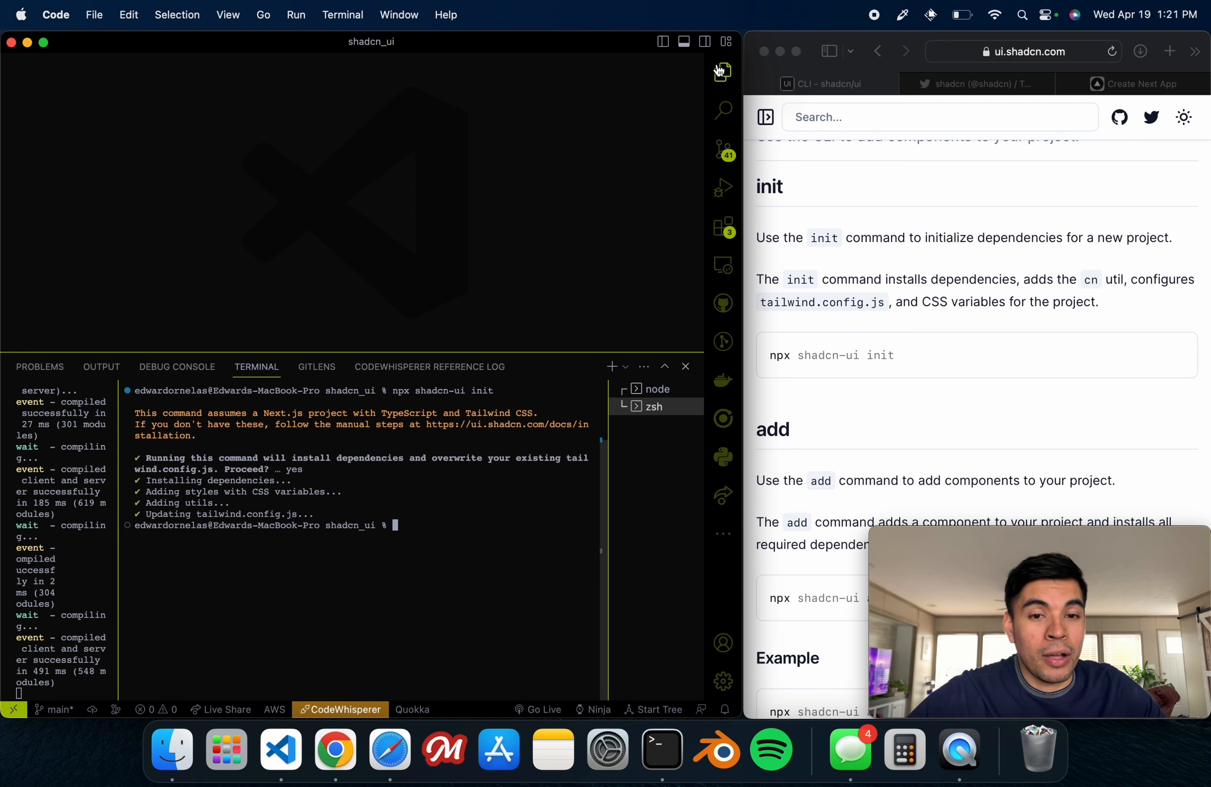
# Step: Review tailwind.config.js's generated theme colors, keyframes and accordion animations from the Explorer
pyautogui.click(723, 71)
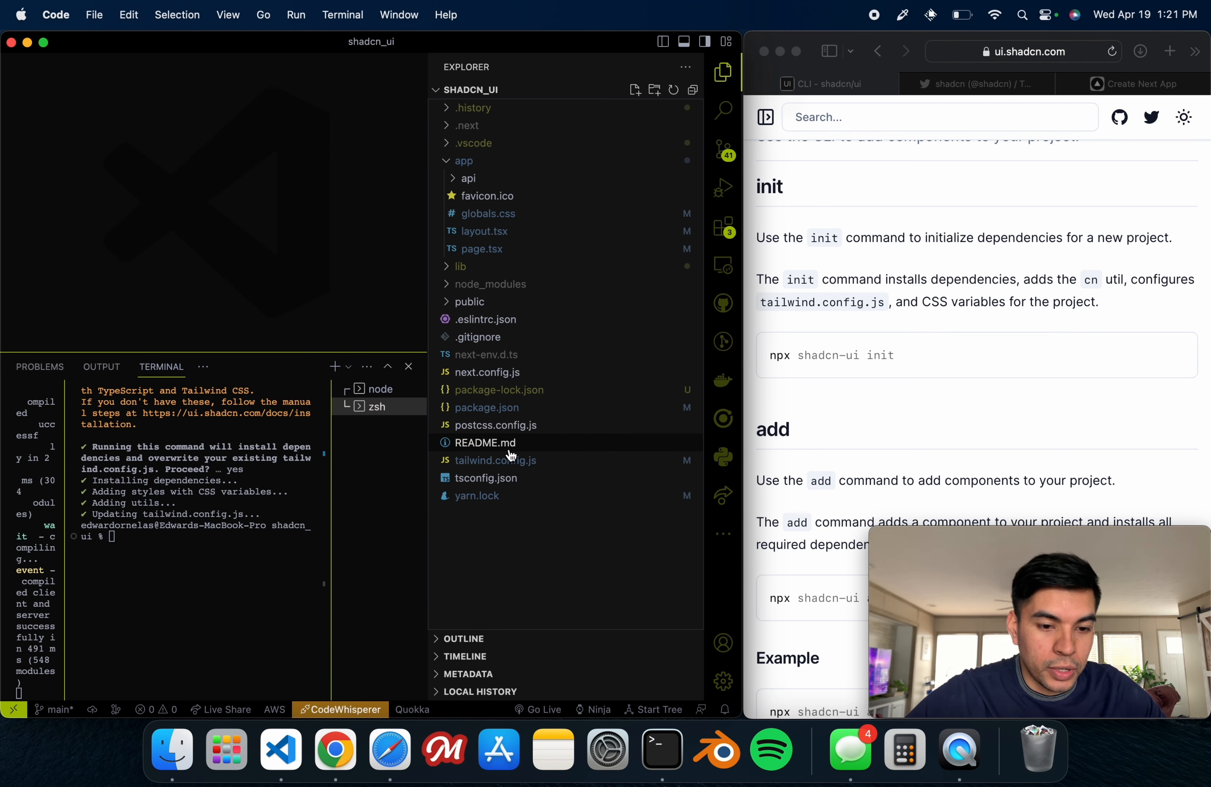
pyautogui.click(495, 459)
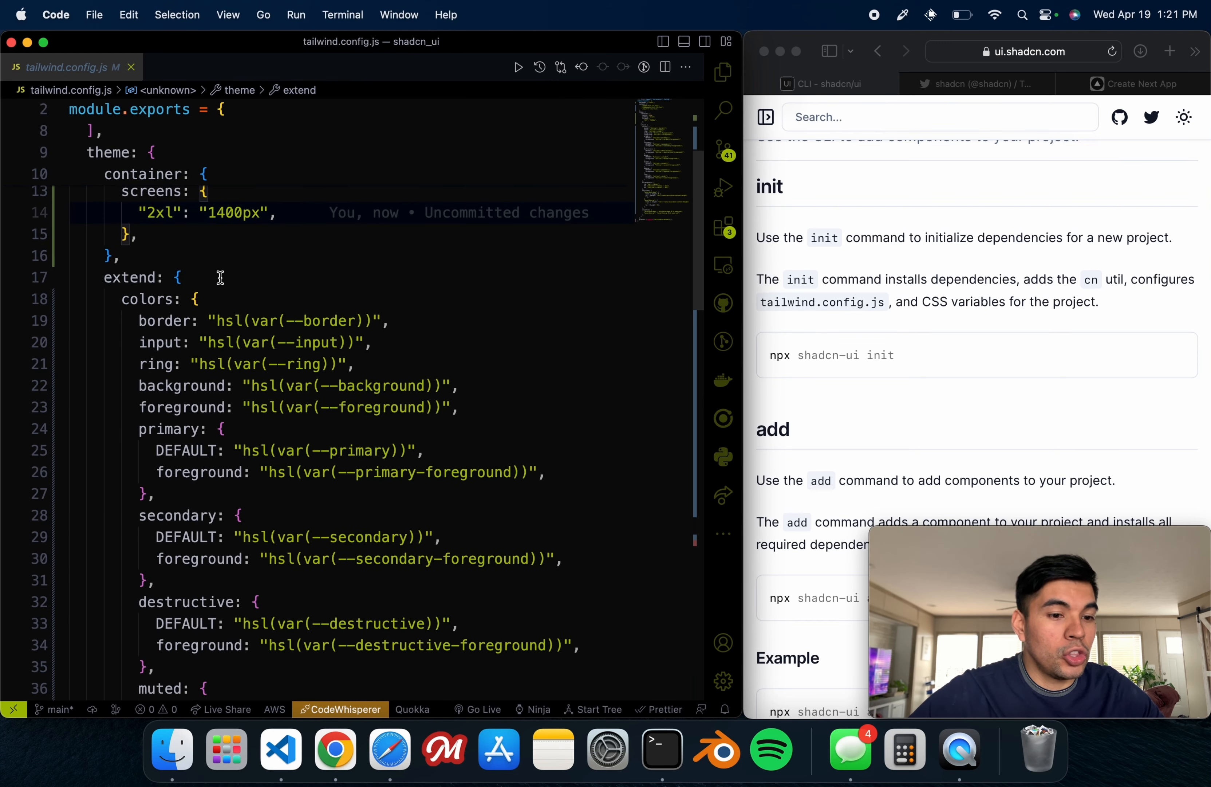
pyautogui.scroll(-3)
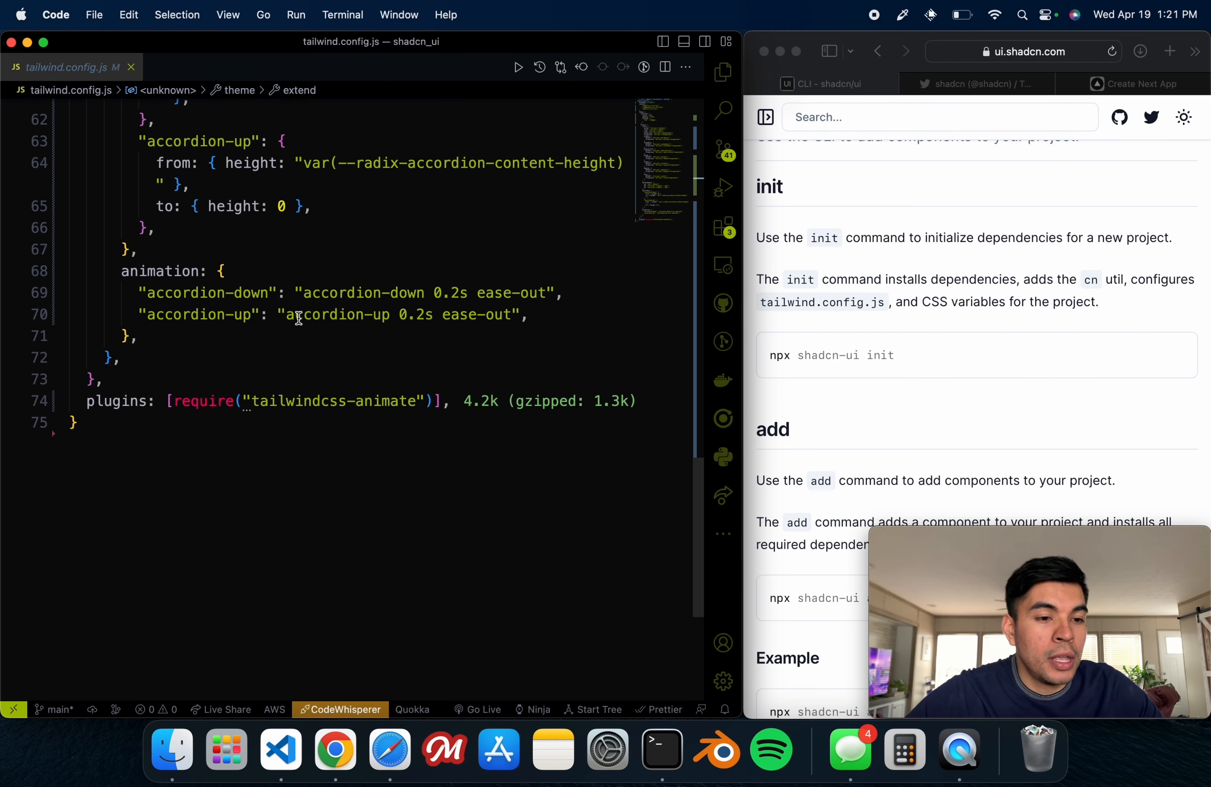
pyautogui.scroll(3)
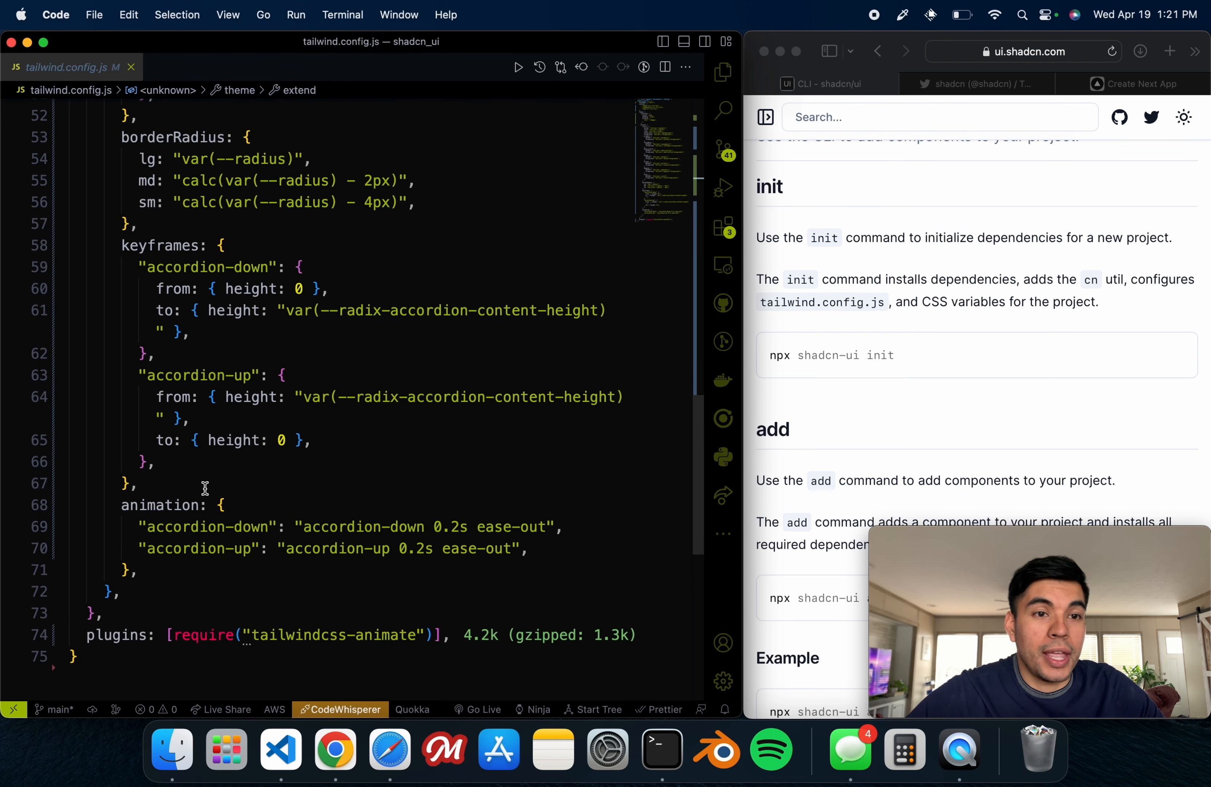
pyautogui.scroll(3)
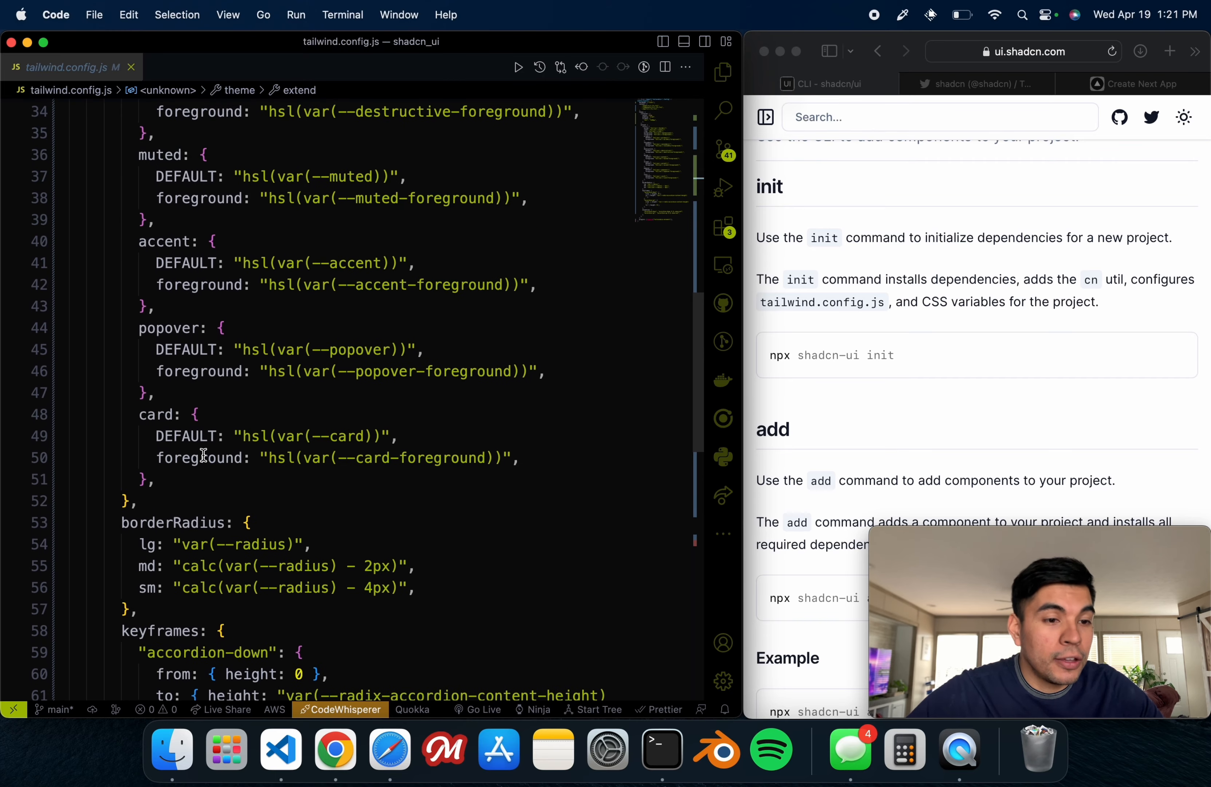
pyautogui.scroll(3)
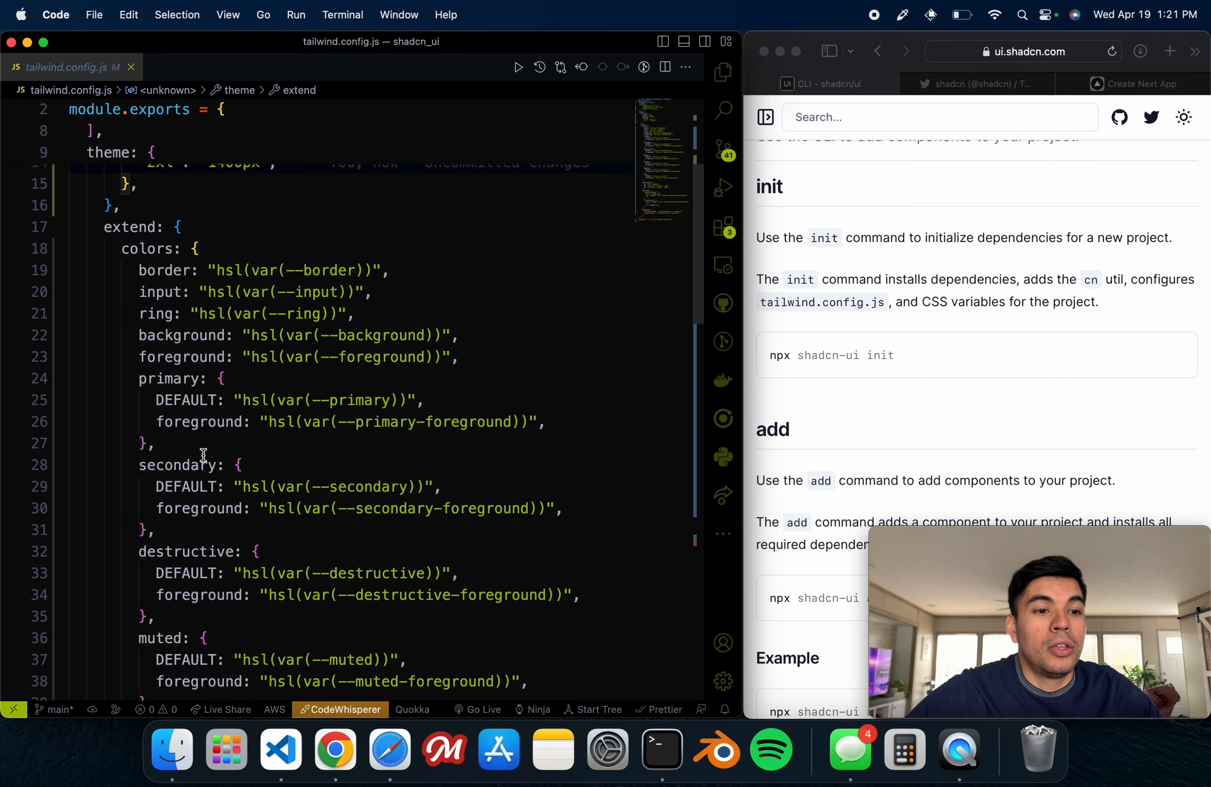
pyautogui.scroll(3)
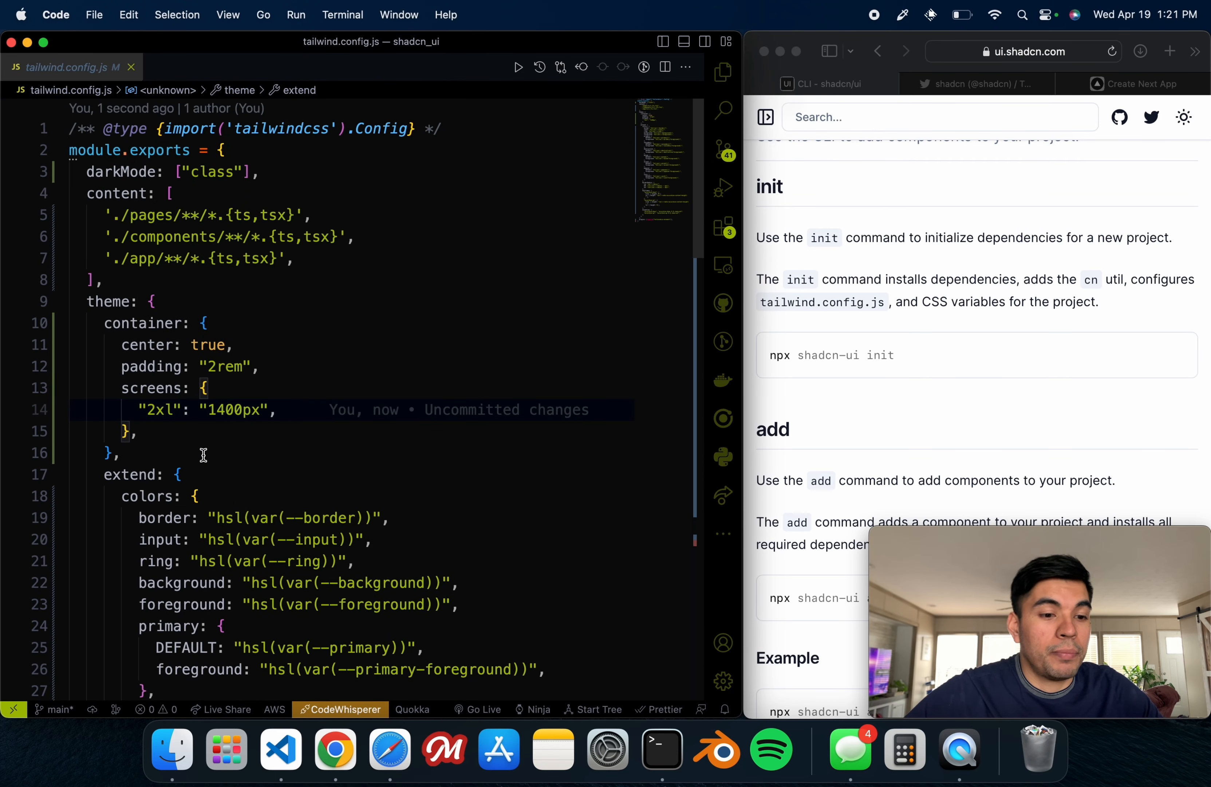
pyautogui.scroll(3)
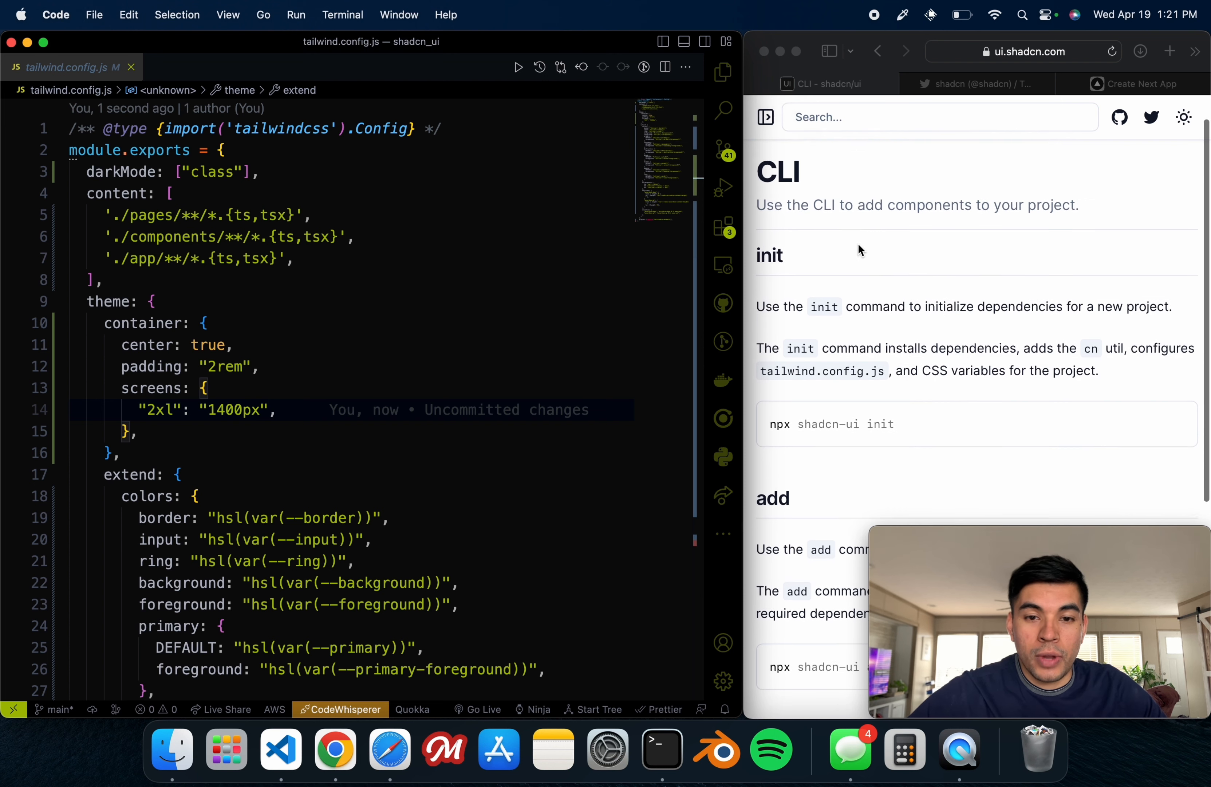
pyautogui.scroll(3)
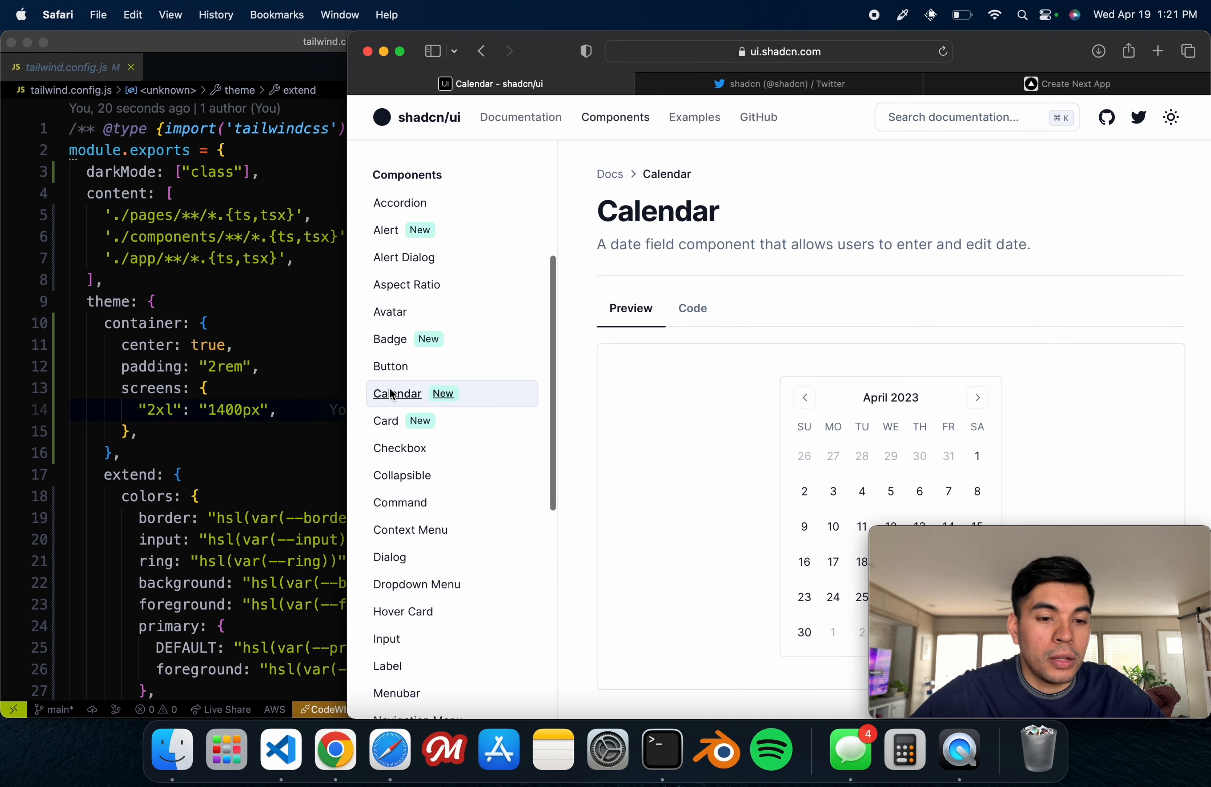
# Step: Scroll the Calendar docs to the Installation section showing npx shadcn-ui add calendar
pyautogui.scroll(-3)
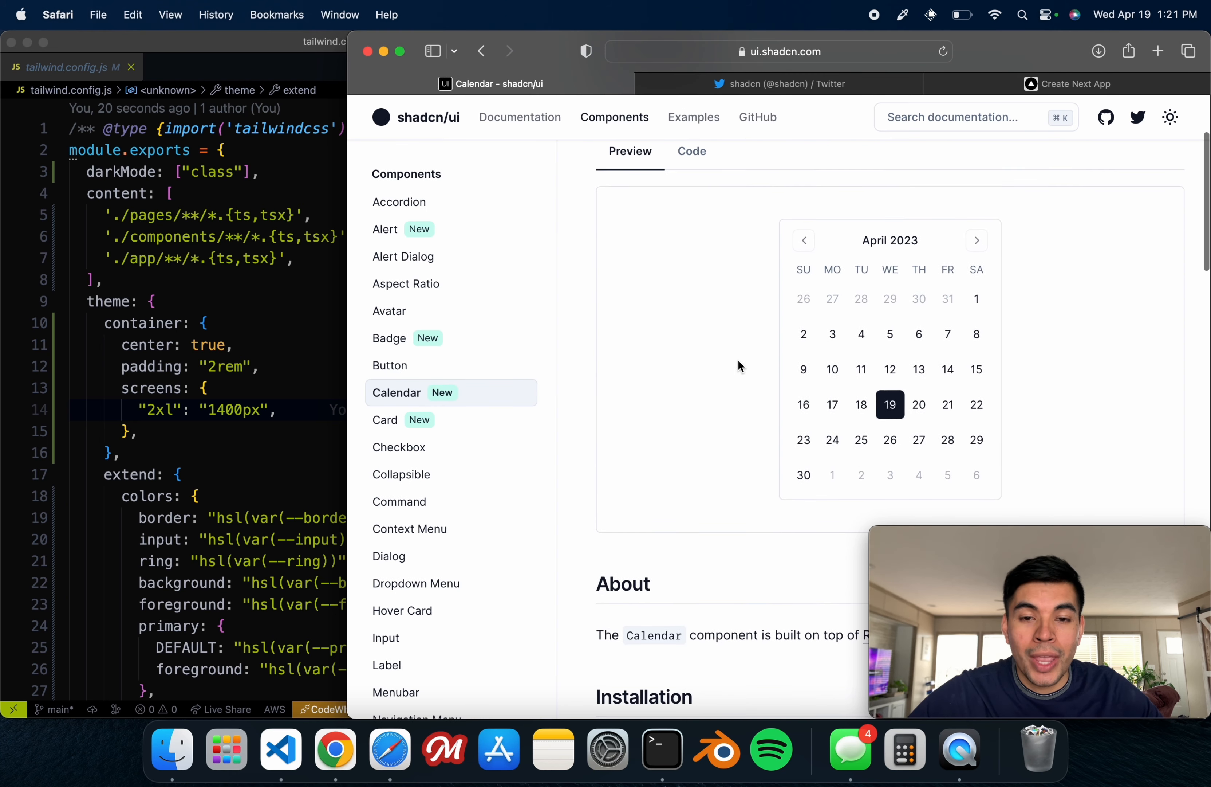
pyautogui.scroll(-3)
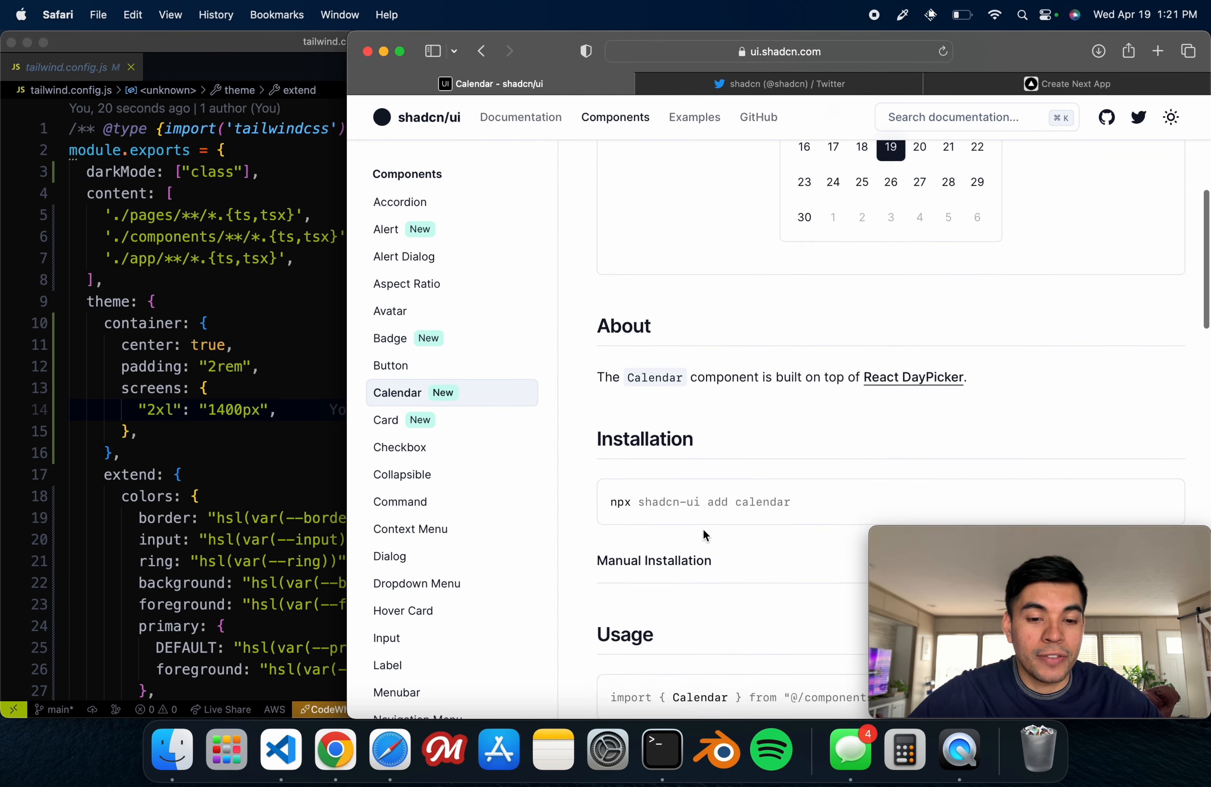
pyautogui.scroll(-3)
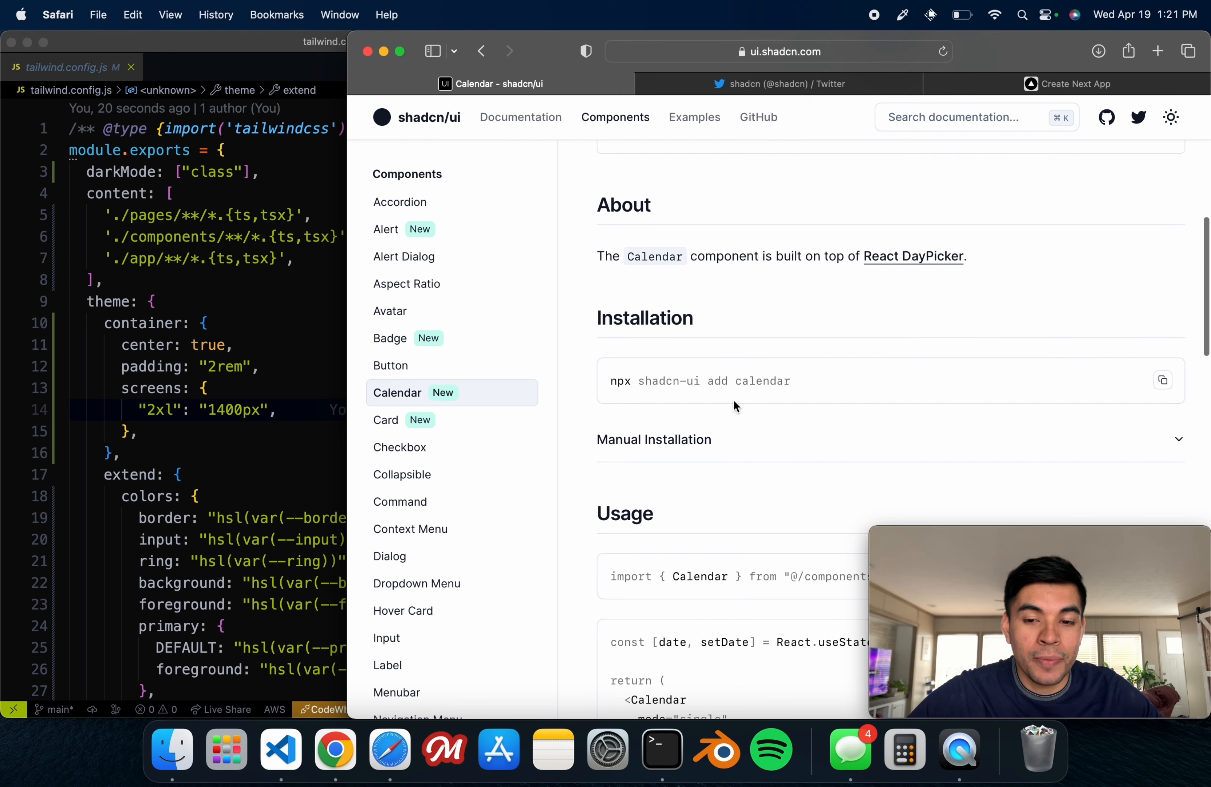
pyautogui.moveTo(348, 390)
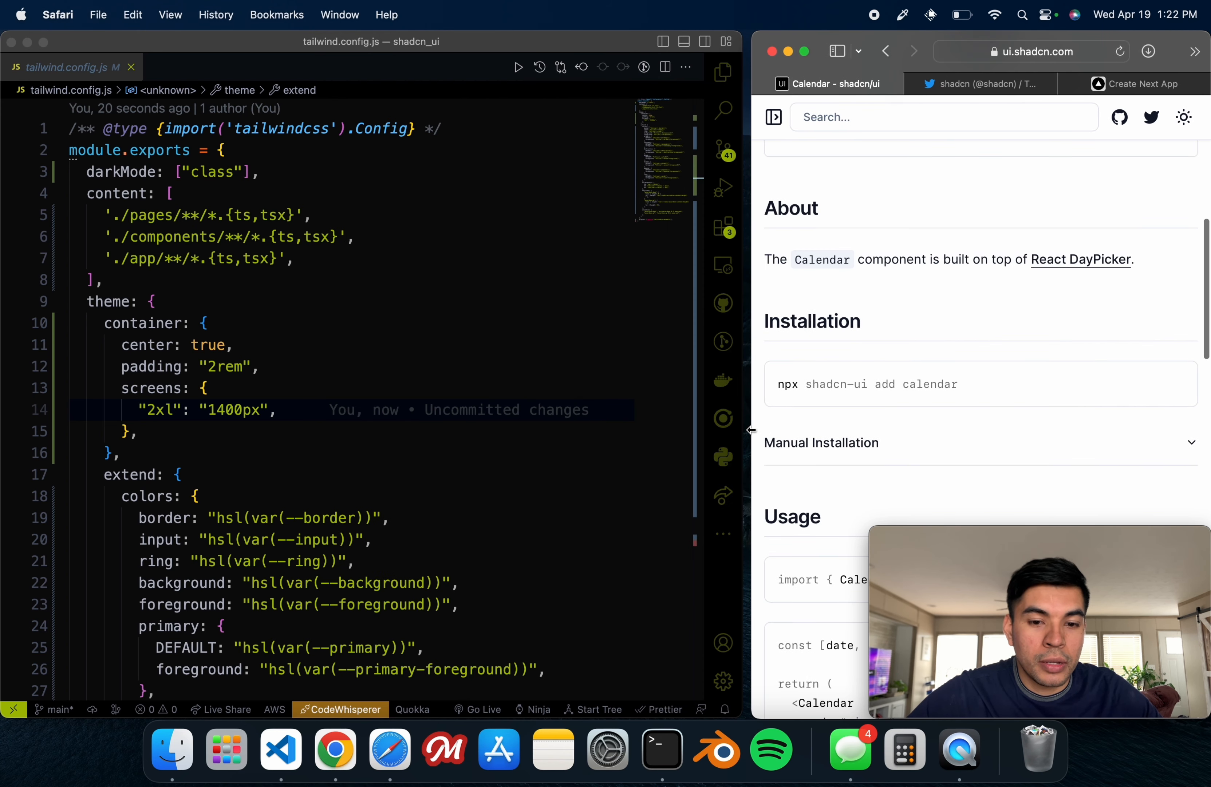
# Step: Run npx shadcn-ui add calendar in the terminal, installing into ./components/ui
pyautogui.click(316, 474)
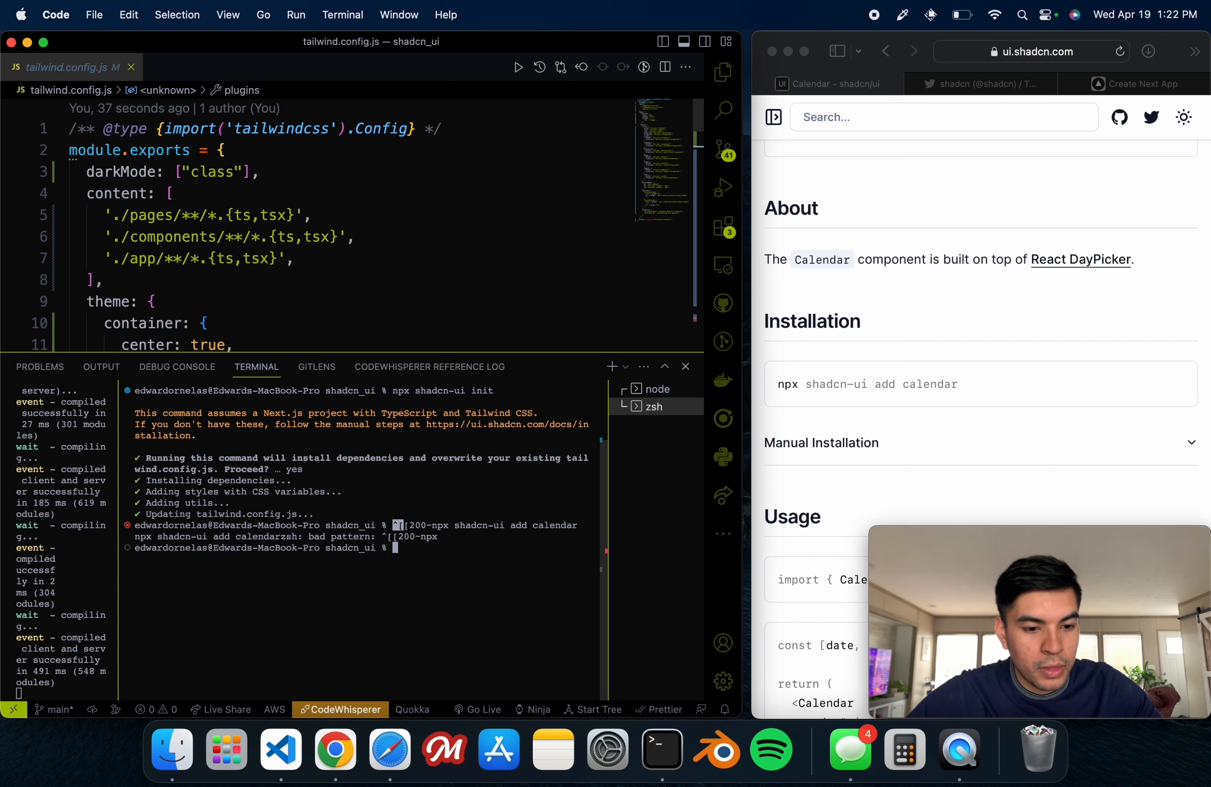
pyautogui.scroll(-3)
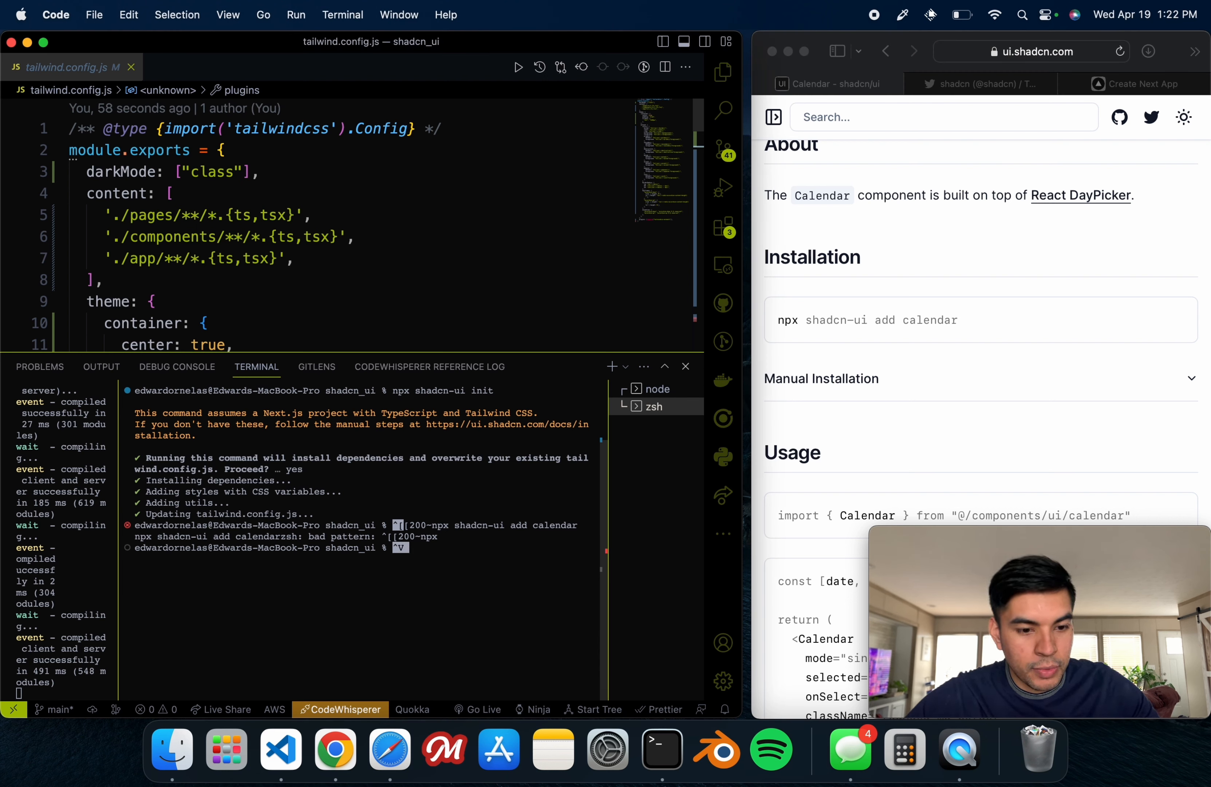
pyautogui.press('Return')
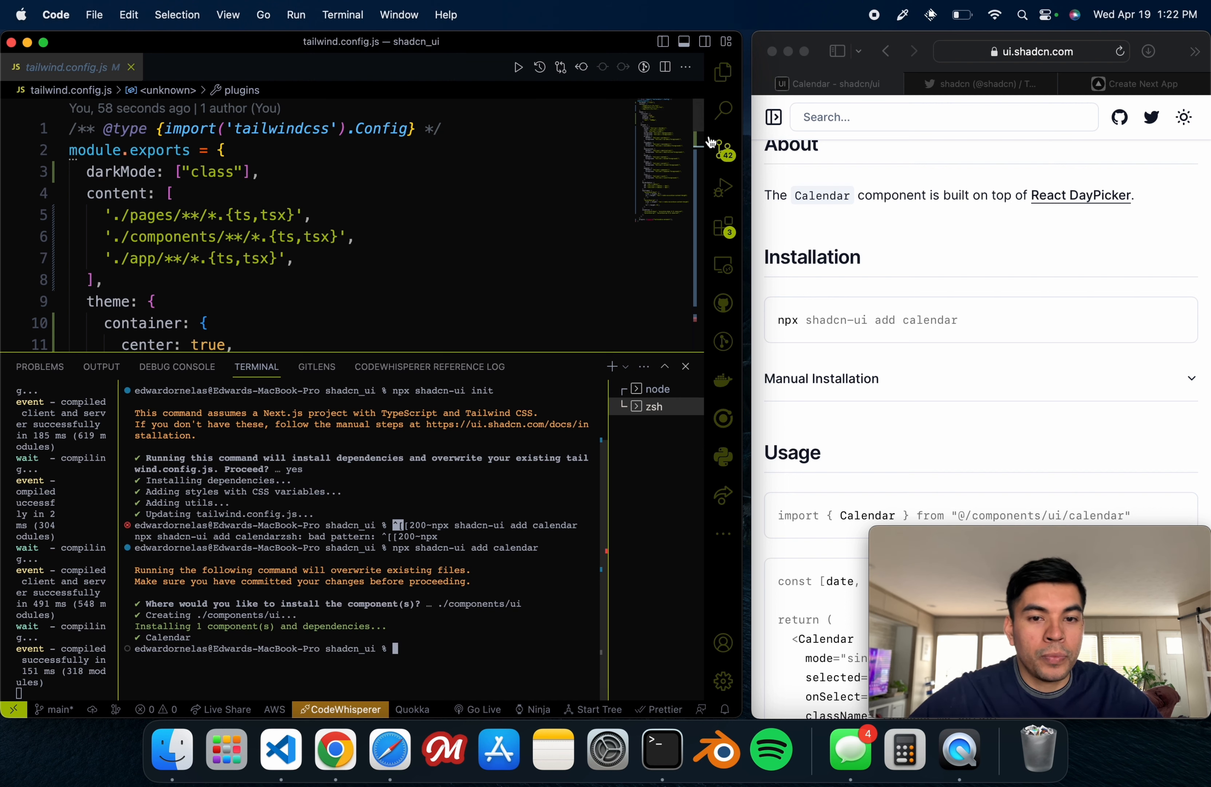
# Step: View components/ui/calendar.tsx full-width and read through to its unresolved button import
pyautogui.click(685, 373)
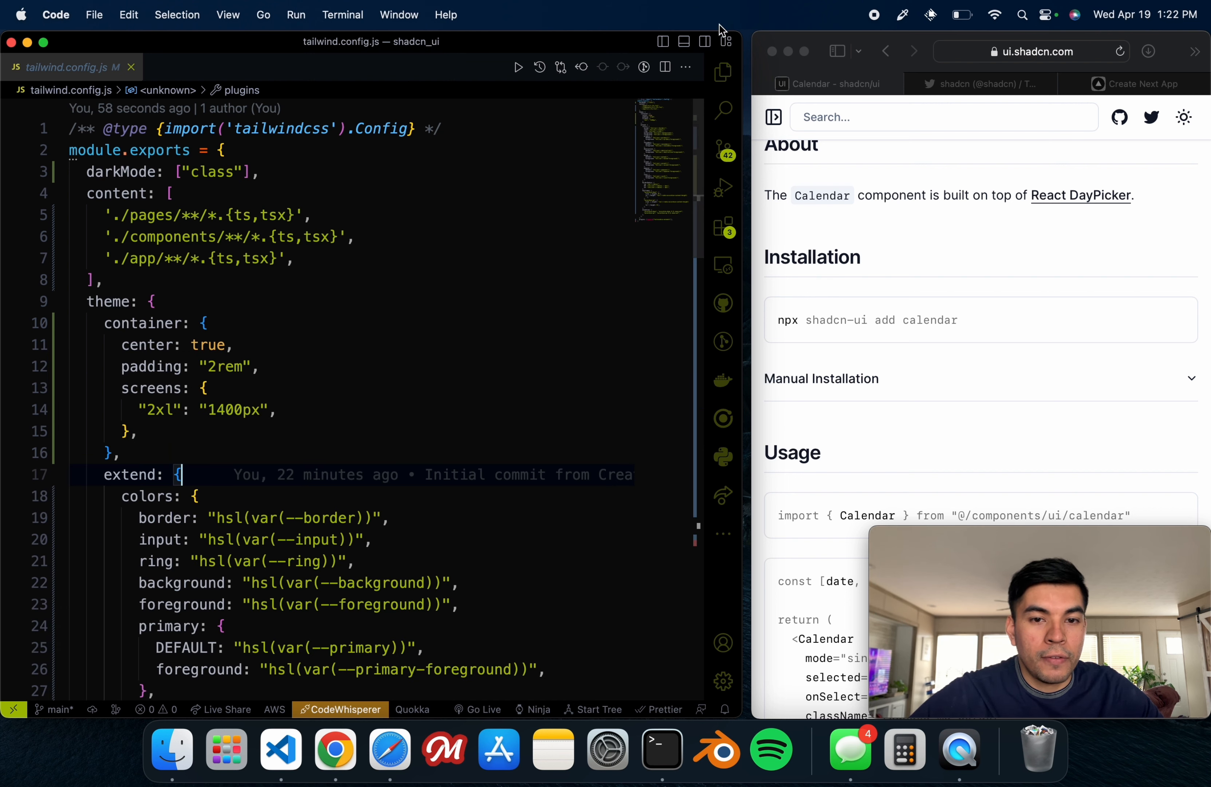
pyautogui.click(724, 71)
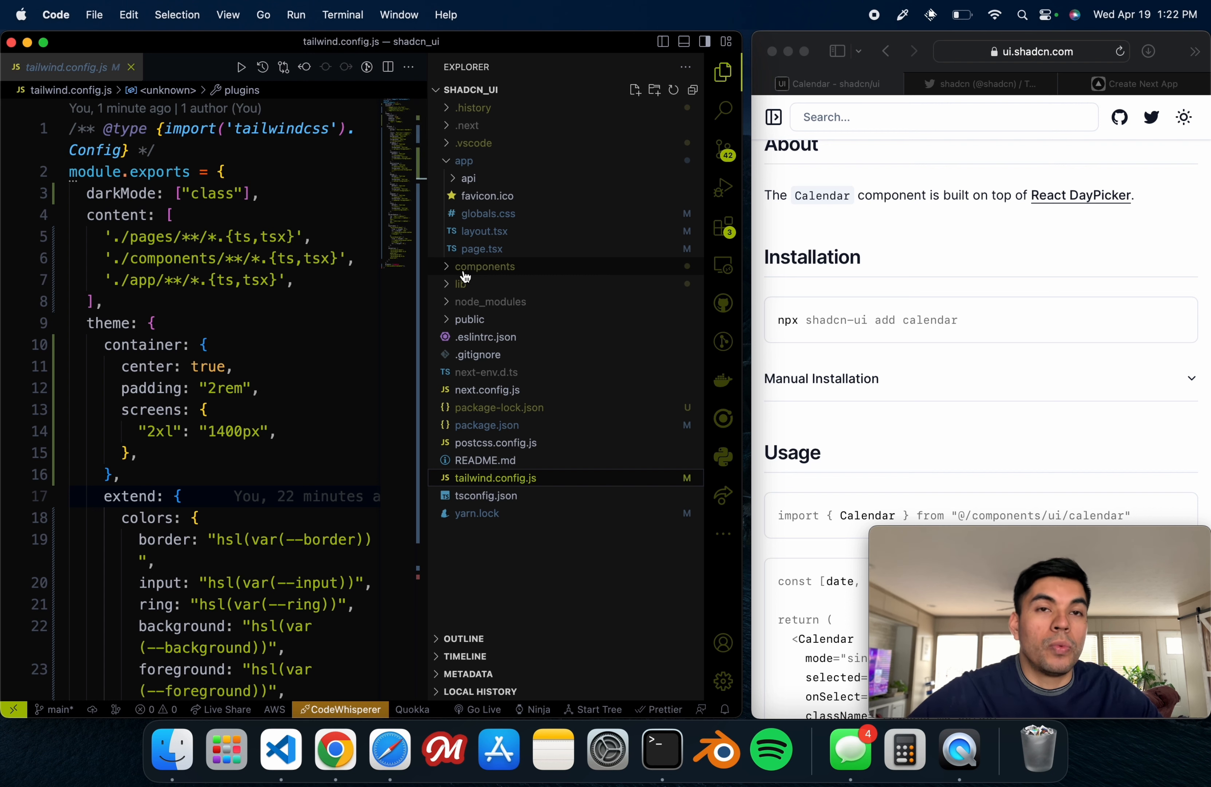
pyautogui.click(486, 266)
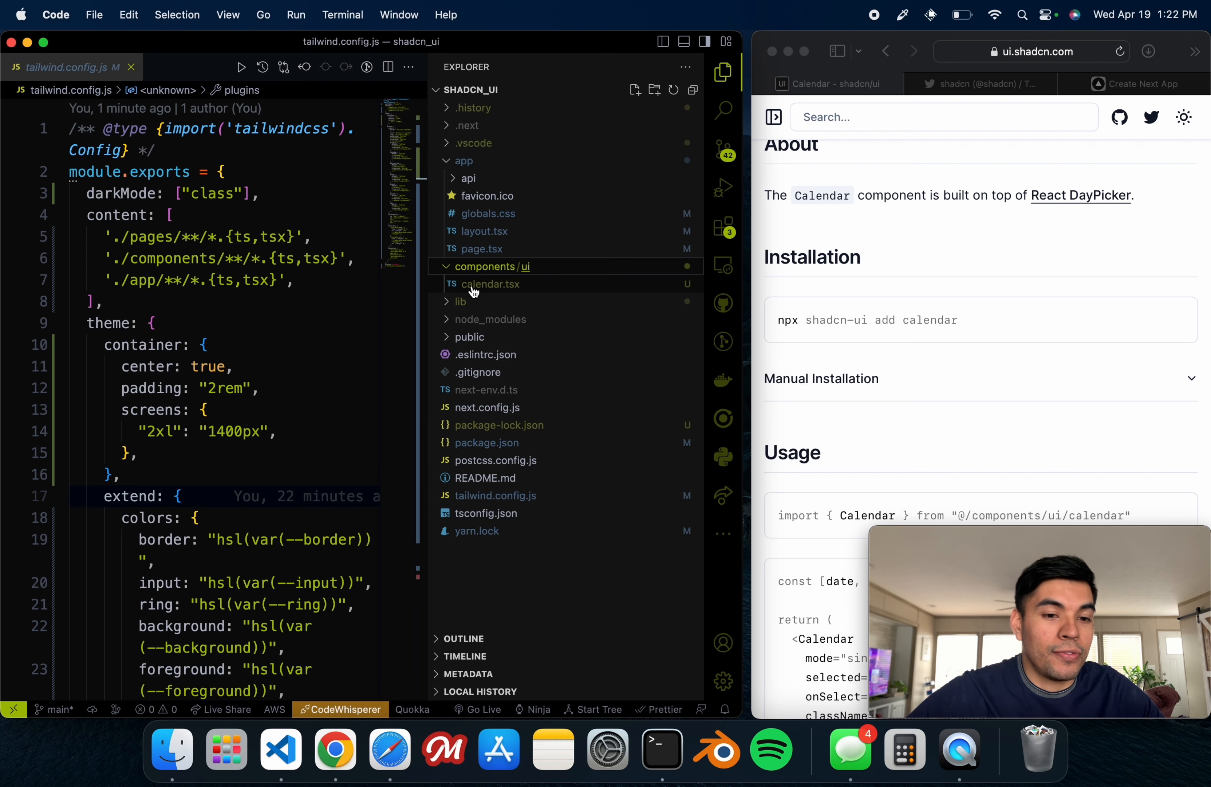
pyautogui.click(490, 283)
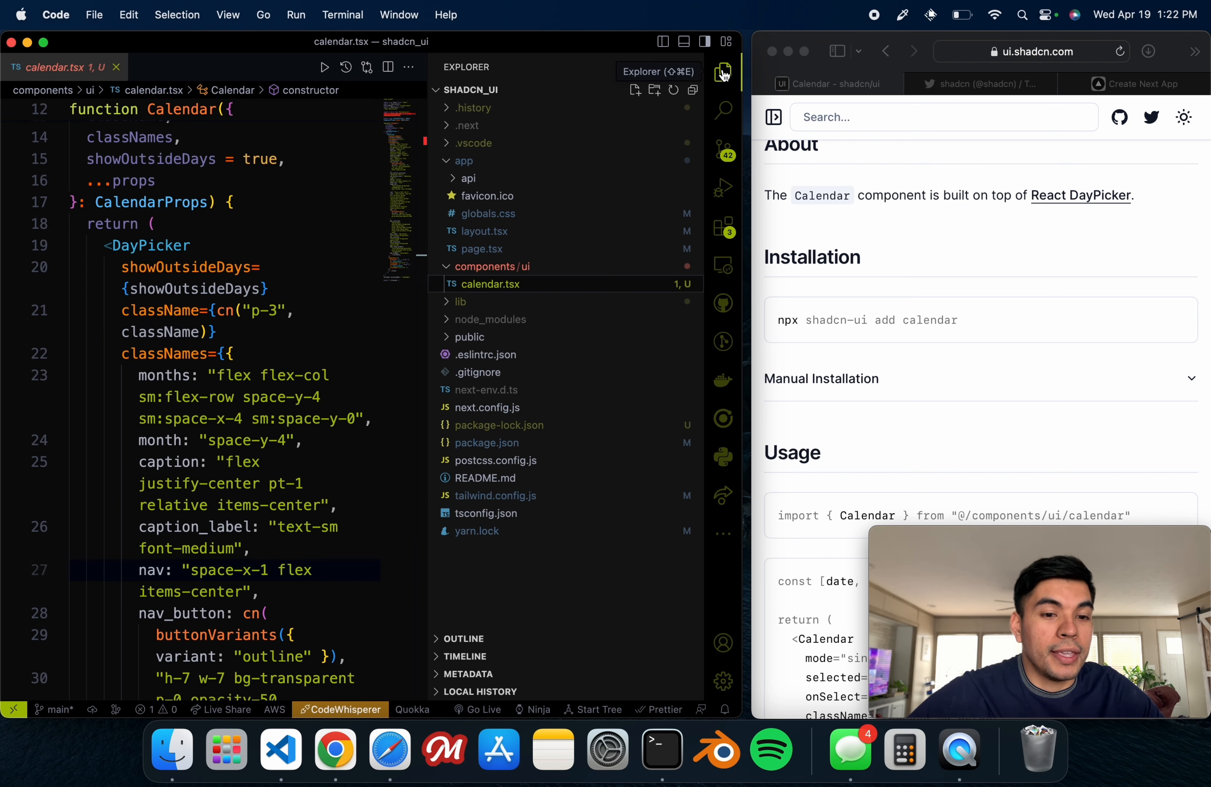
pyautogui.click(724, 72)
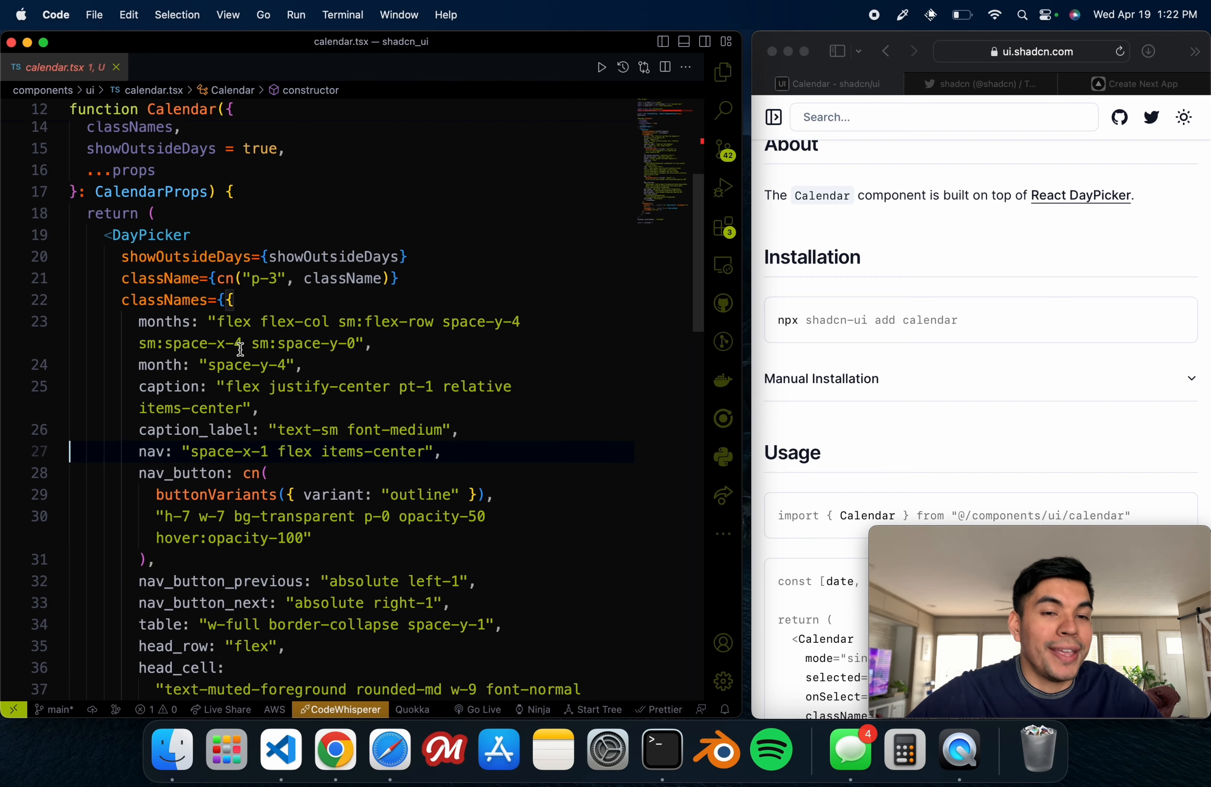
pyautogui.scroll(-3)
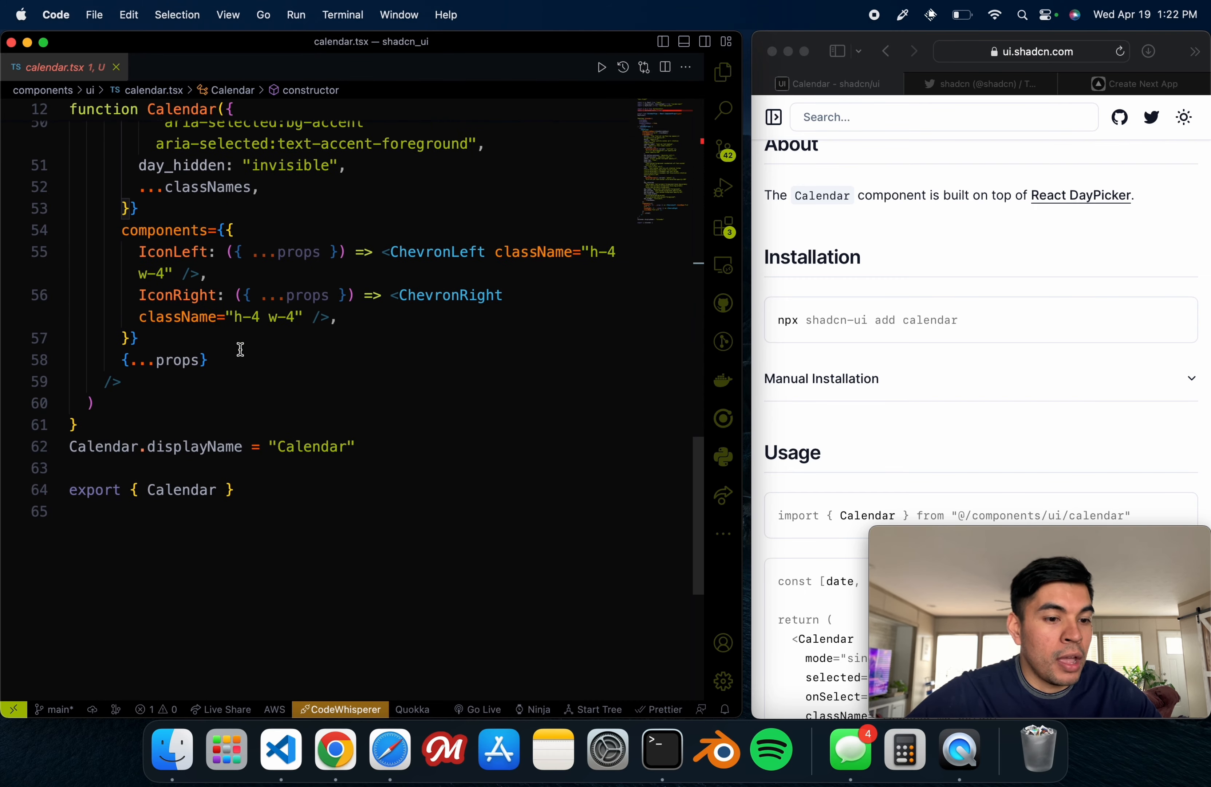
pyautogui.scroll(3)
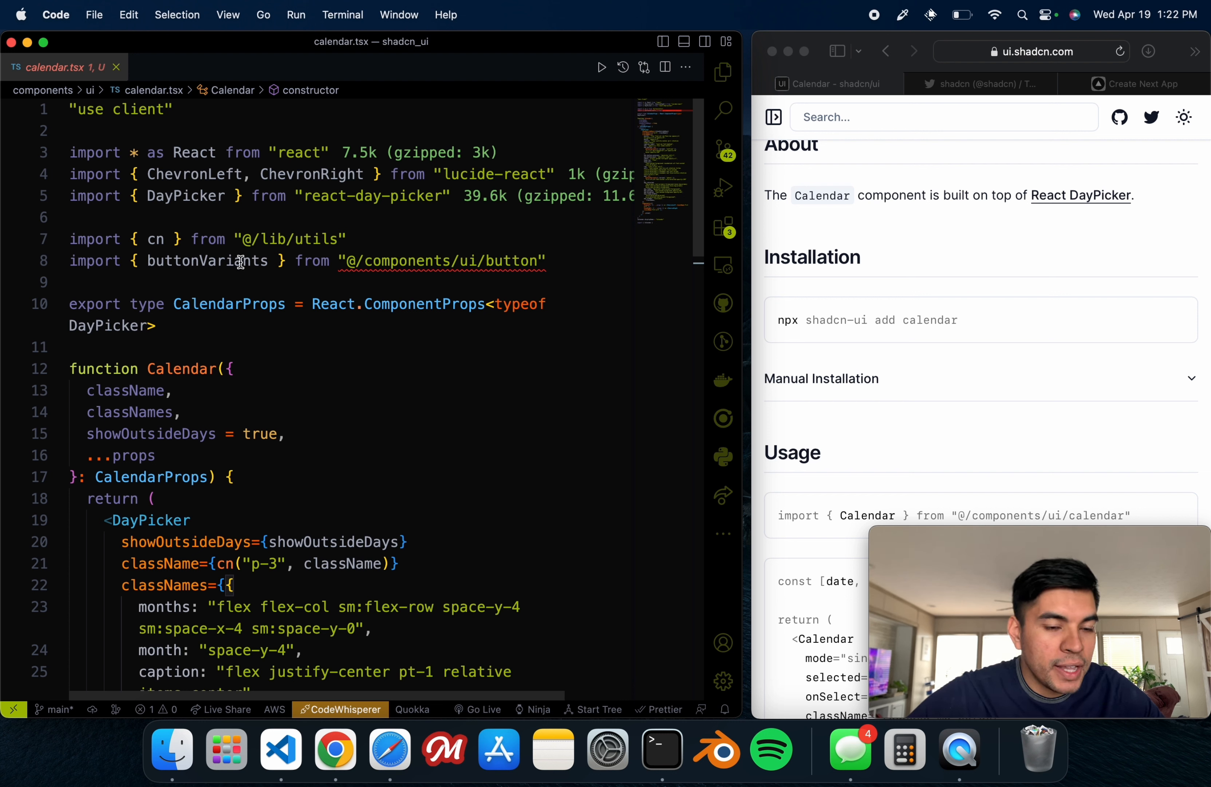
pyautogui.moveTo(834, 202)
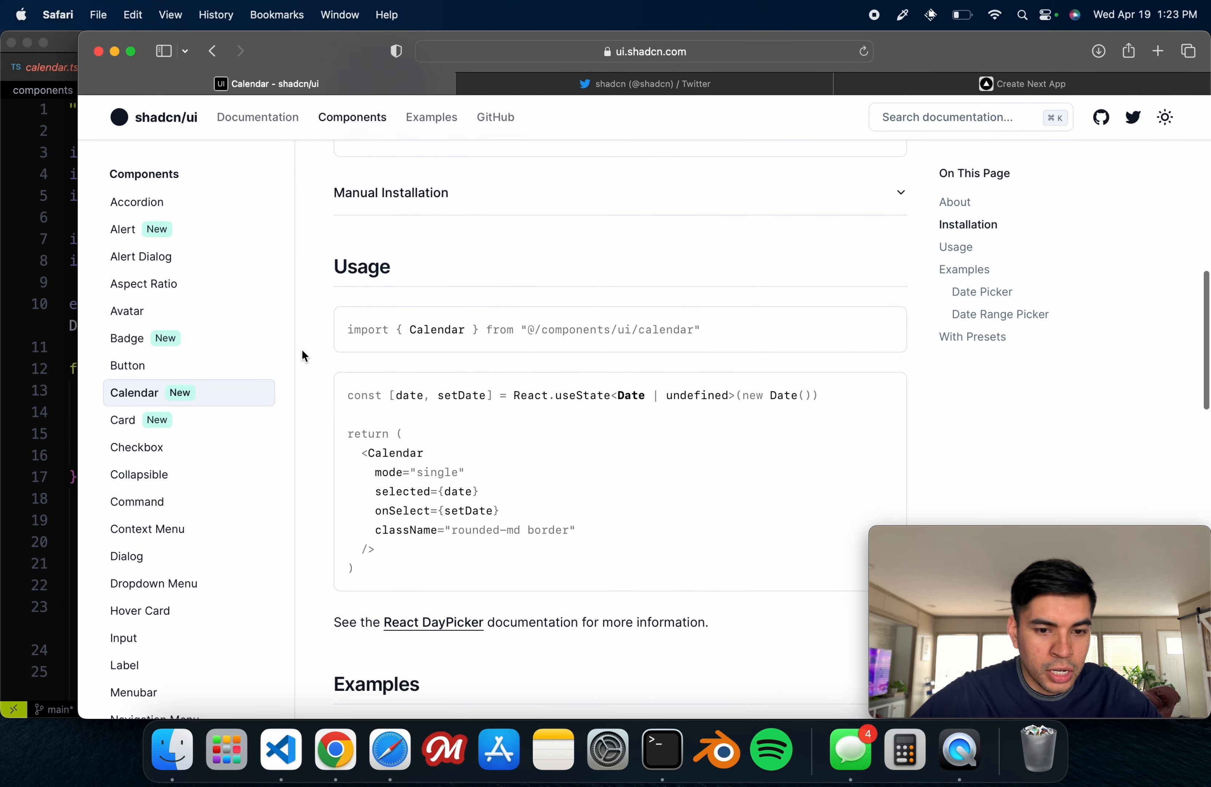
# Step: Go to the Button component docs and its npx shadcn-ui add button install command
pyautogui.scroll(-3)
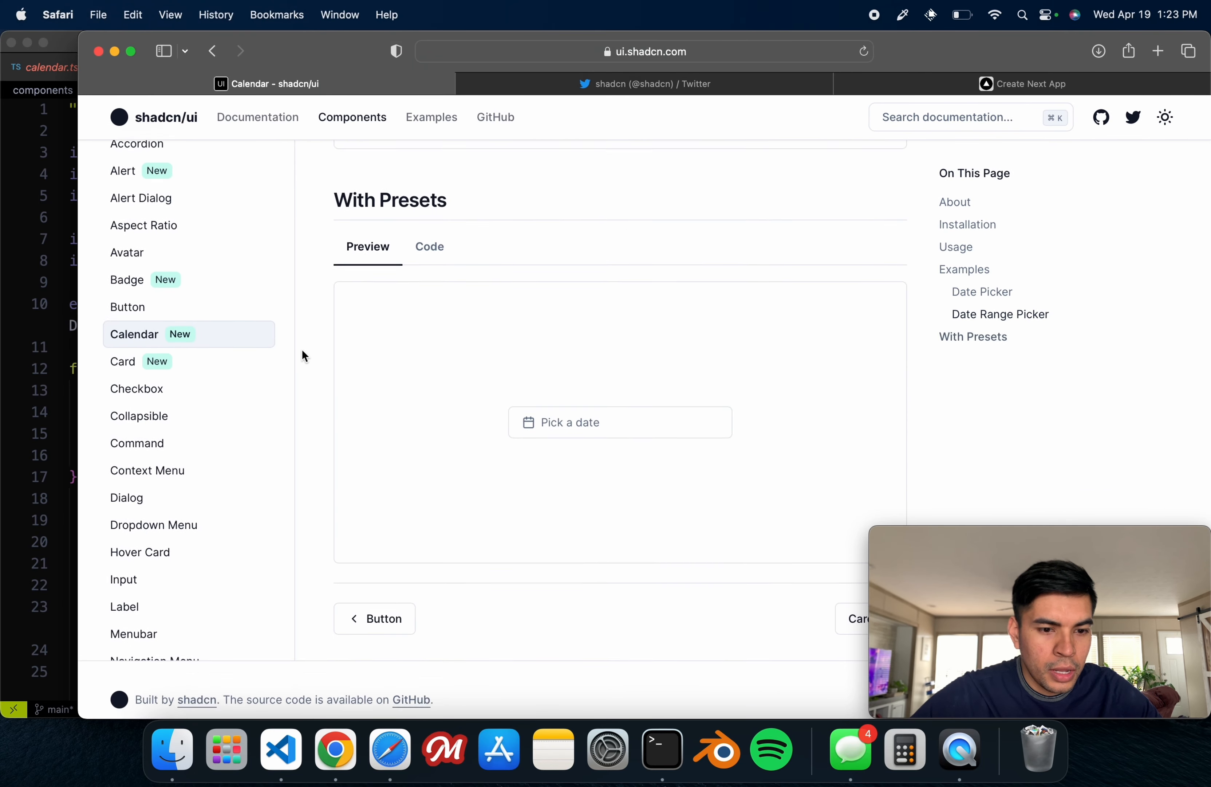
pyautogui.scroll(3)
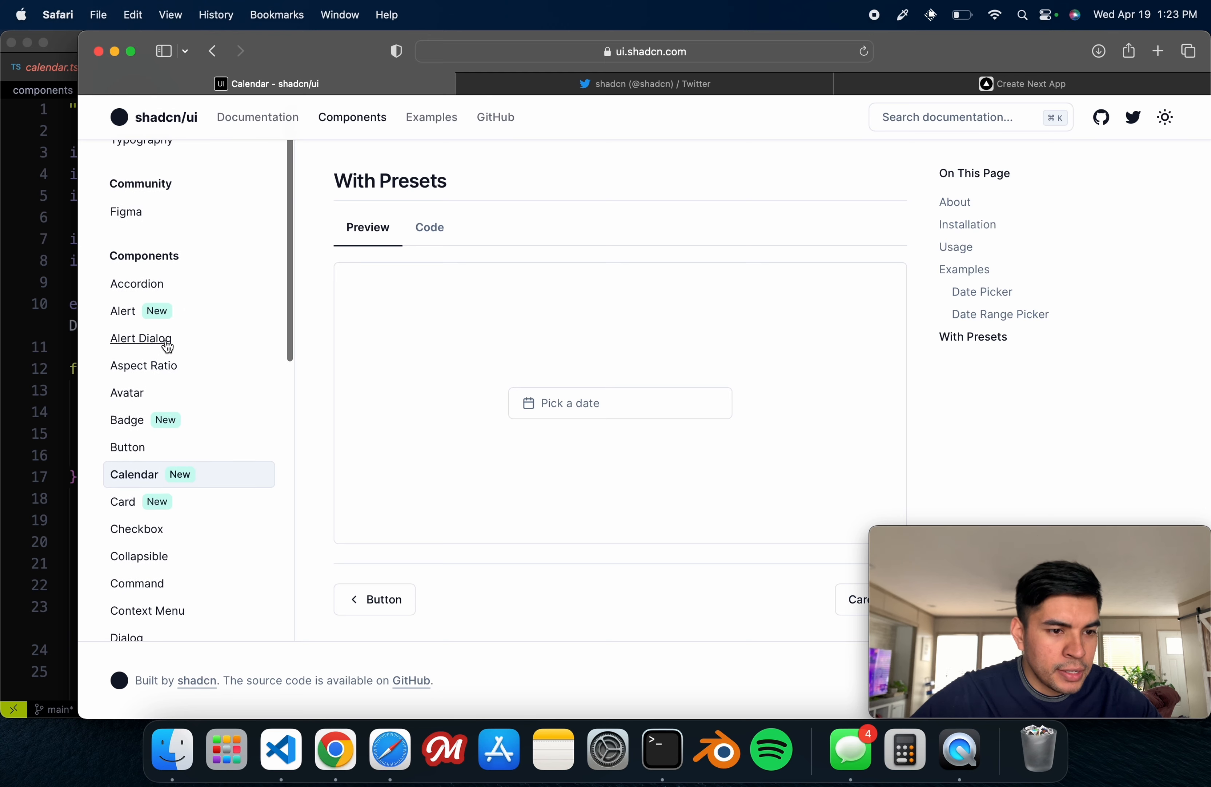
pyautogui.click(126, 447)
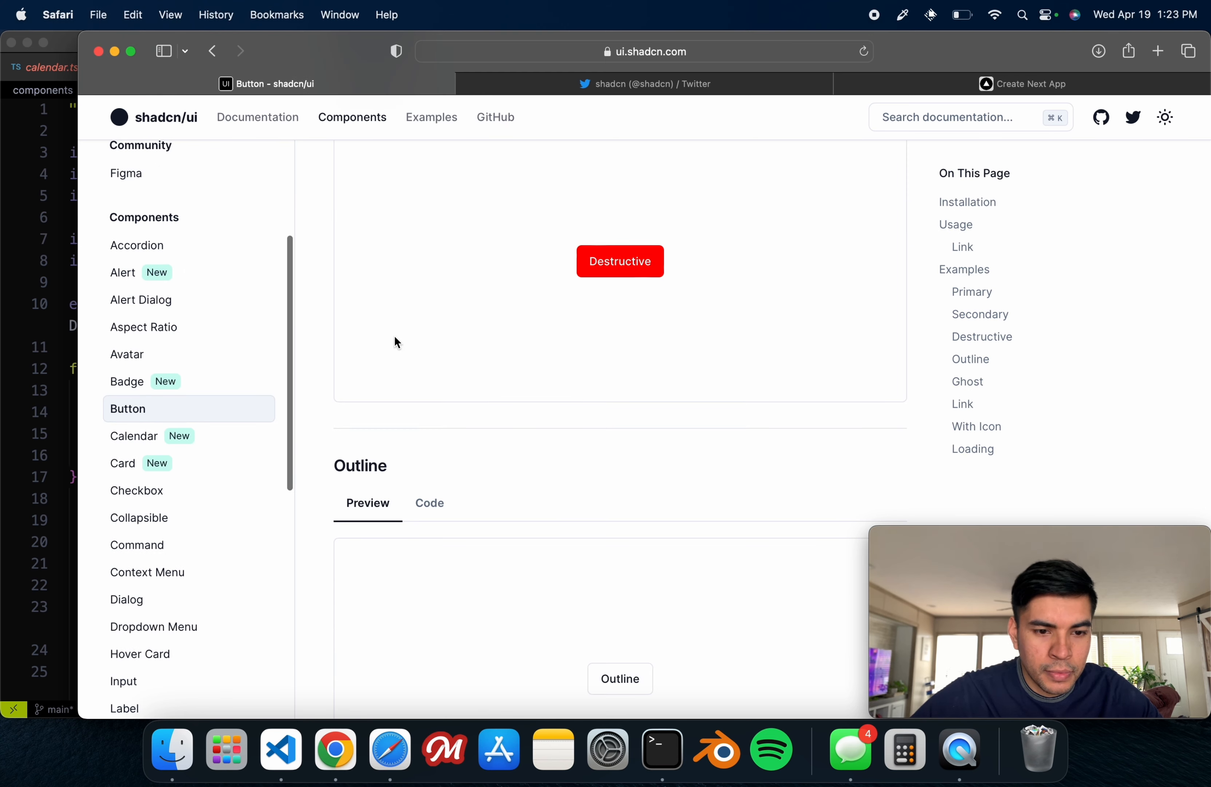
pyautogui.scroll(3)
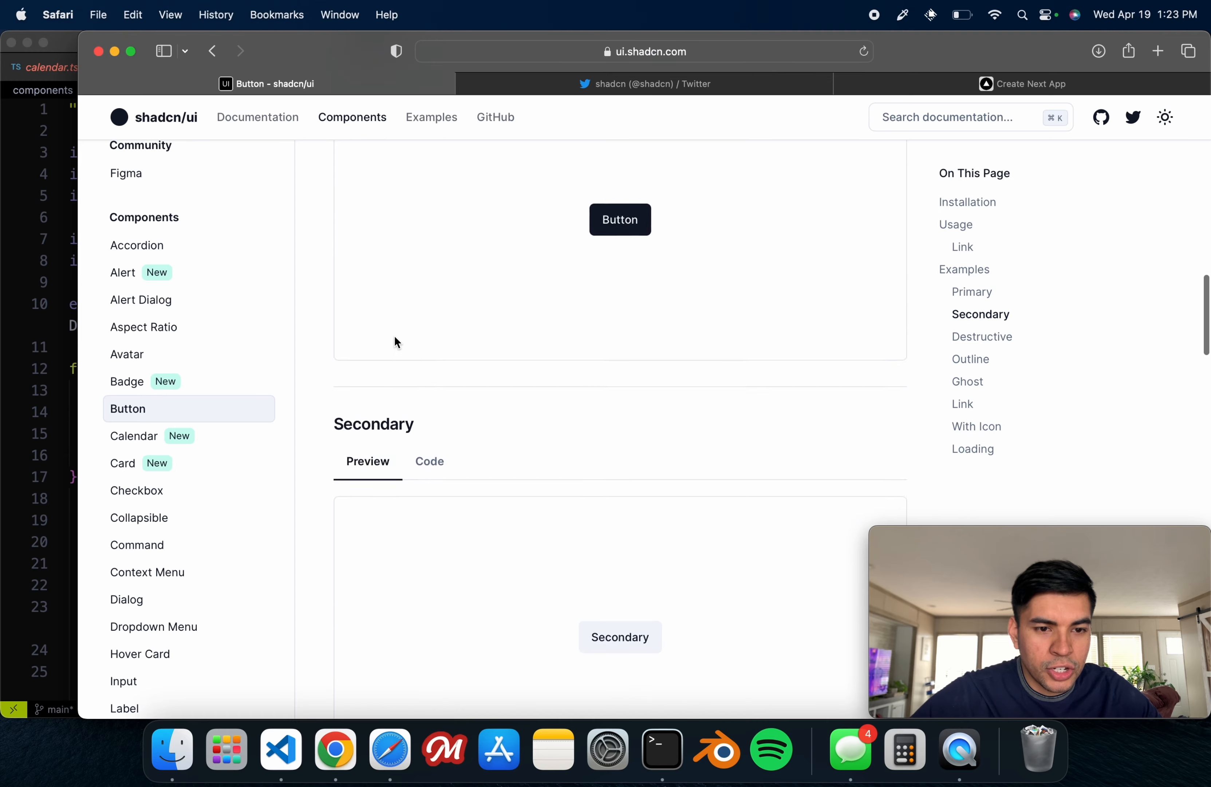
pyautogui.scroll(3)
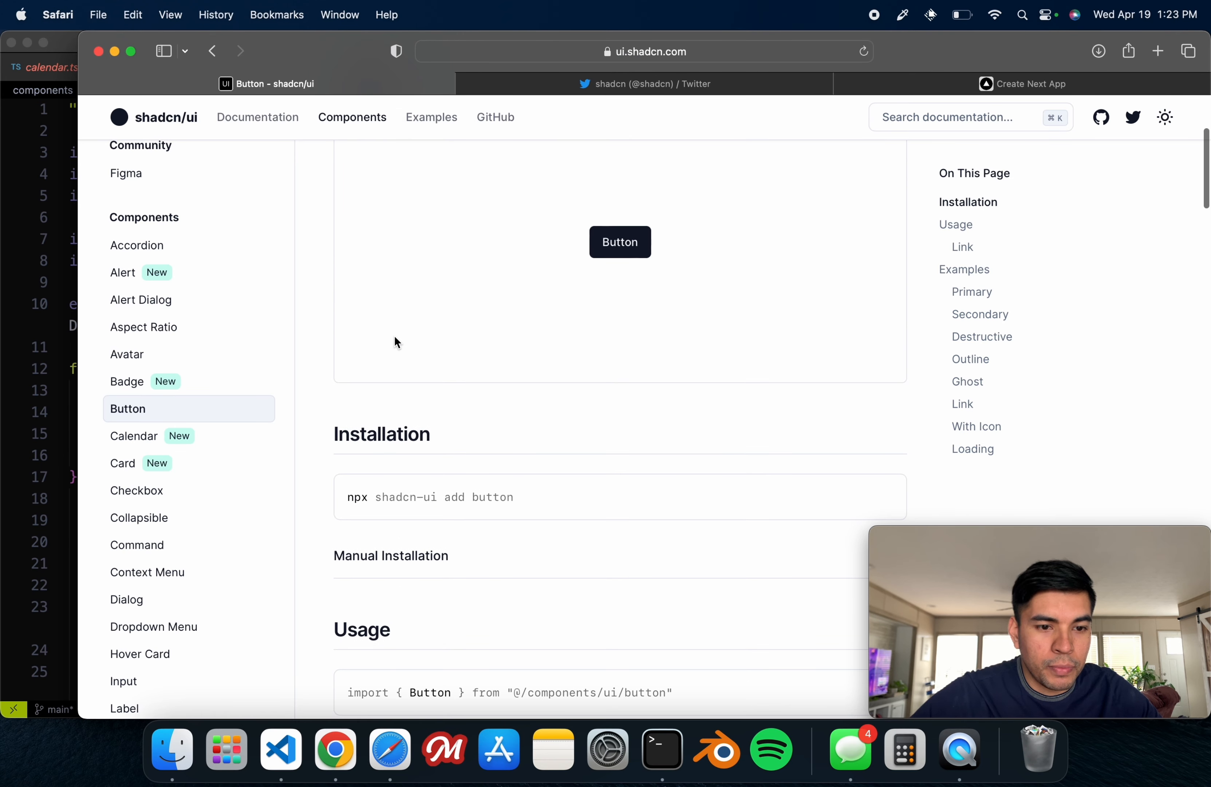
pyautogui.scroll(-3)
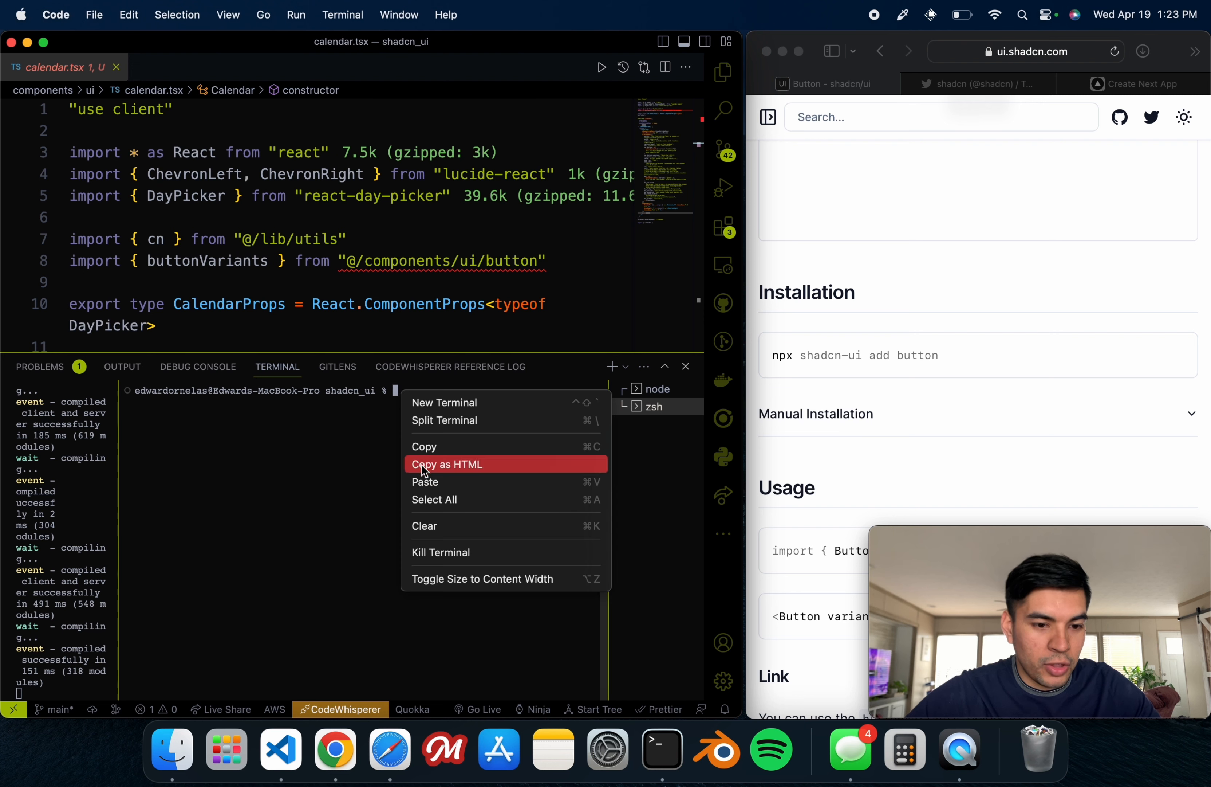
# Step: Run npx shadcn-ui add button in the terminal to install the Button component
pyautogui.click(425, 482)
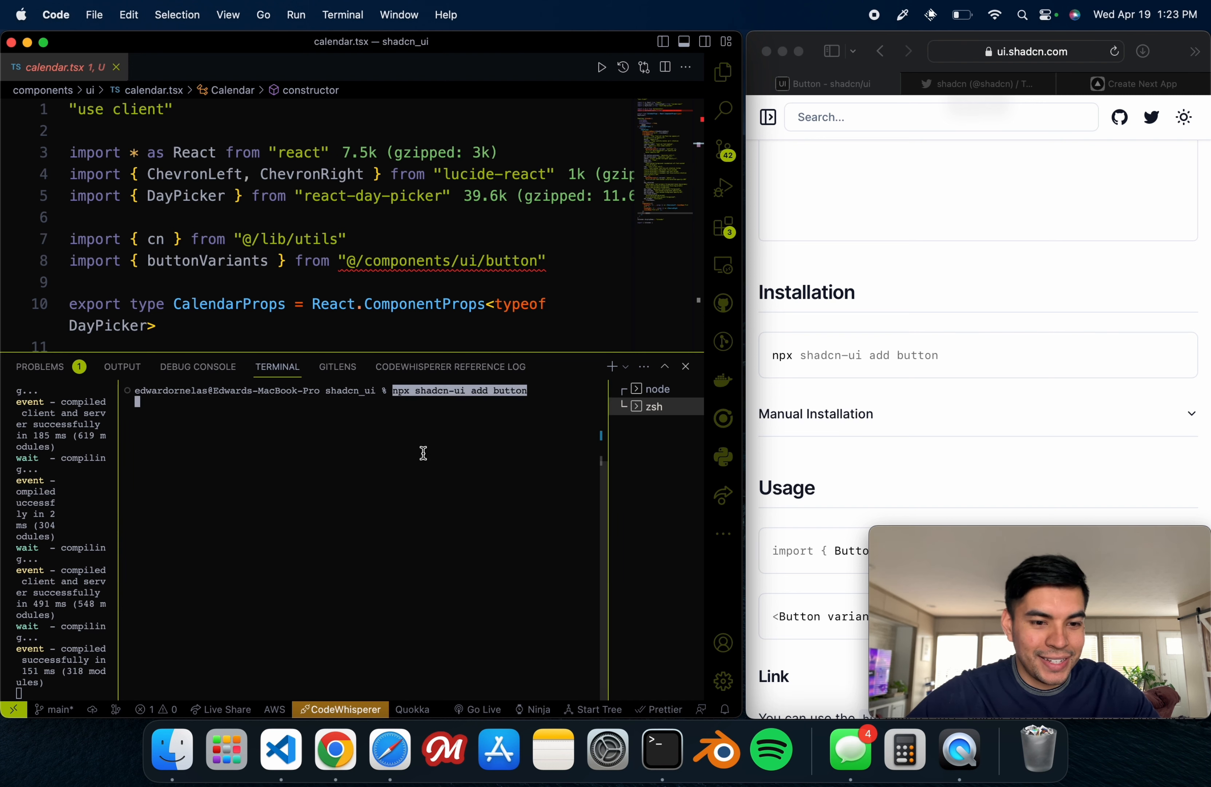
pyautogui.press('Return')
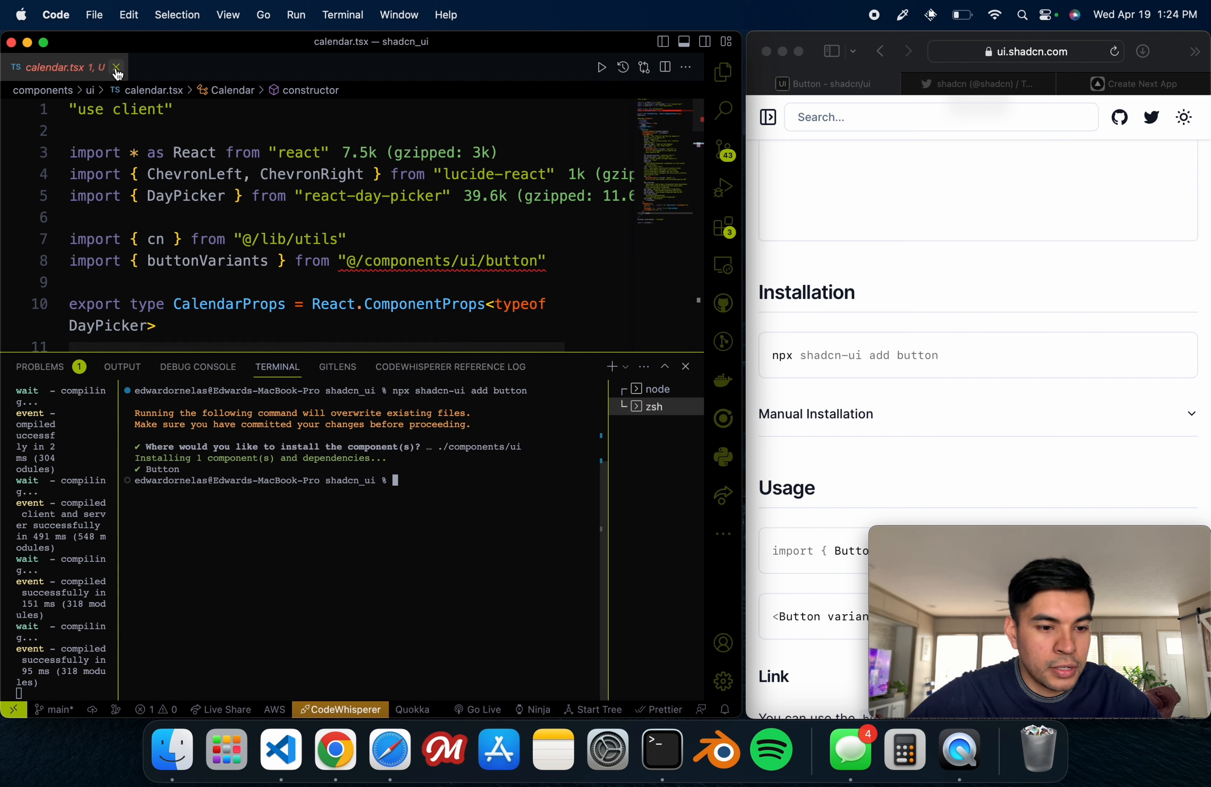
pyautogui.click(117, 68)
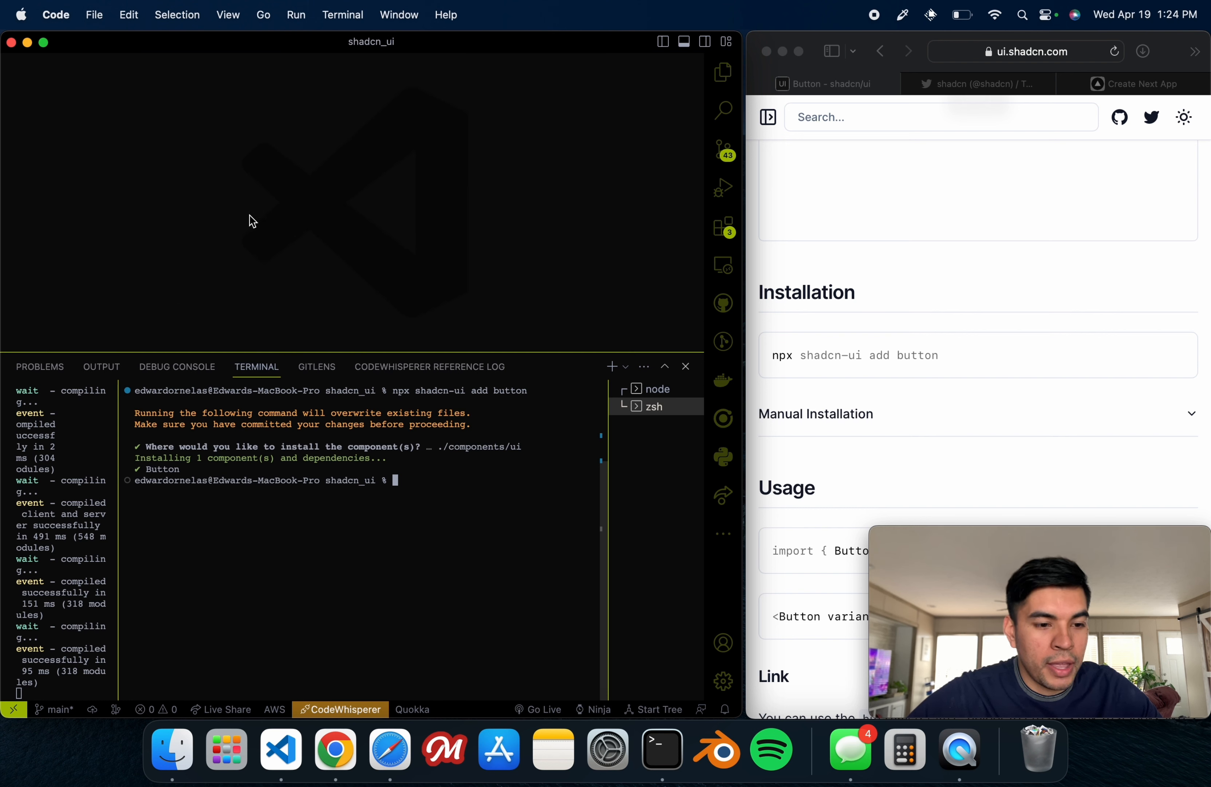
pyautogui.moveTo(690, 359)
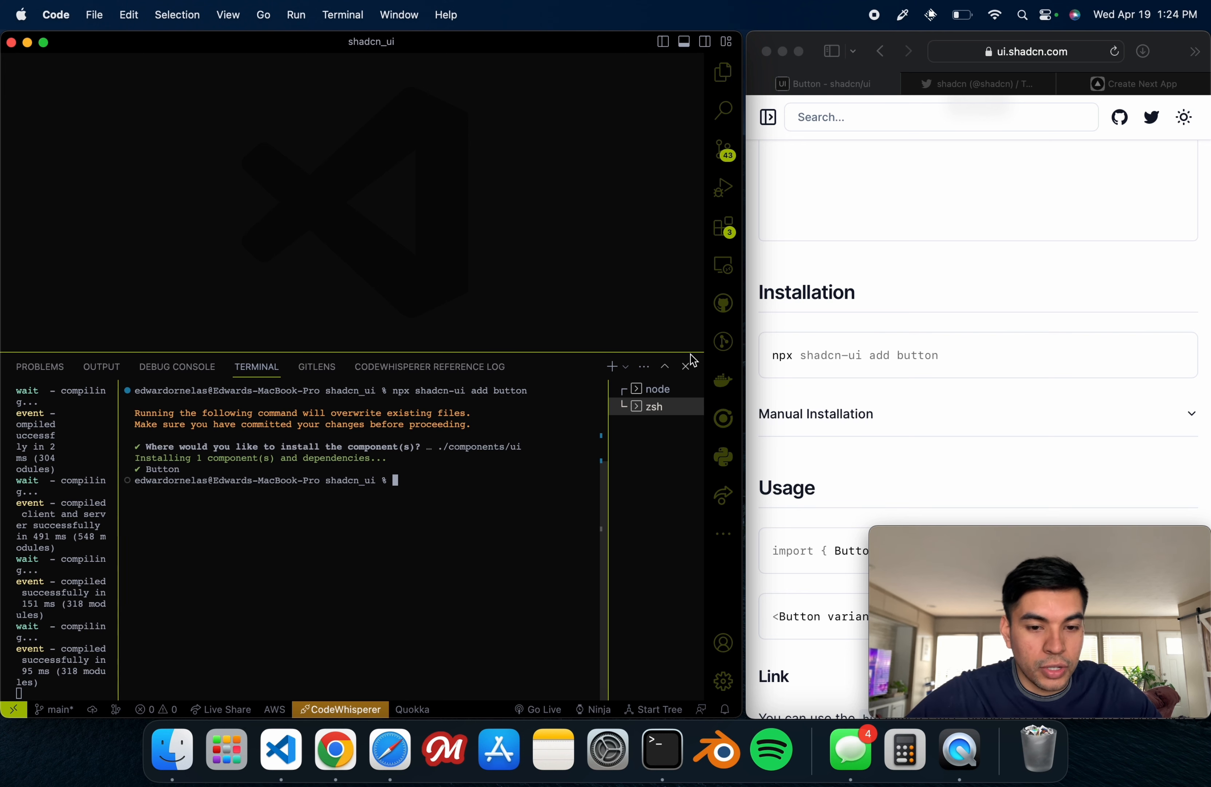
pyautogui.click(723, 71)
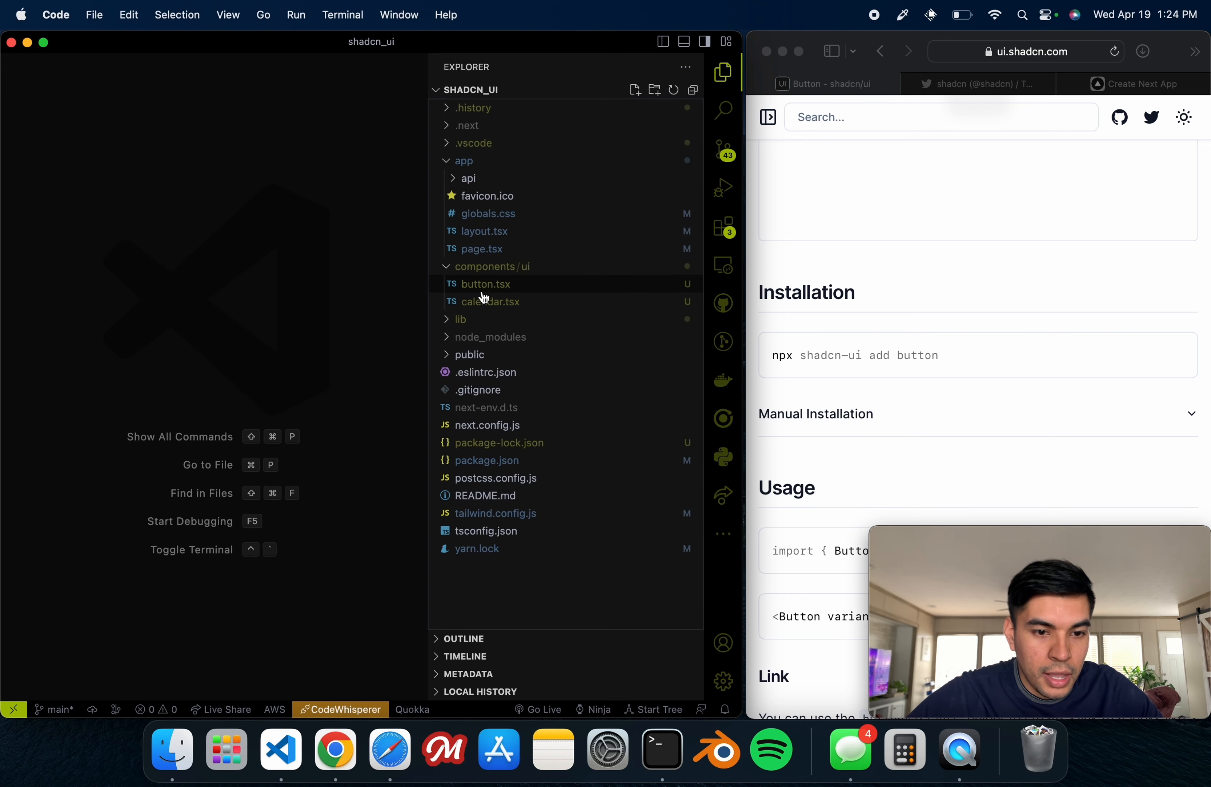
# Step: Review the new button.tsx, then confirm calendar.tsx's button import now resolves
pyautogui.click(486, 284)
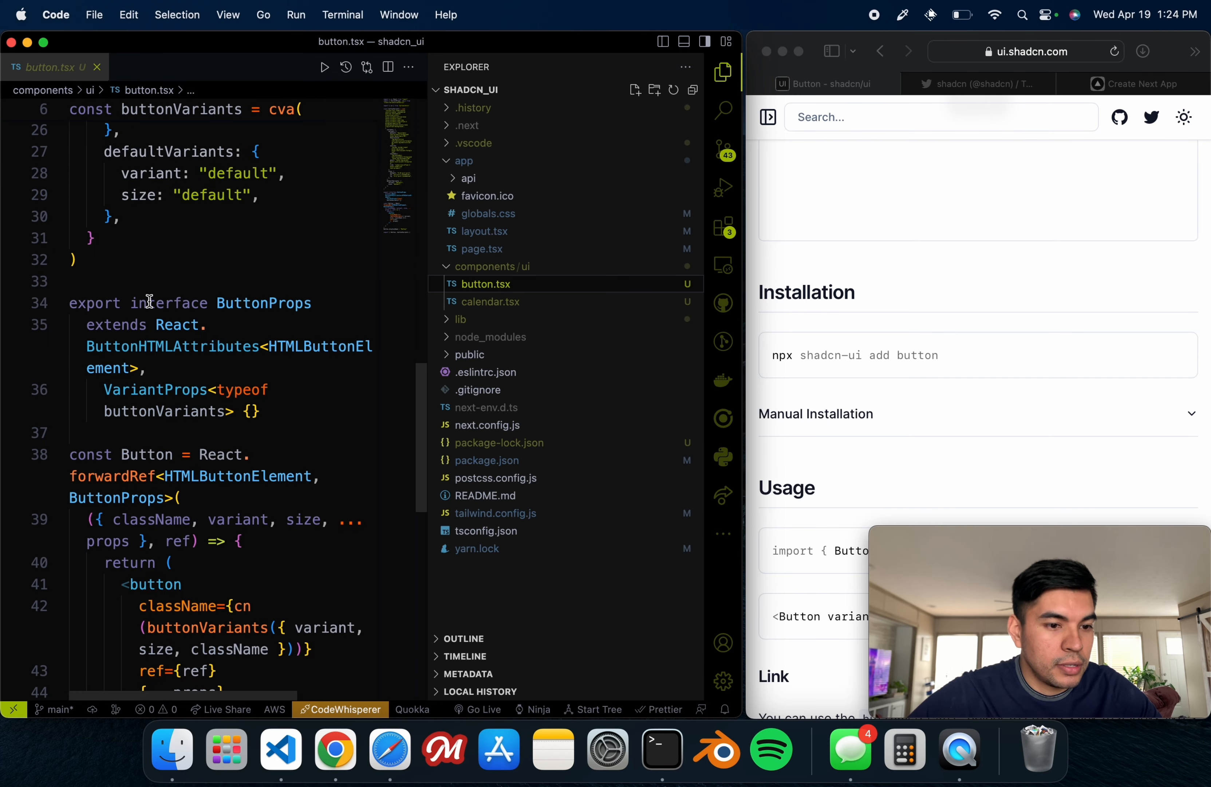
pyautogui.scroll(3)
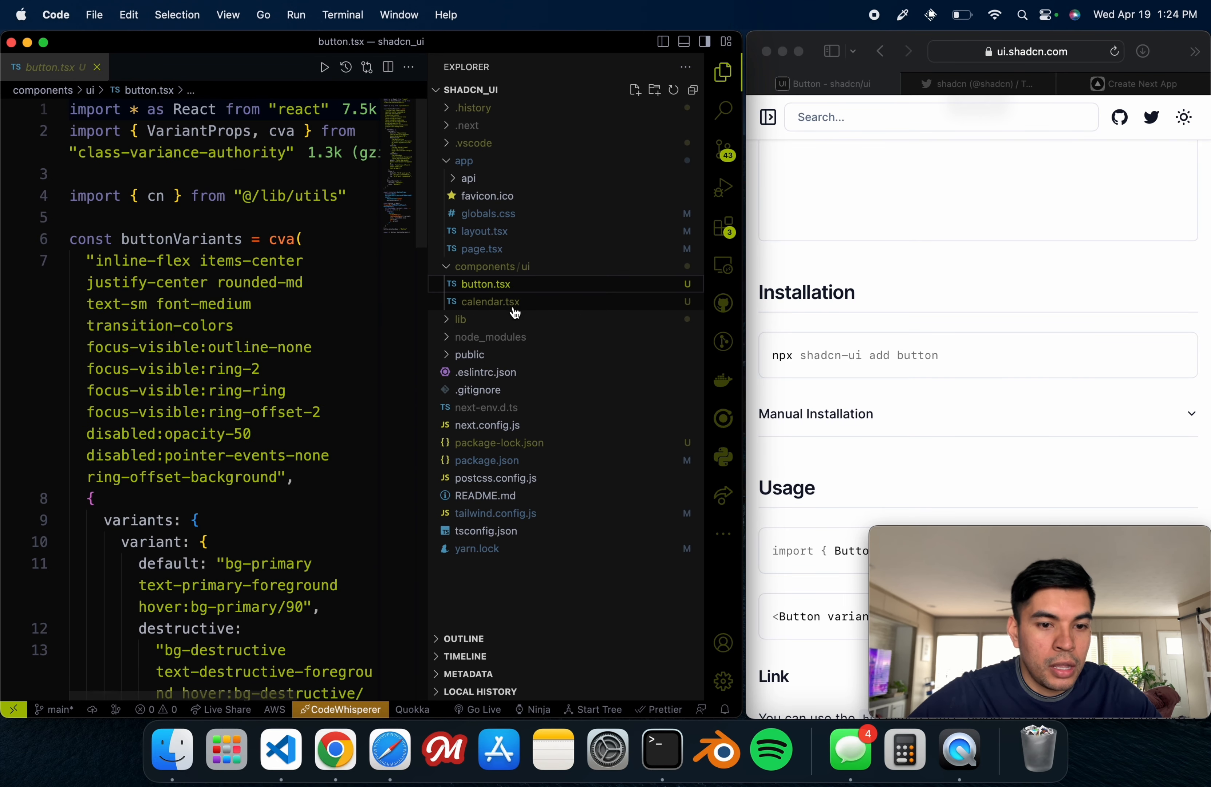
pyautogui.click(488, 301)
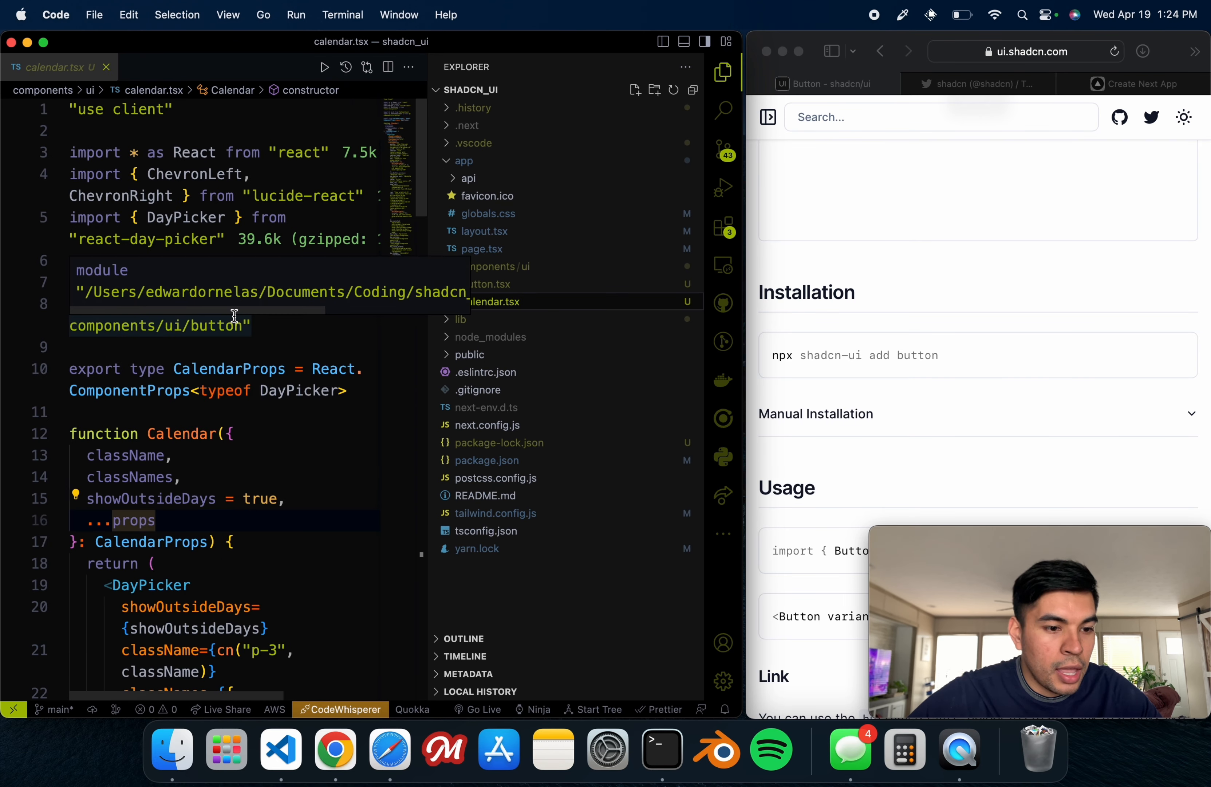
pyautogui.scroll(-3)
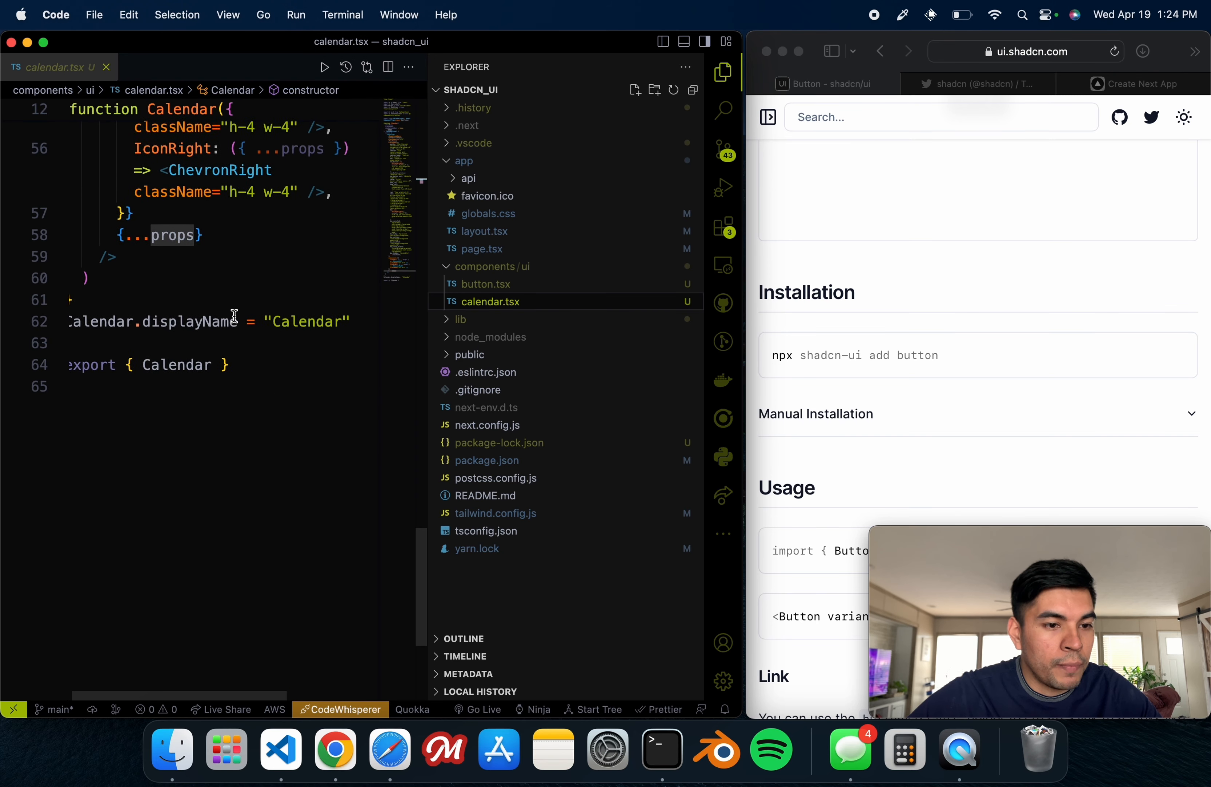
pyautogui.scroll(3)
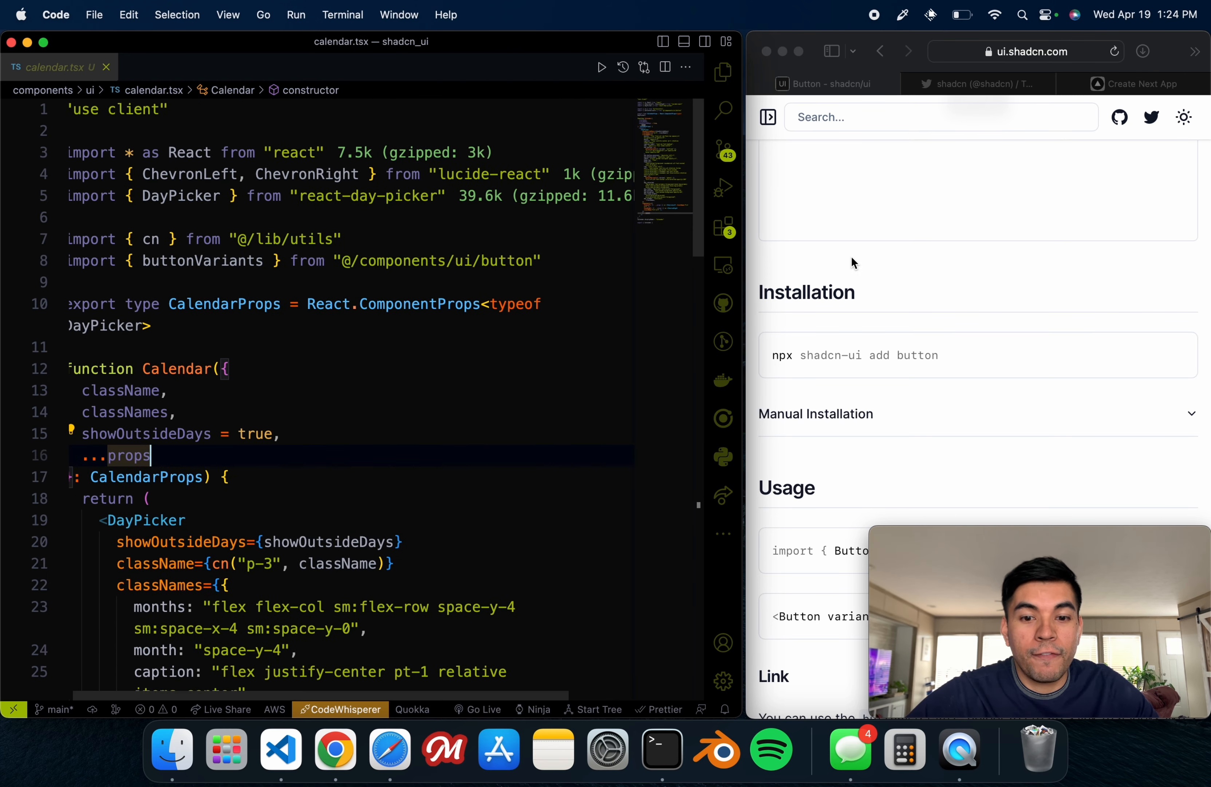
pyautogui.scroll(3)
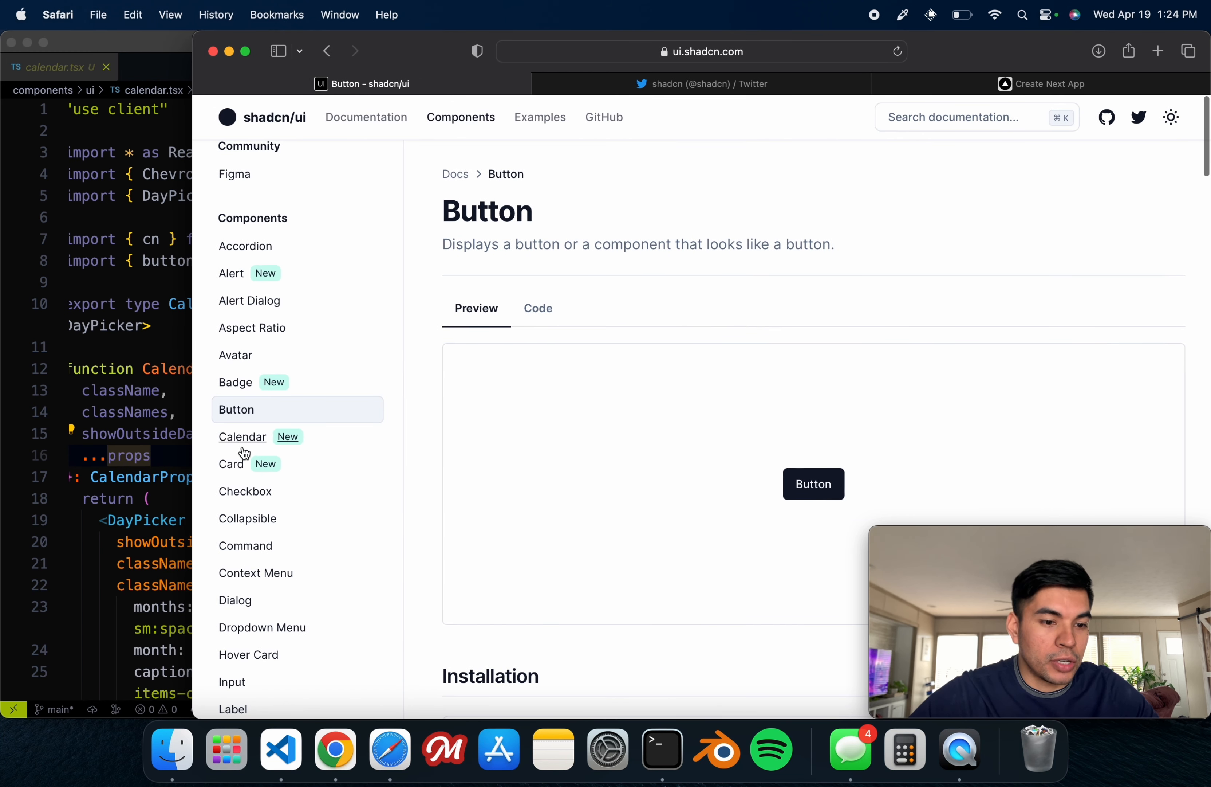
# Step: Return to the Calendar docs, then switch to the blank Create Next App localhost tab
pyautogui.click(242, 436)
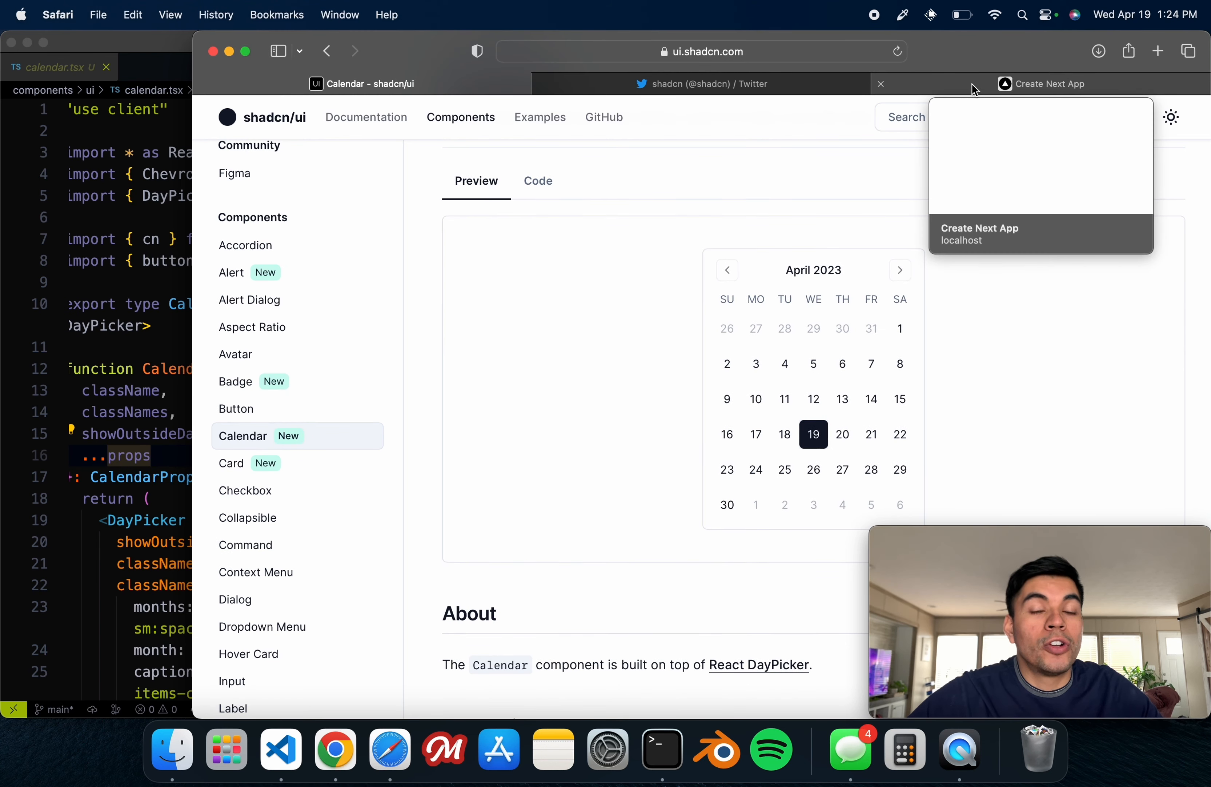
pyautogui.click(1049, 84)
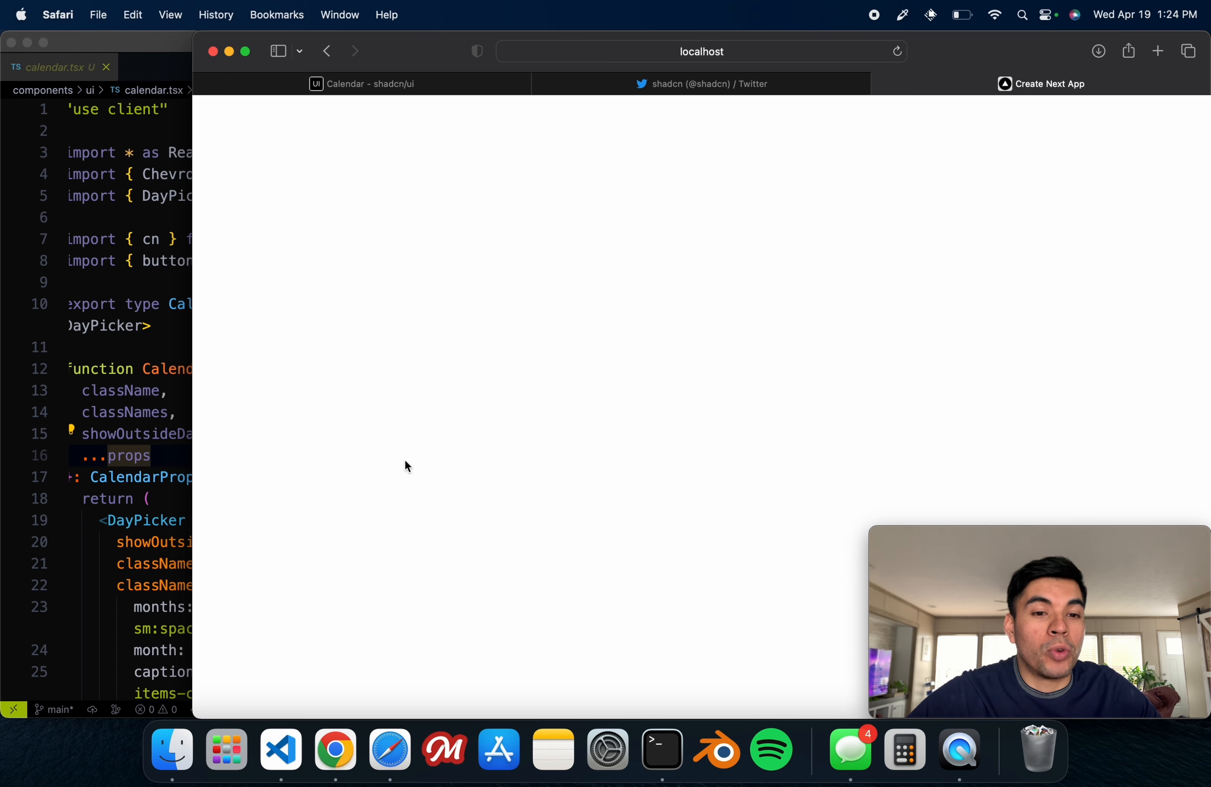
pyautogui.moveTo(186, 355)
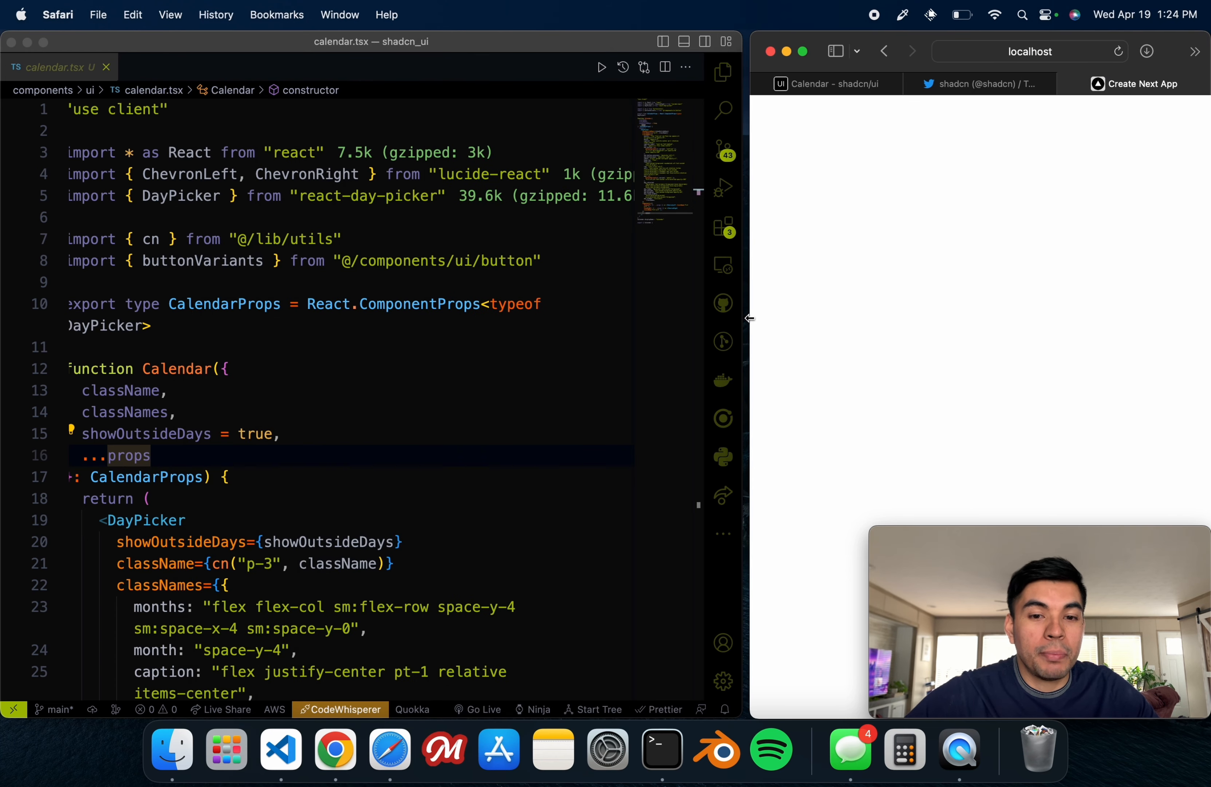
pyautogui.click(723, 72)
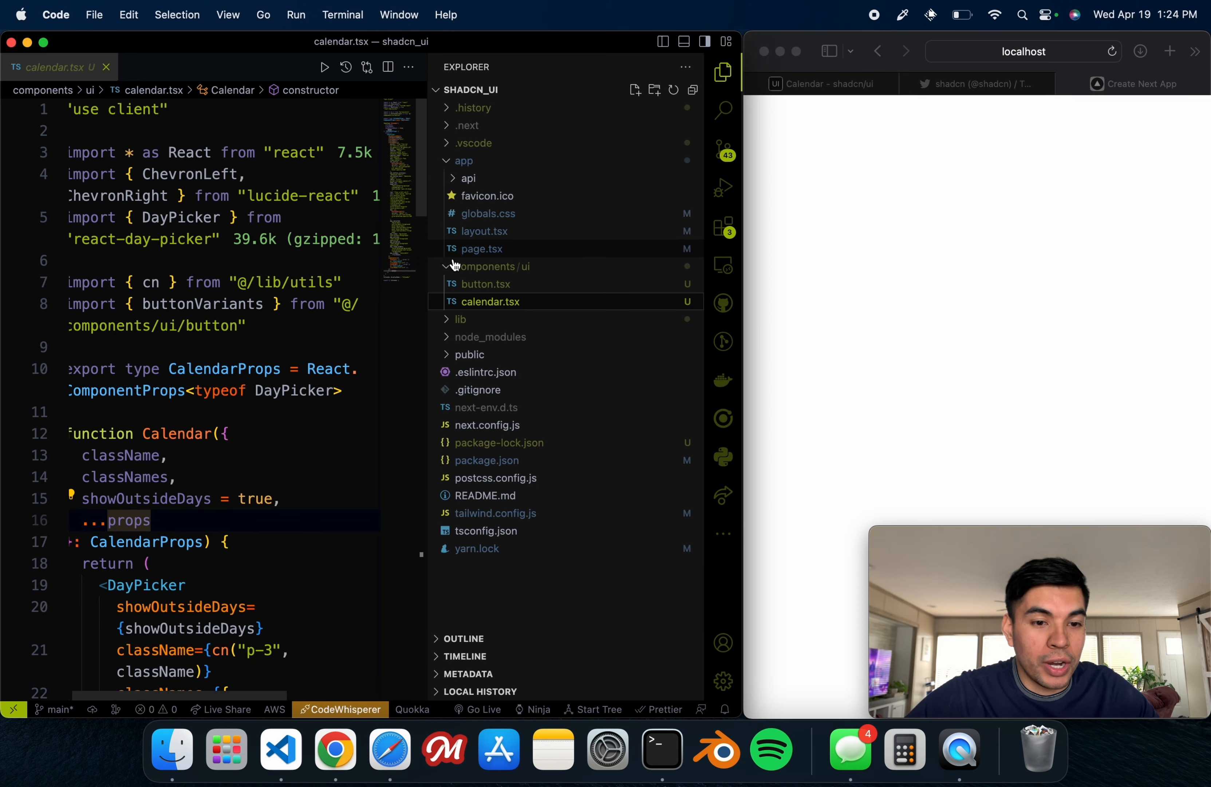
# Step: Insert a self-closing <Calendar /> inside main, imported from @/components/ui/calendar
pyautogui.click(481, 249)
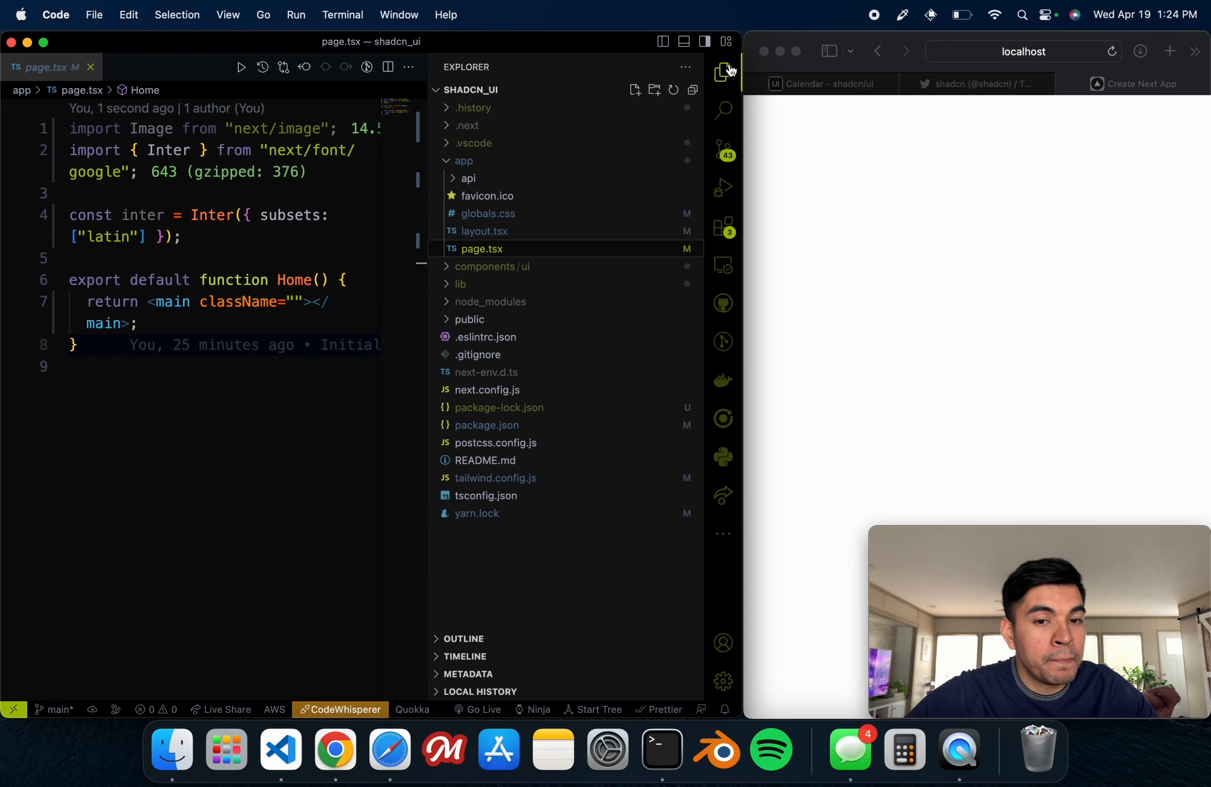
pyautogui.click(725, 71)
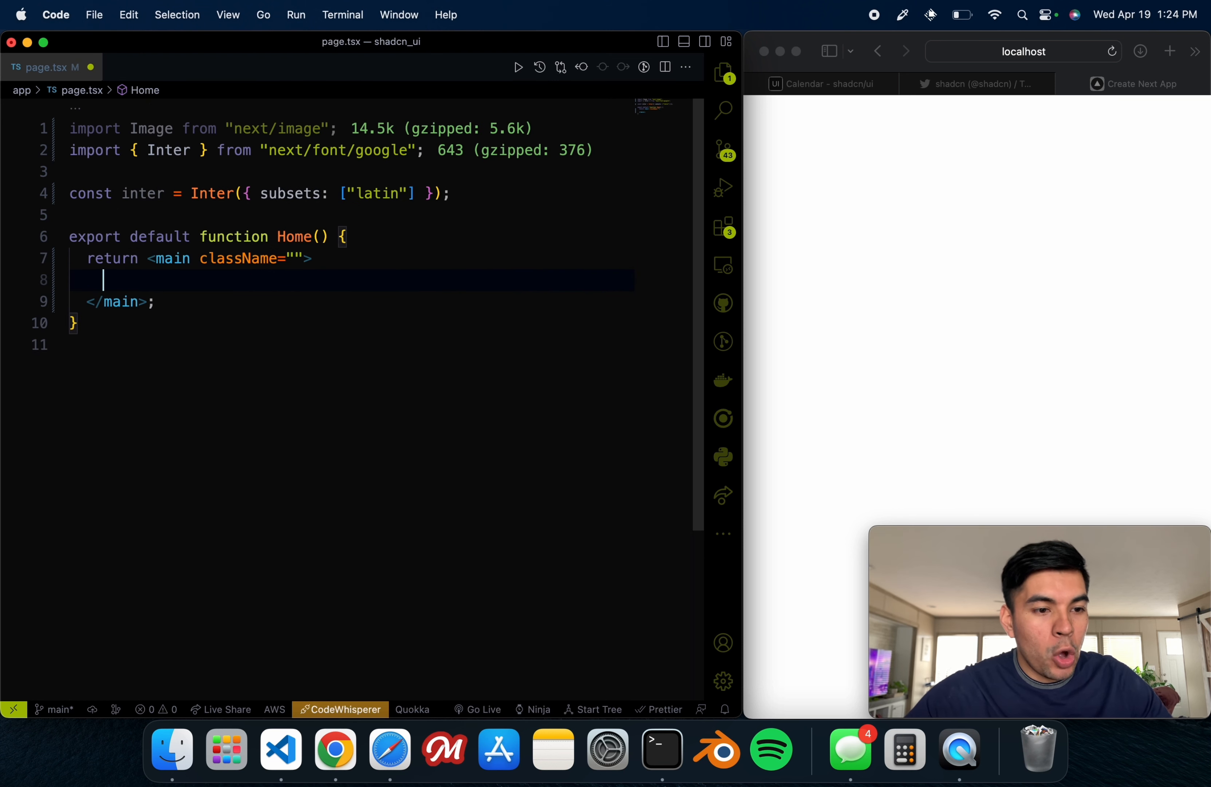
pyautogui.write('<')
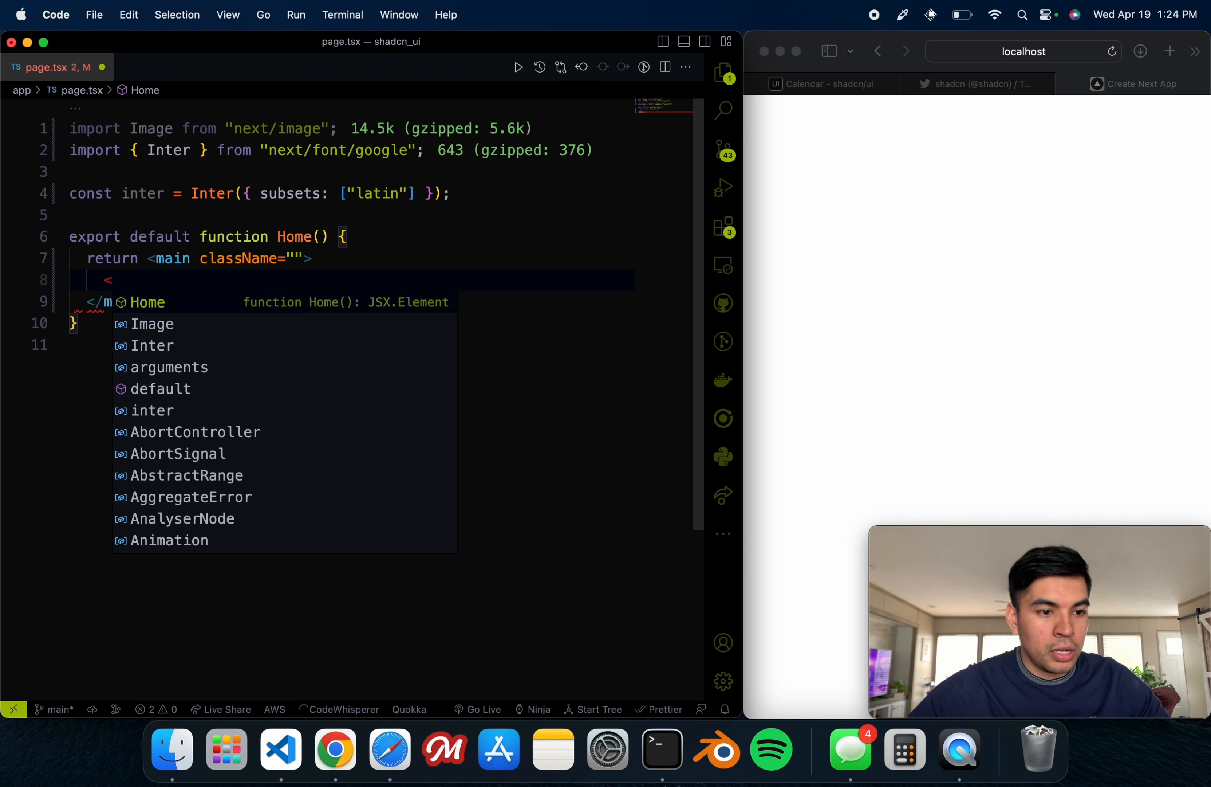
pyautogui.moveTo(255, 258)
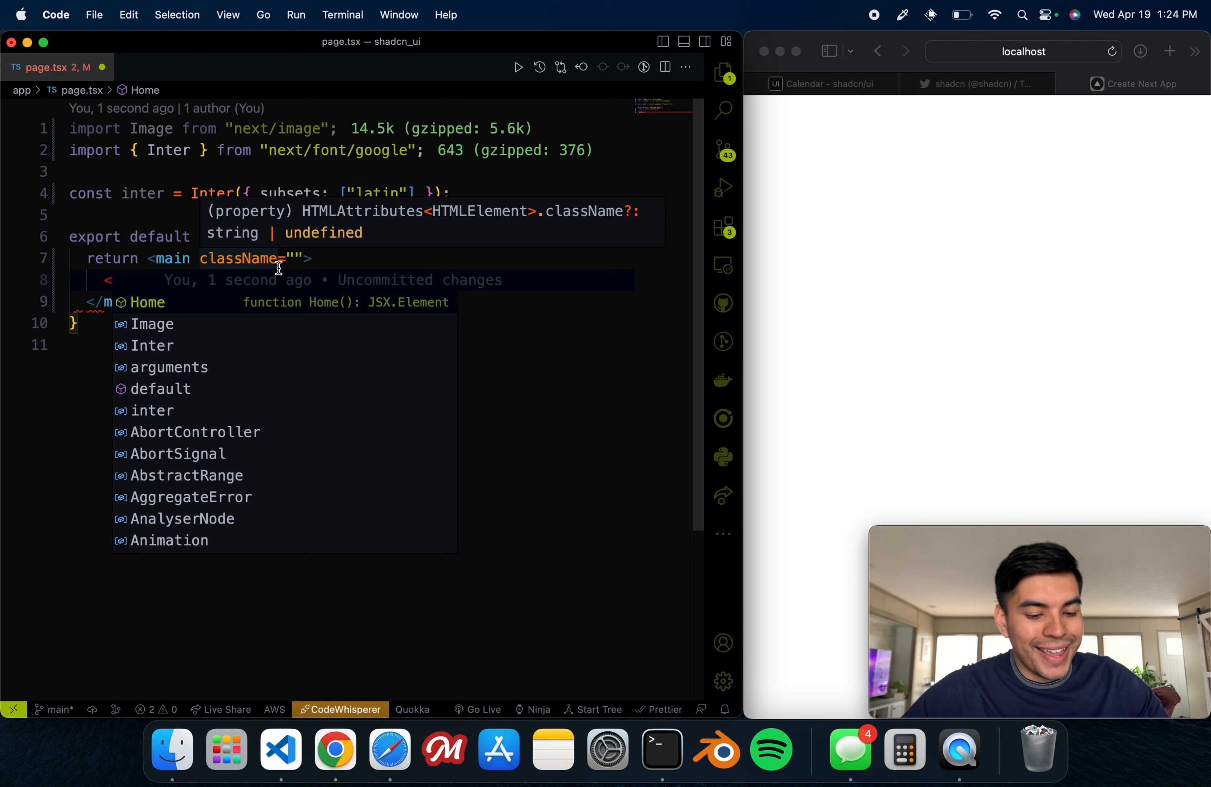
pyautogui.write('c')
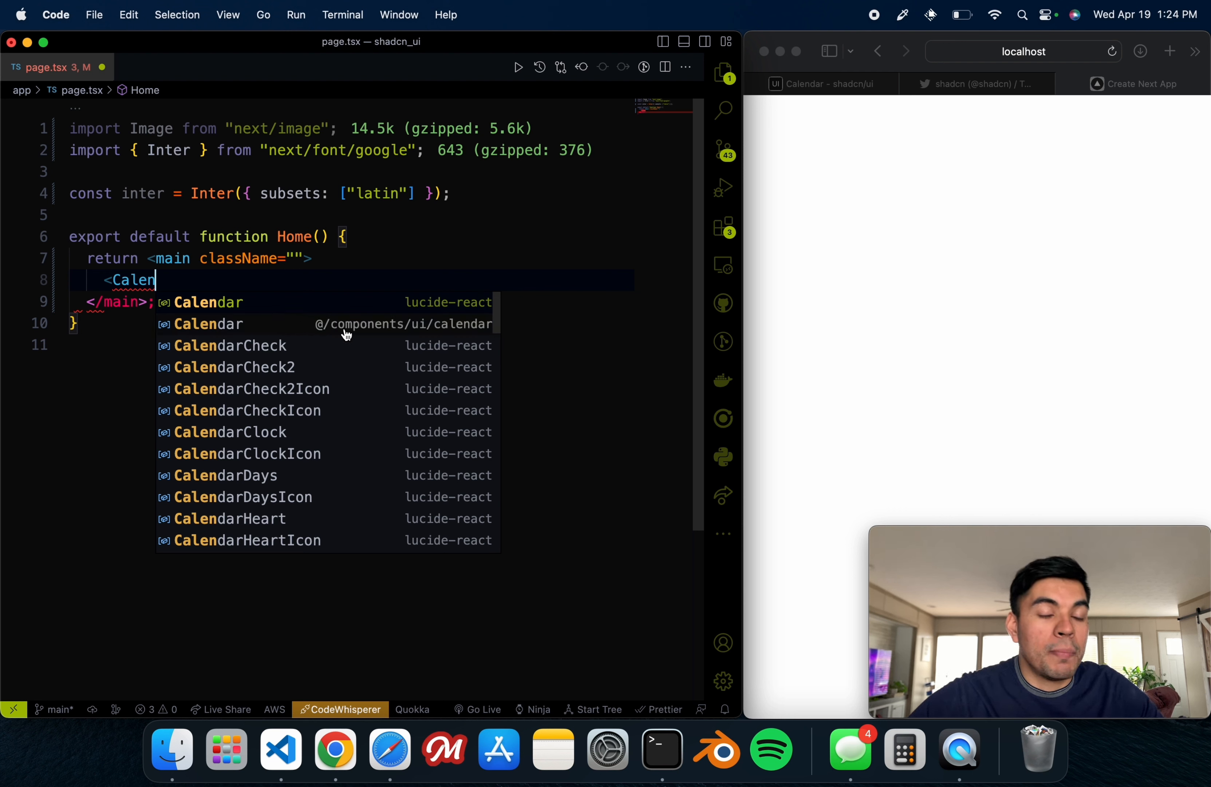
pyautogui.moveTo(320, 333)
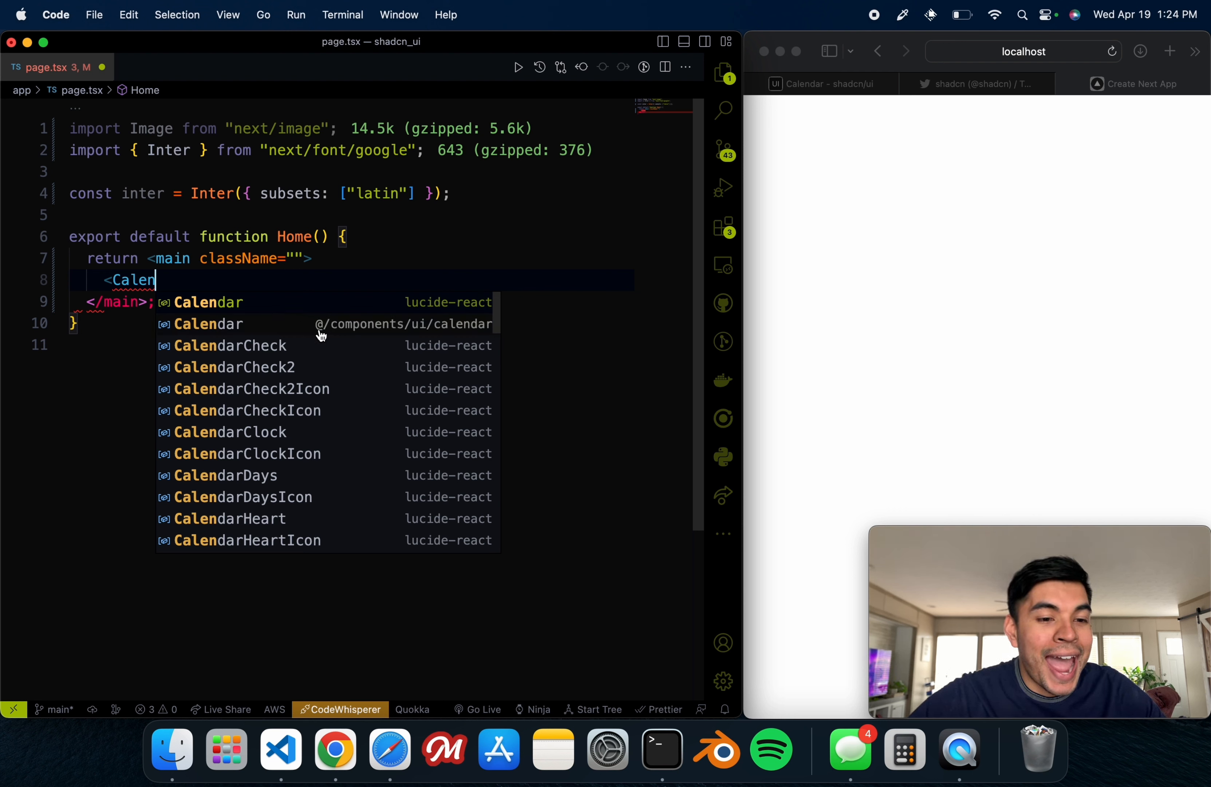
pyautogui.click(208, 324)
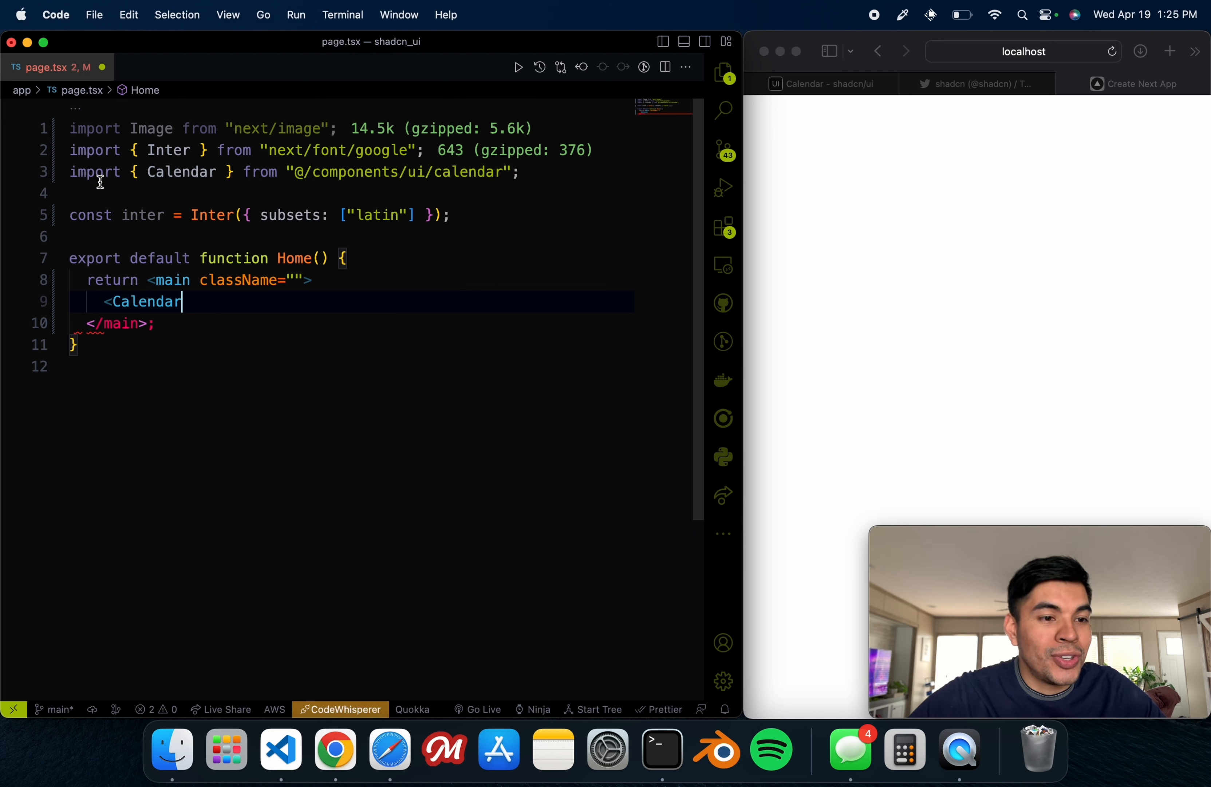
pyautogui.write('/>')
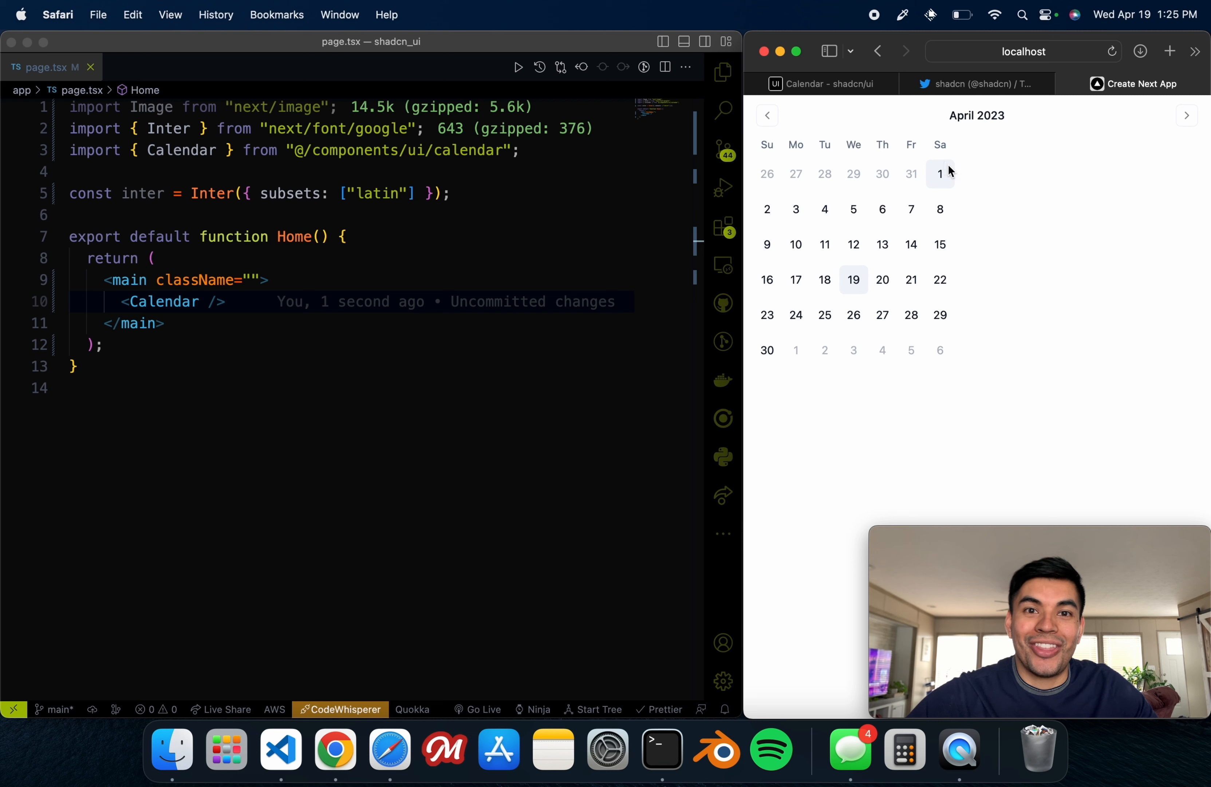
pyautogui.moveTo(854, 244)
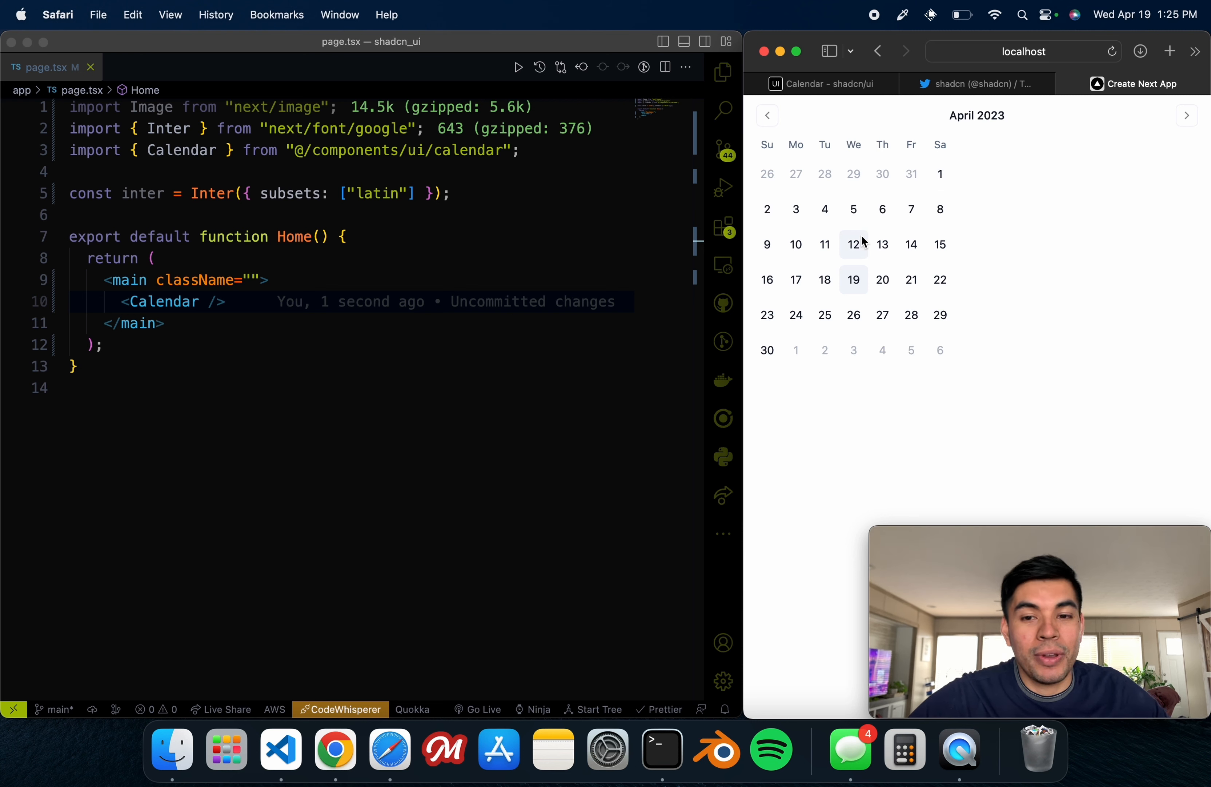
pyautogui.moveTo(1047, 238)
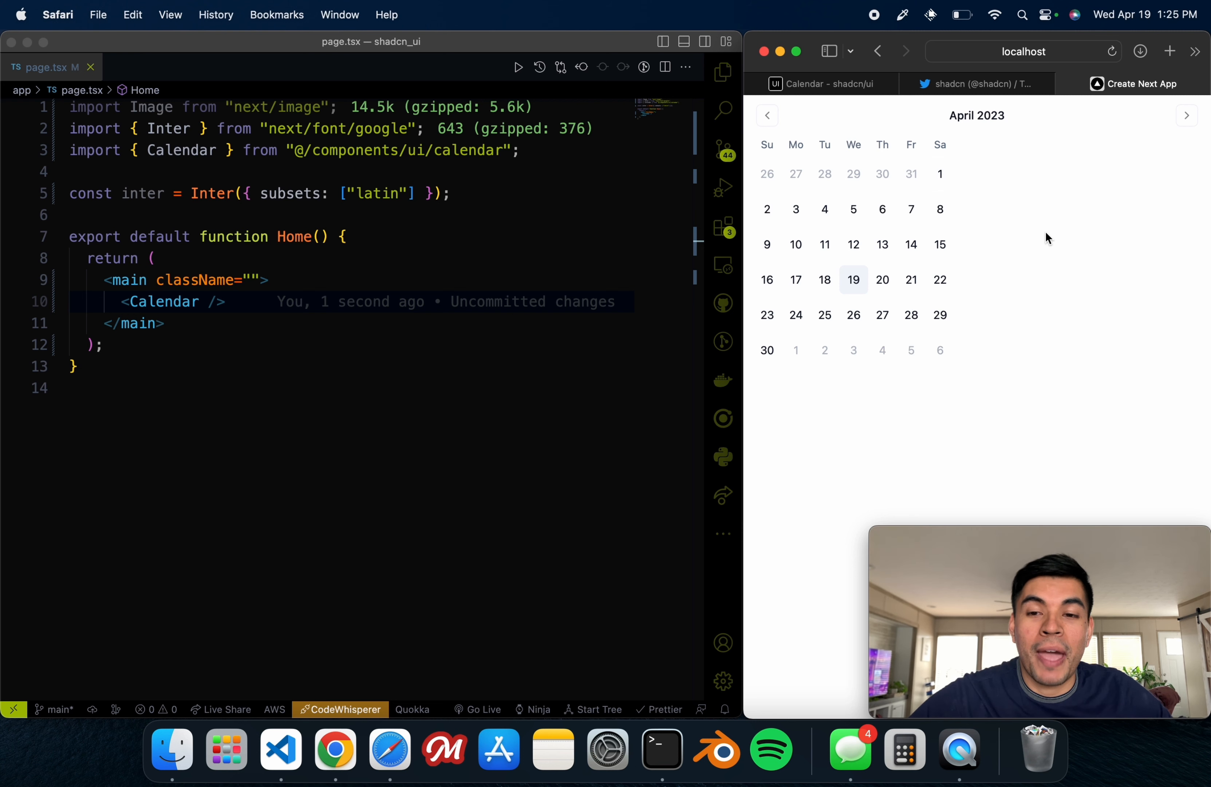
# Step: Page the rendered localhost calendar forward from April toward July 2023
pyautogui.click(1187, 115)
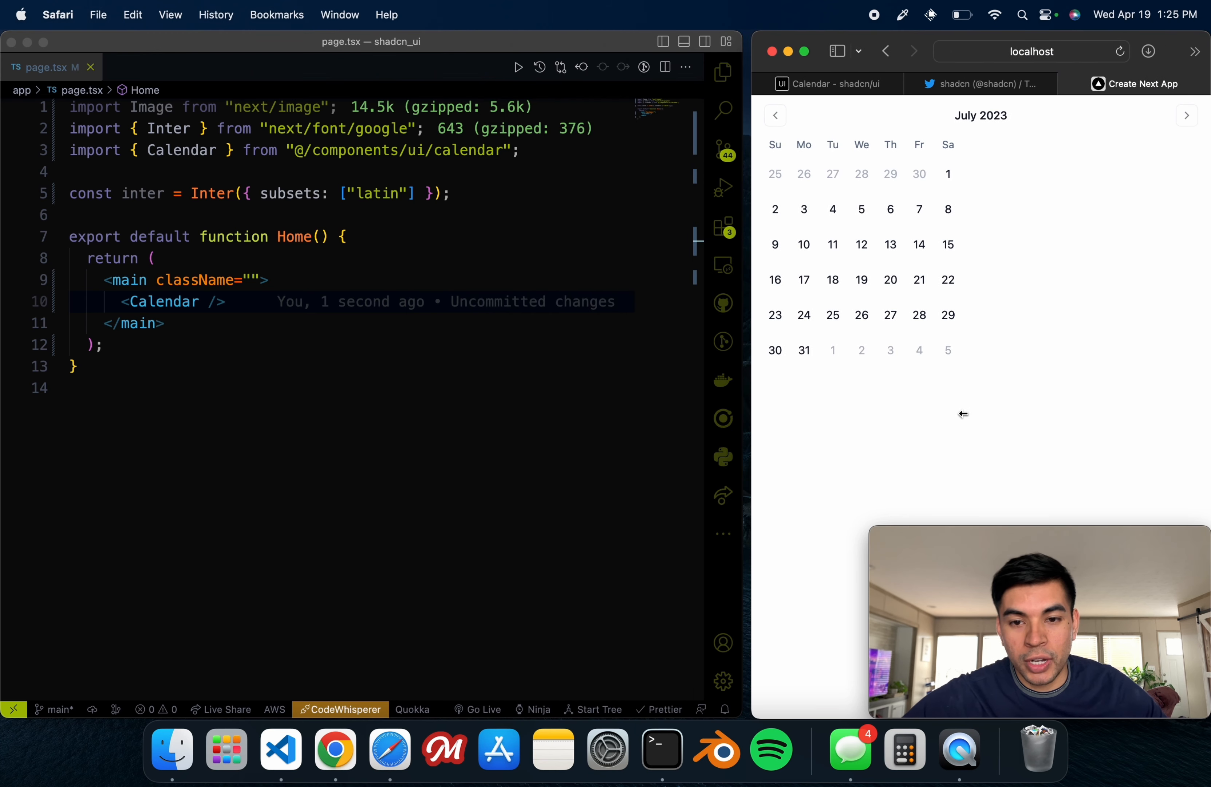
pyautogui.moveTo(748, 379)
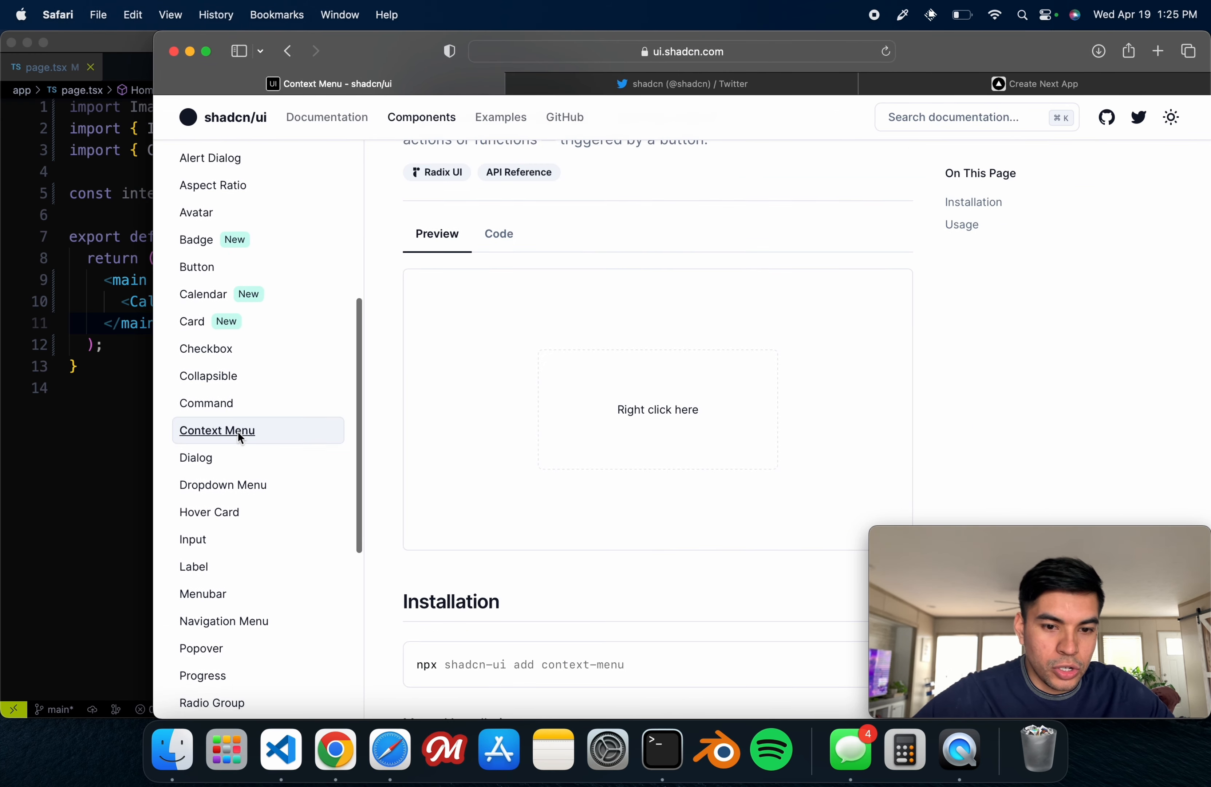
# Step: Copy the npx install command from the Accordion docs' Installation section
pyautogui.click(206, 277)
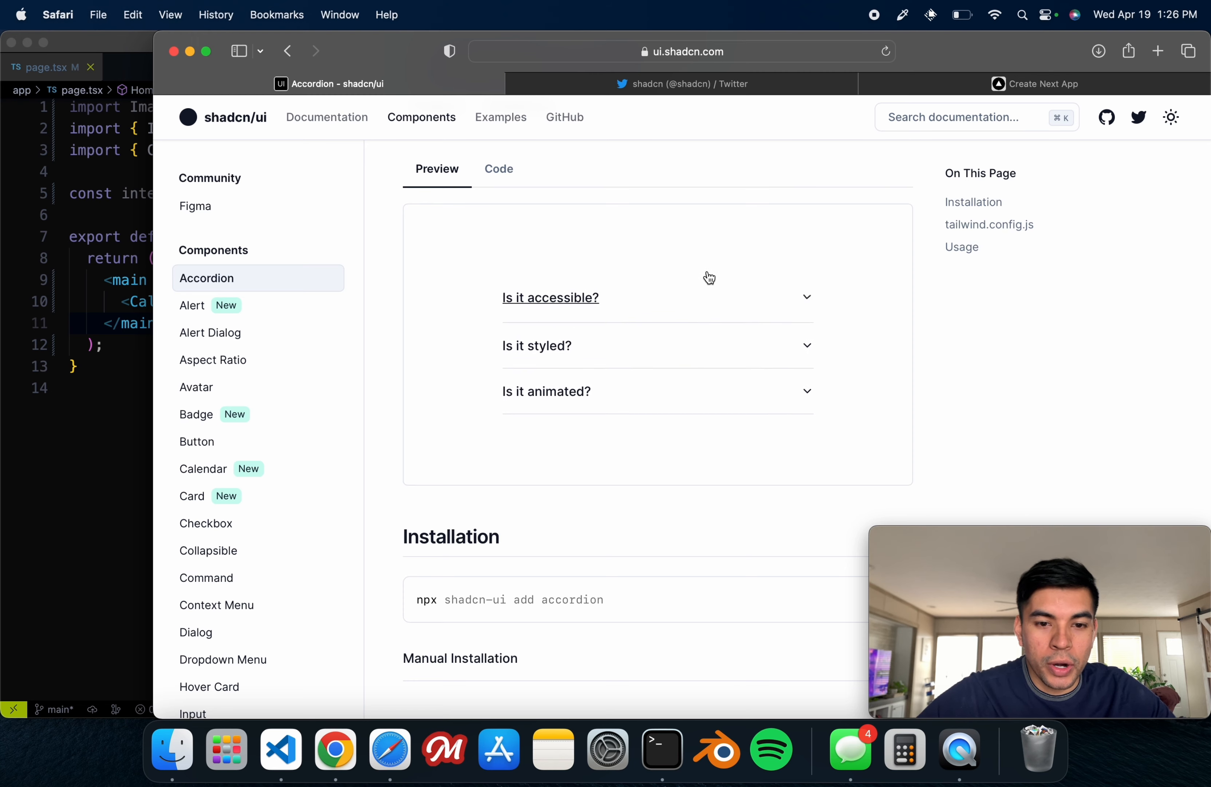
pyautogui.scroll(-3)
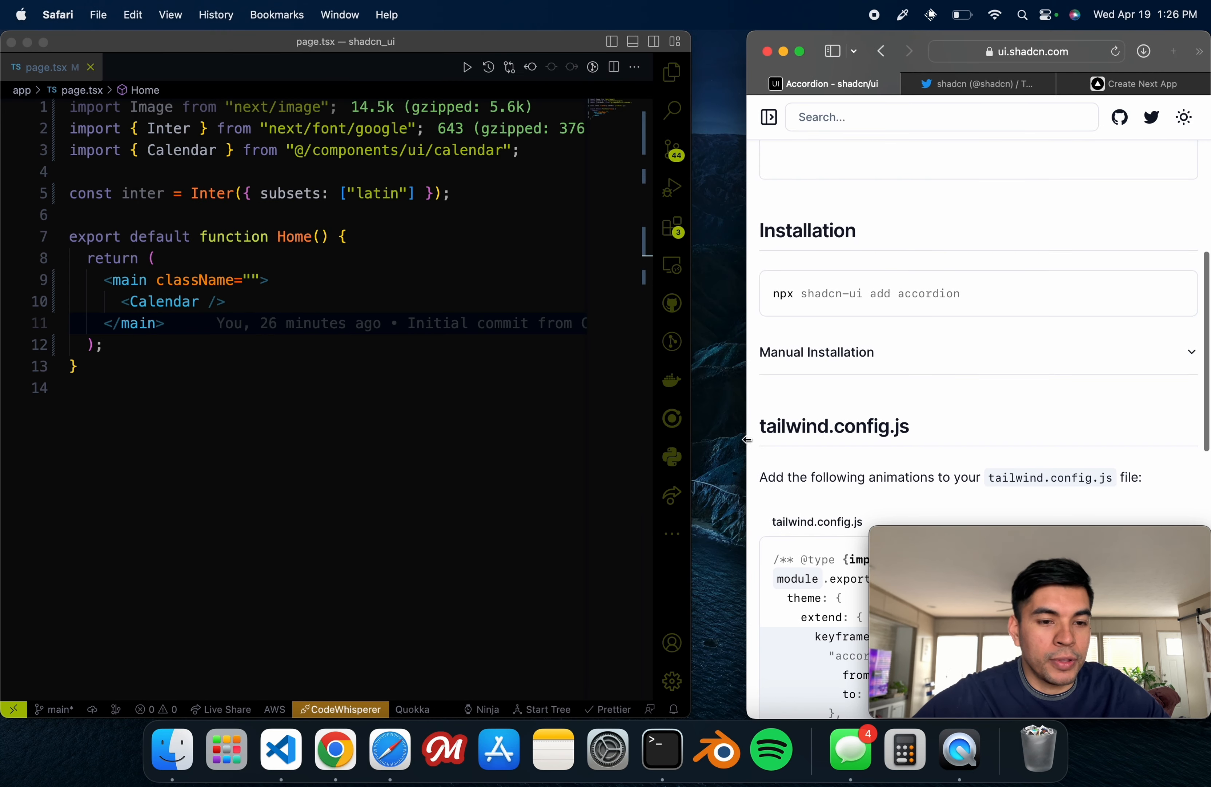
pyautogui.click(310, 346)
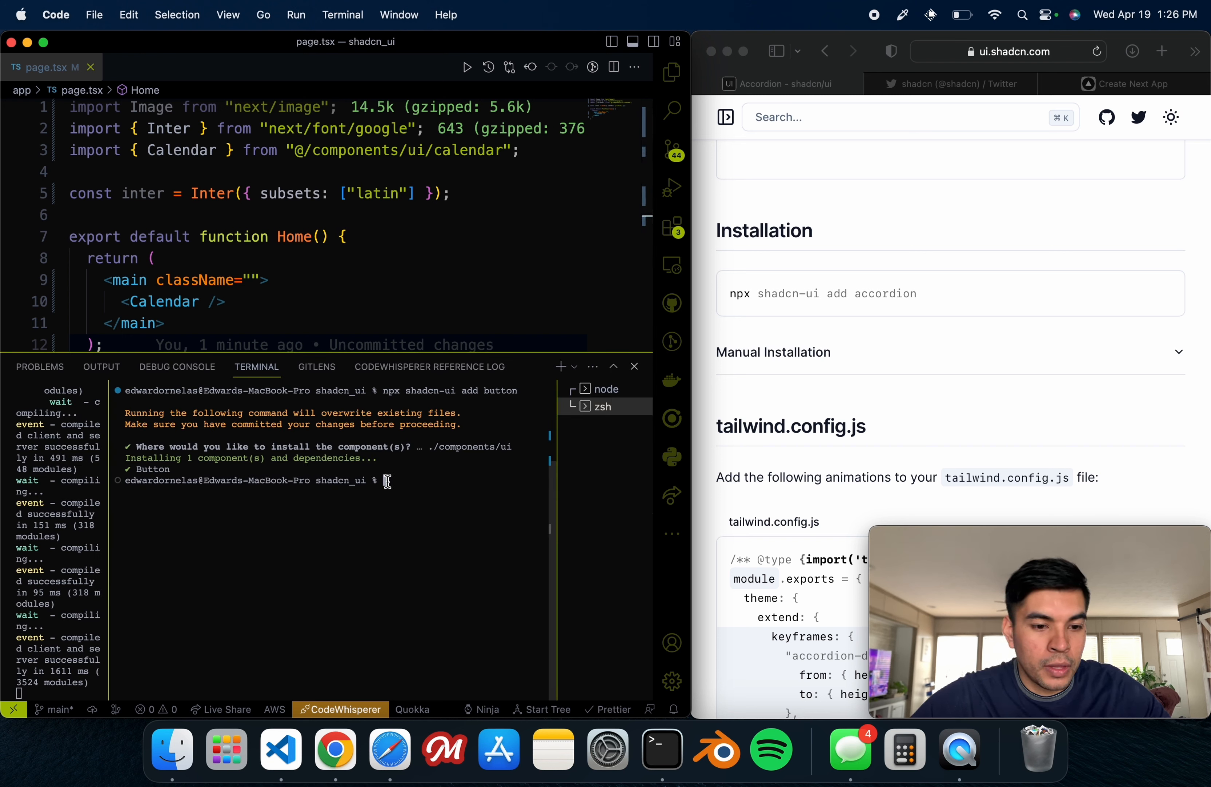
# Step: Run npx shadcn-ui add accordion in the integrated terminal
pyautogui.rightClick(386, 480)
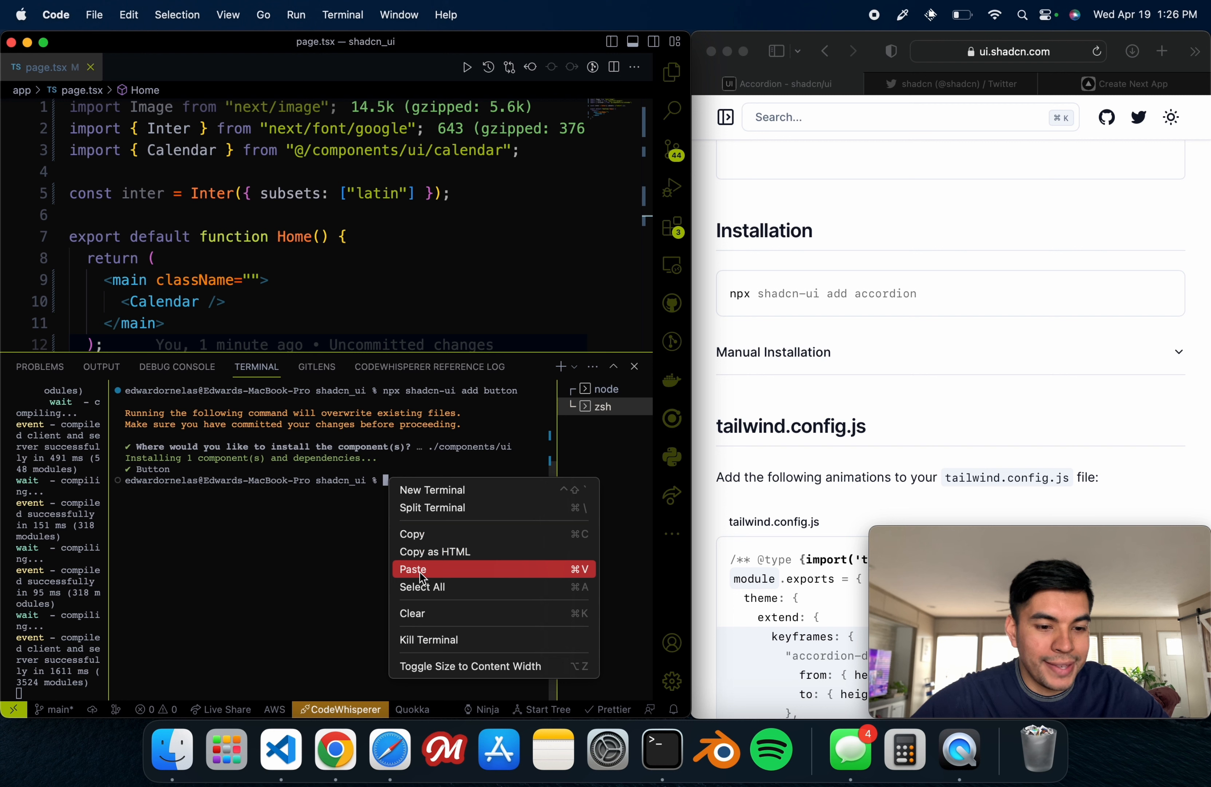
pyautogui.click(413, 569)
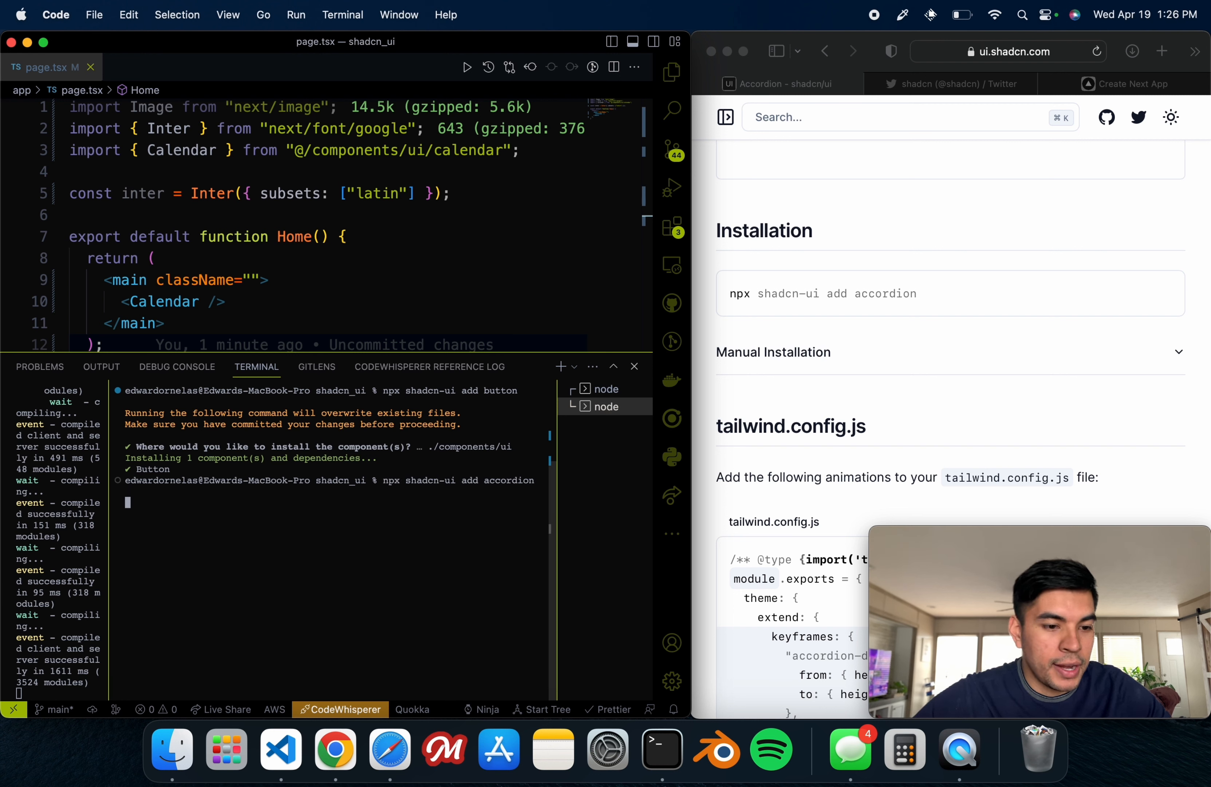
pyautogui.press('Return')
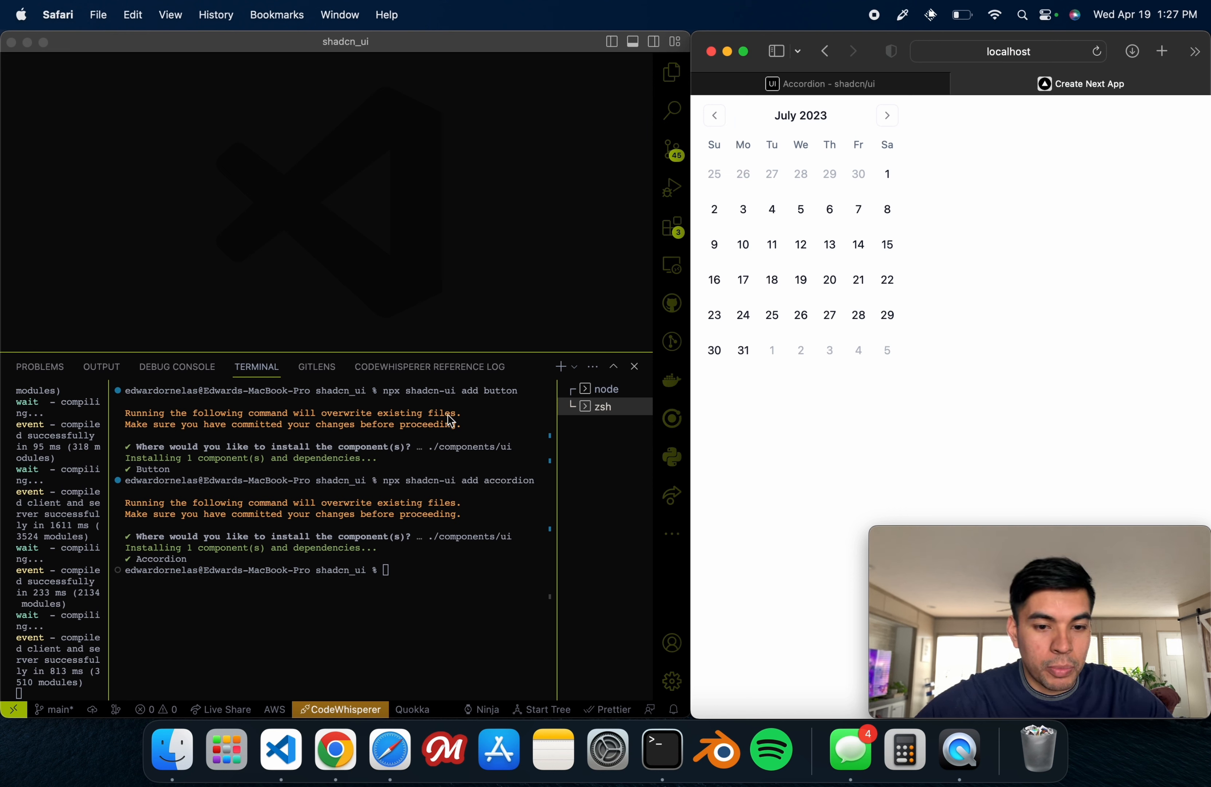
# Step: Review components/ui/accordion.tsx in the Explorer, then return to page.tsx
pyautogui.click(635, 366)
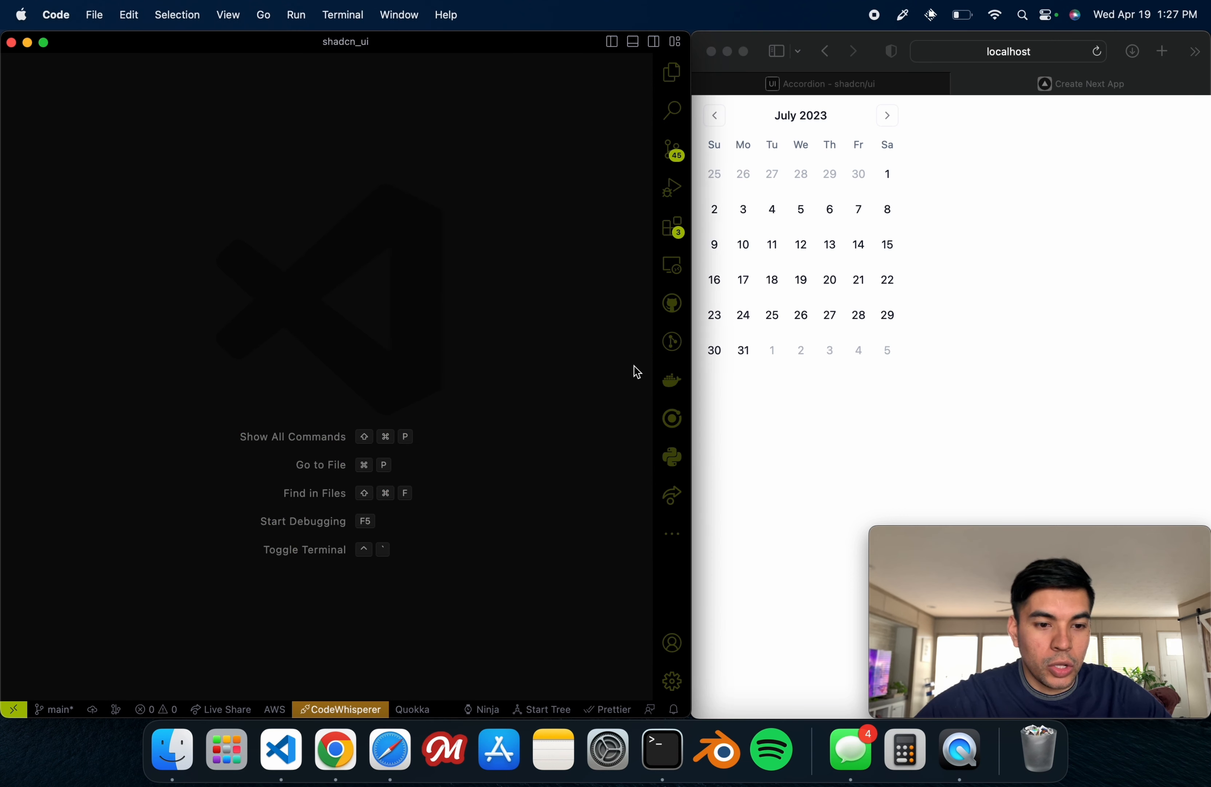
pyautogui.click(672, 71)
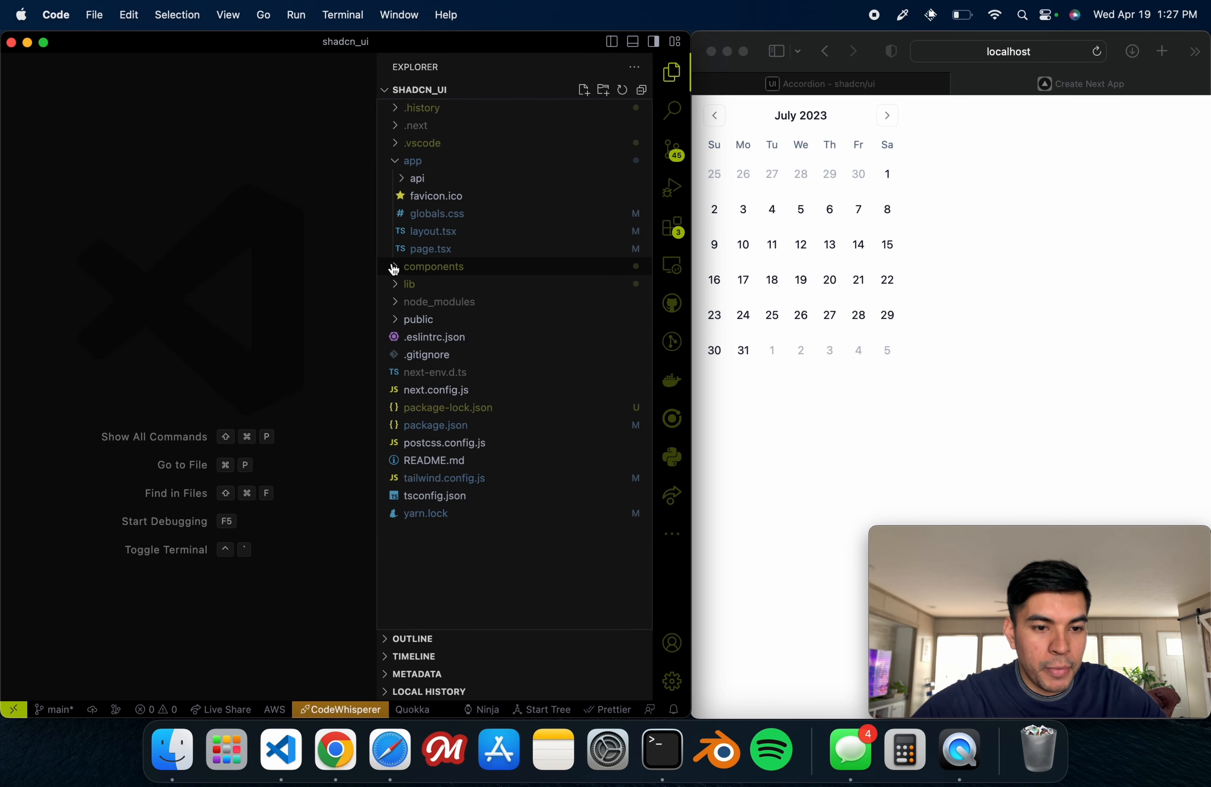
pyautogui.click(433, 266)
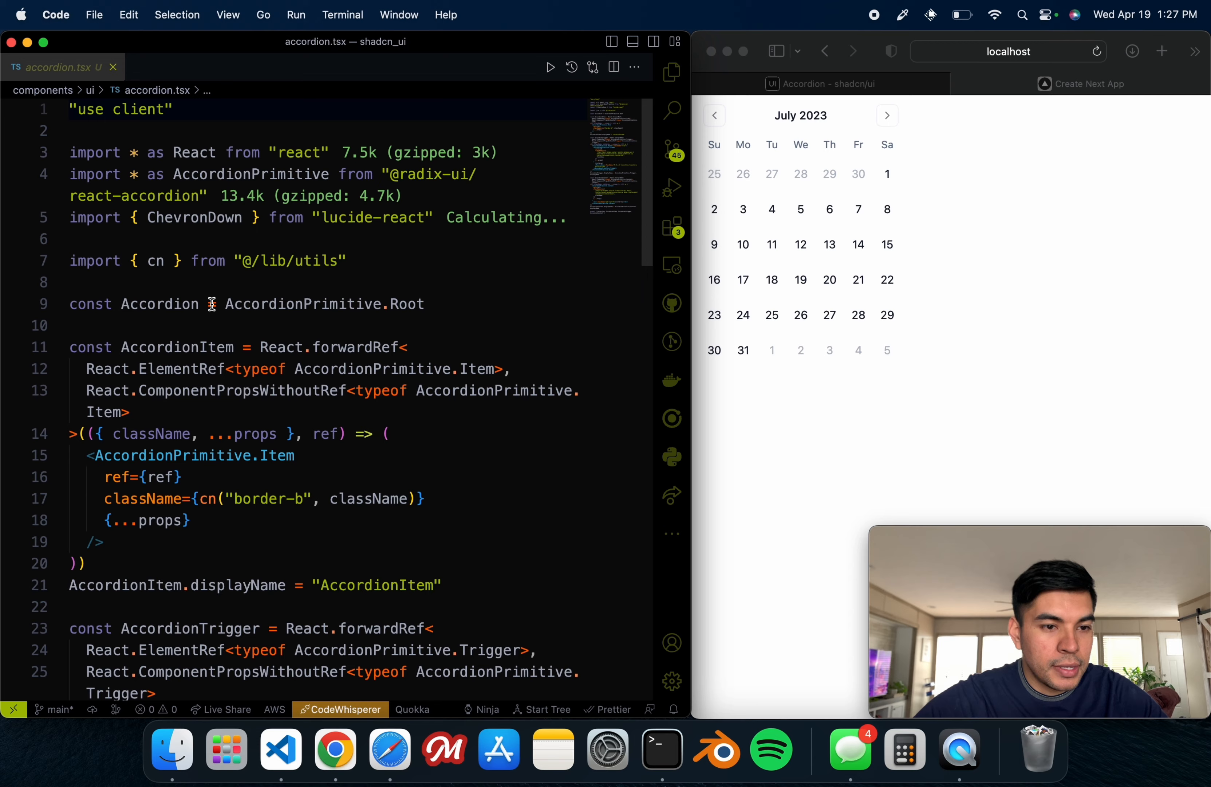
pyautogui.scroll(-3)
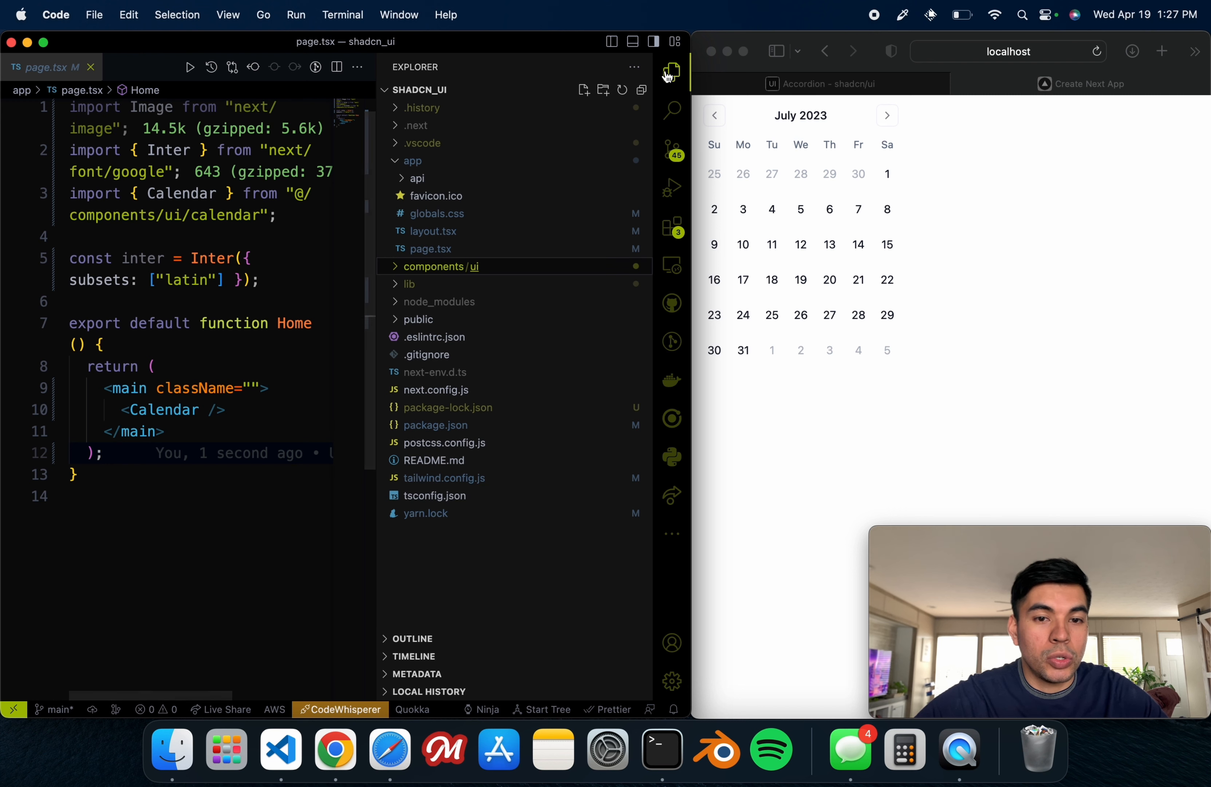
pyautogui.click(670, 71)
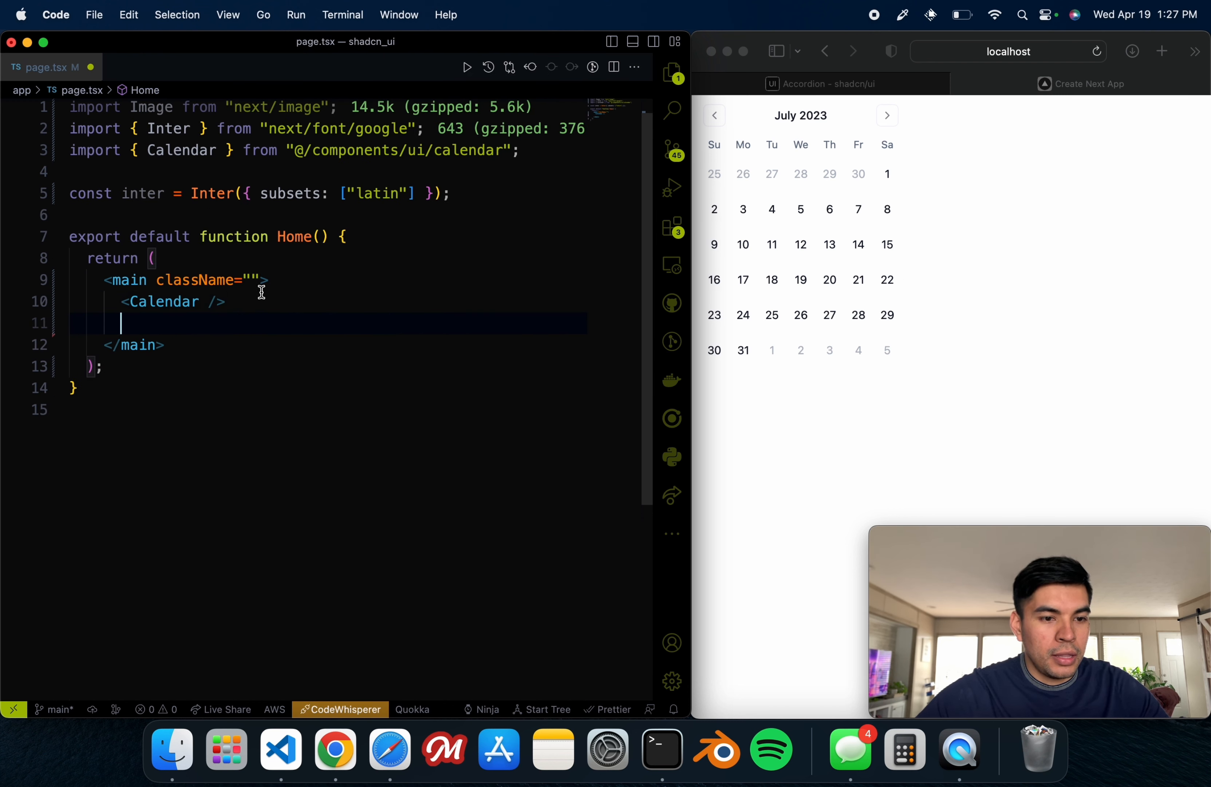
# Step: Add the flex class to main and start an <Acc tag below <Calendar />
pyautogui.write('flex')
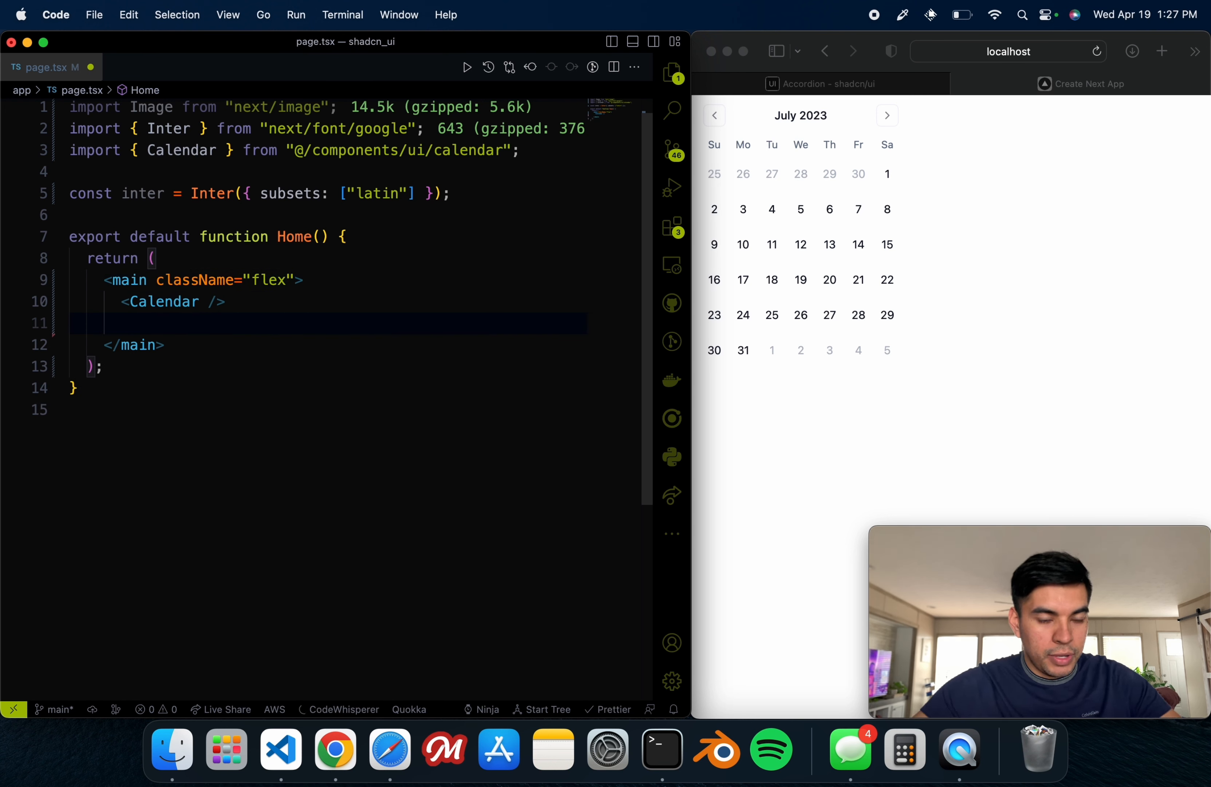
pyautogui.write('<Accor')
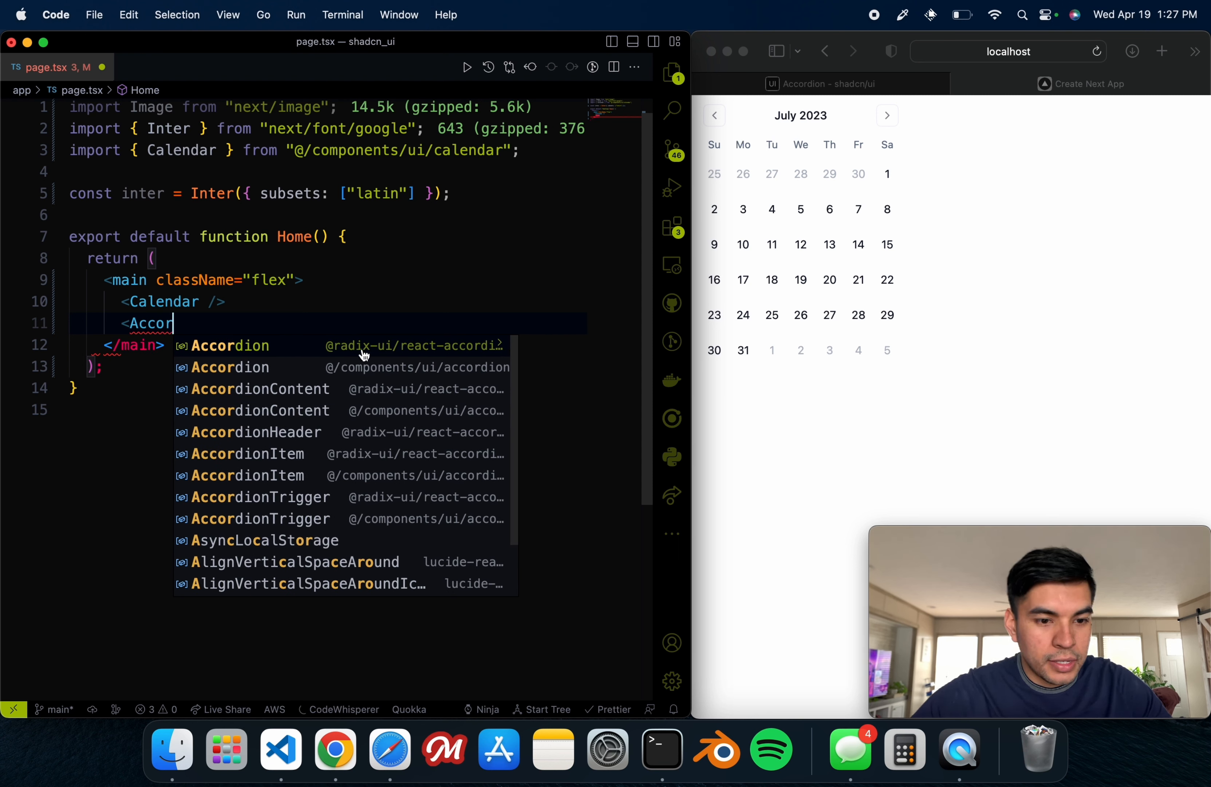
pyautogui.moveTo(407, 375)
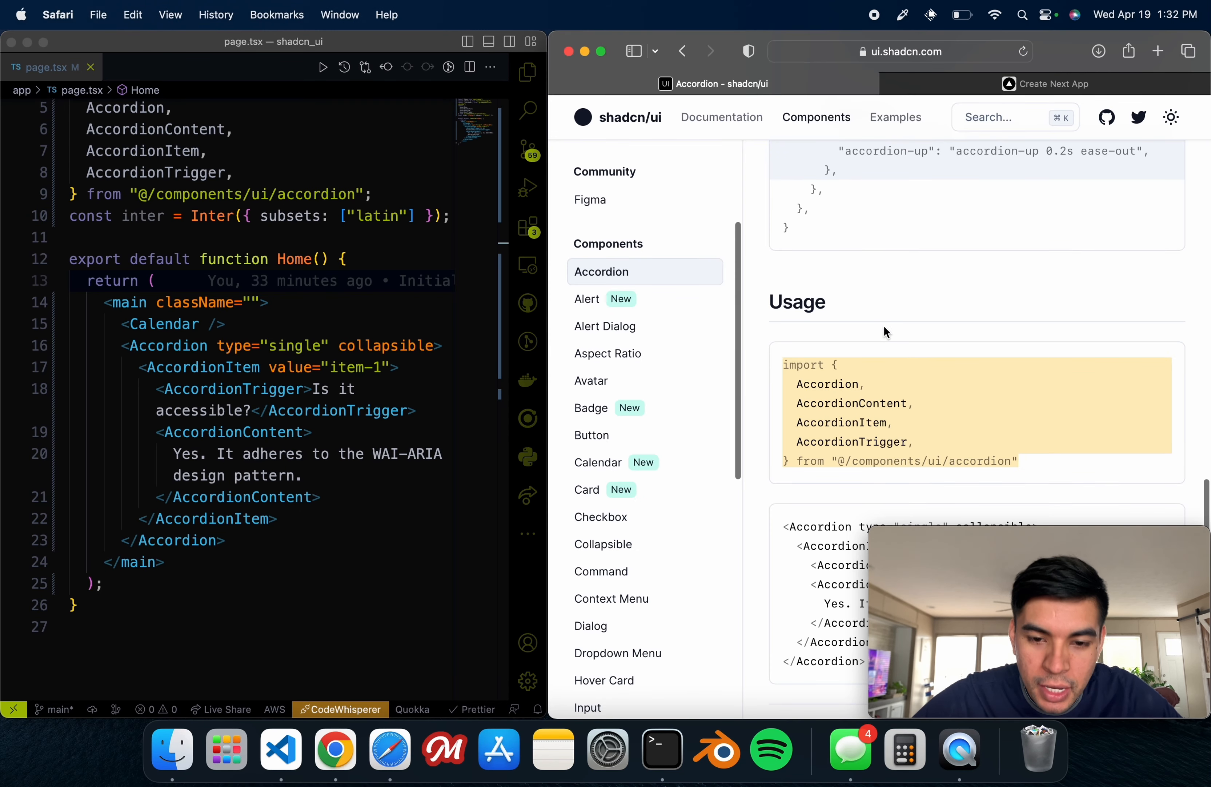
pyautogui.scroll(-3)
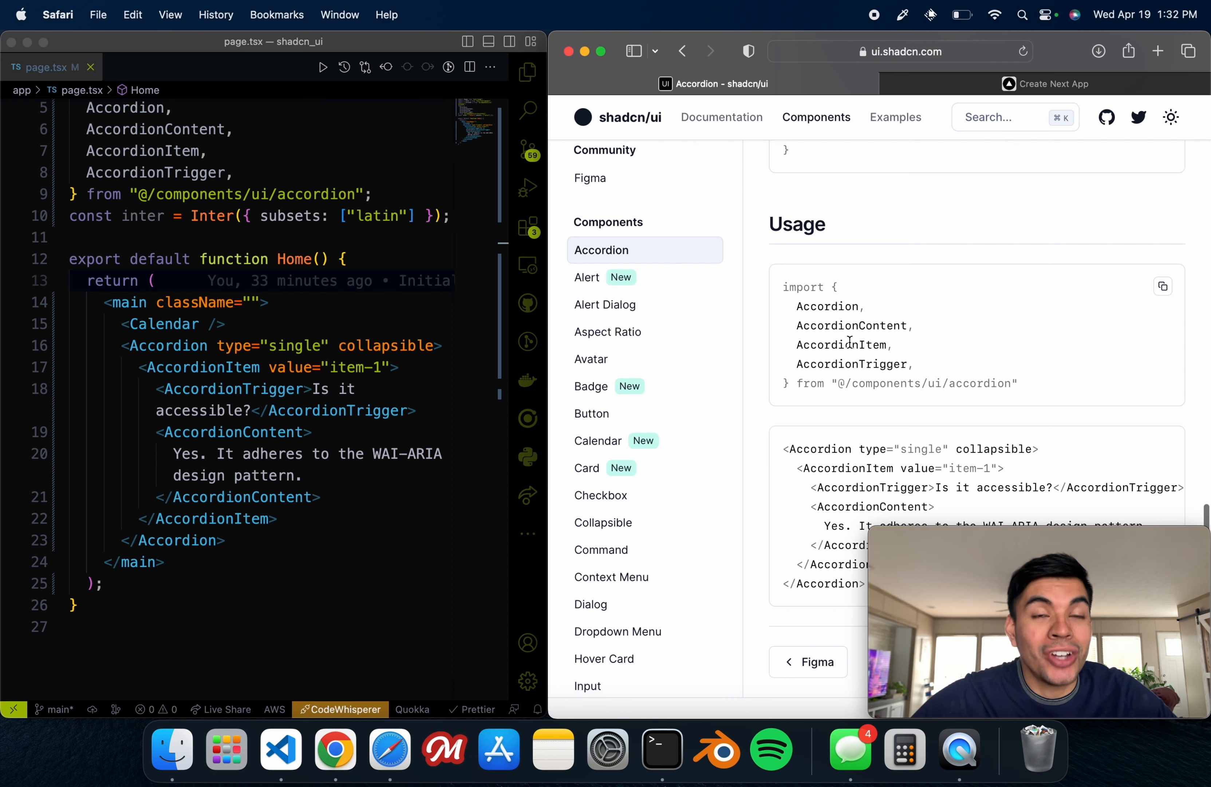
pyautogui.scroll(-3)
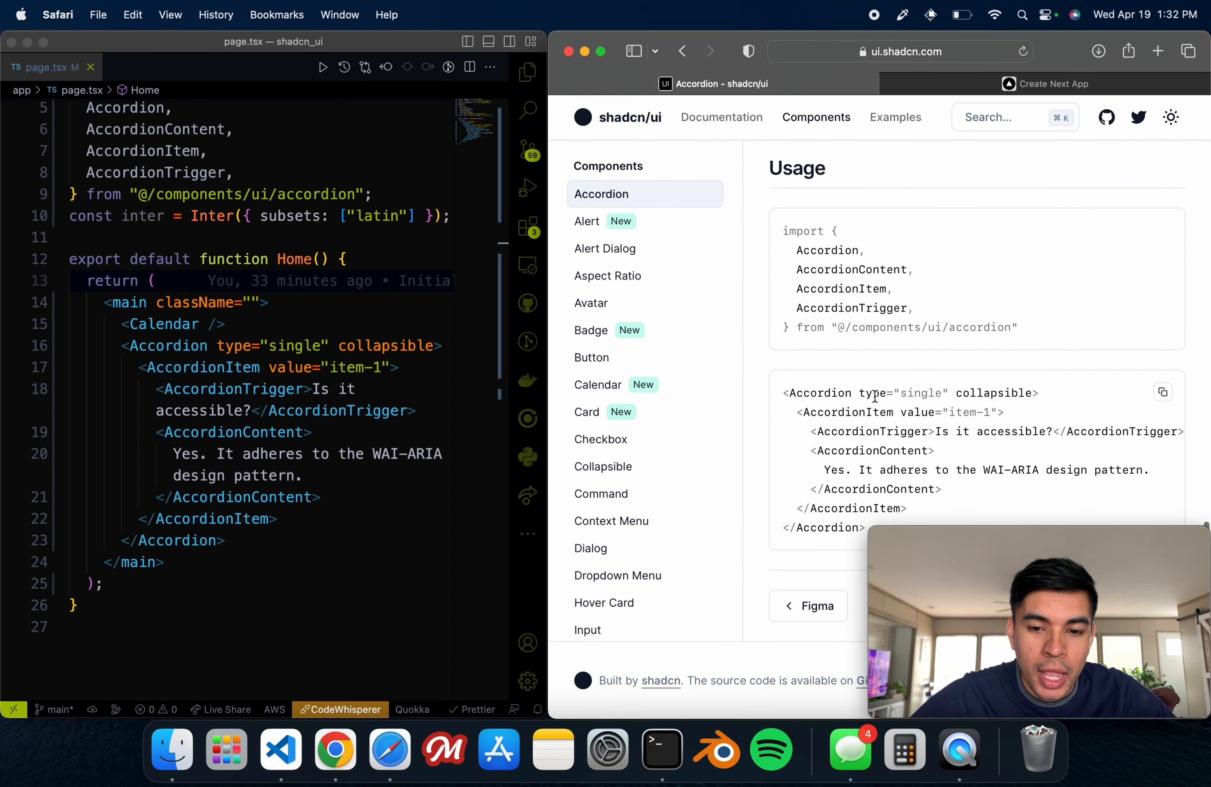
pyautogui.moveTo(919, 518)
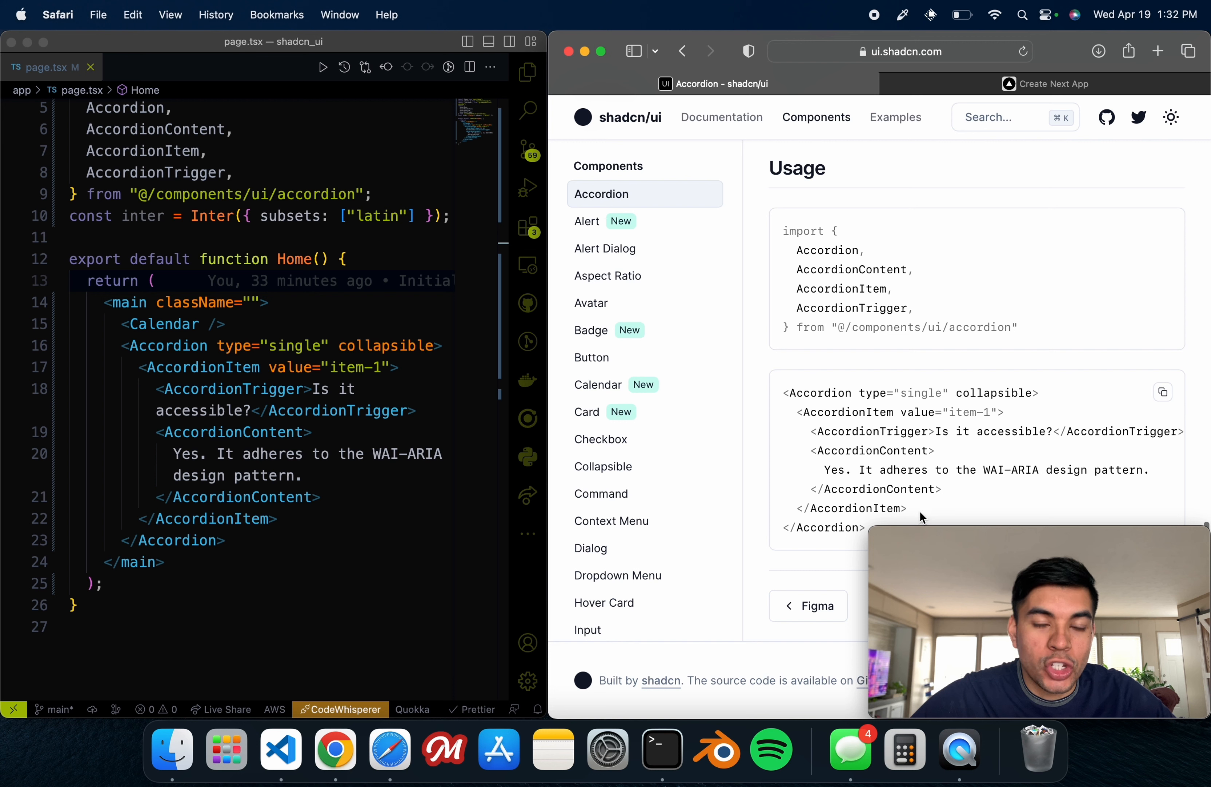
pyautogui.moveTo(859, 447)
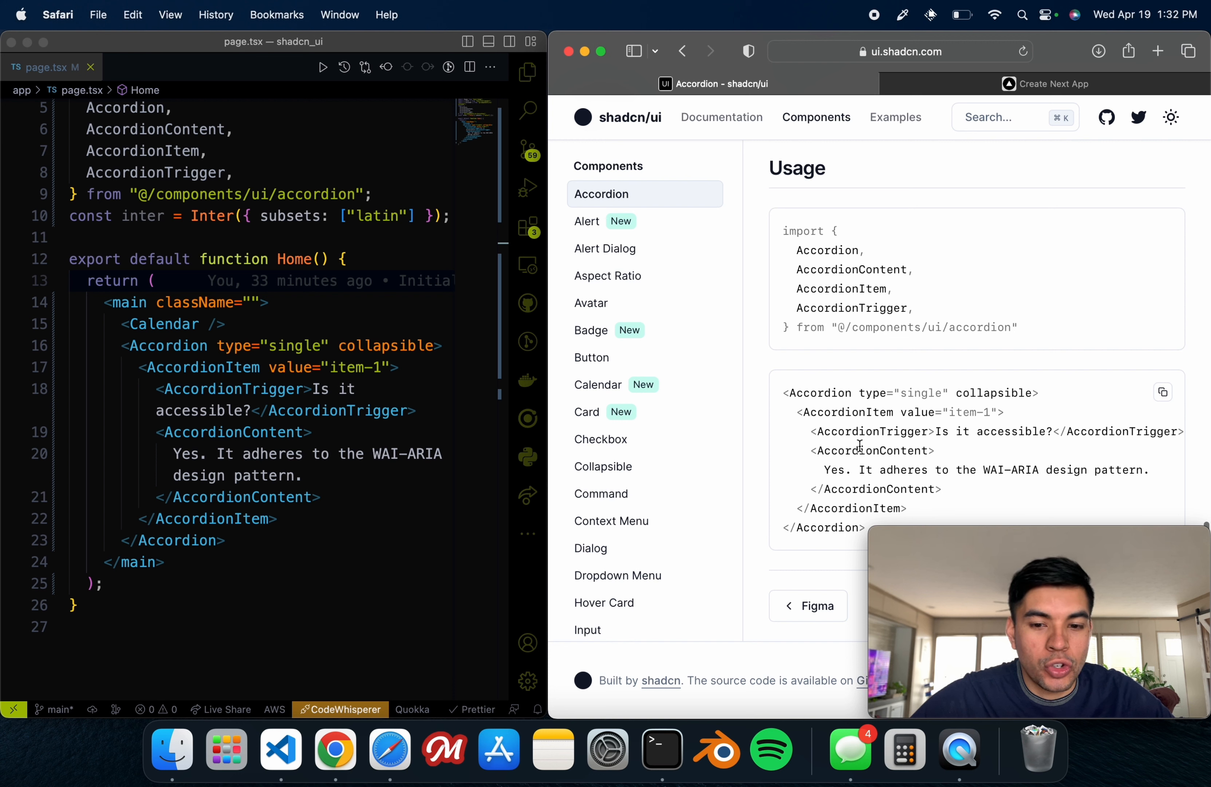
pyautogui.moveTo(794, 87)
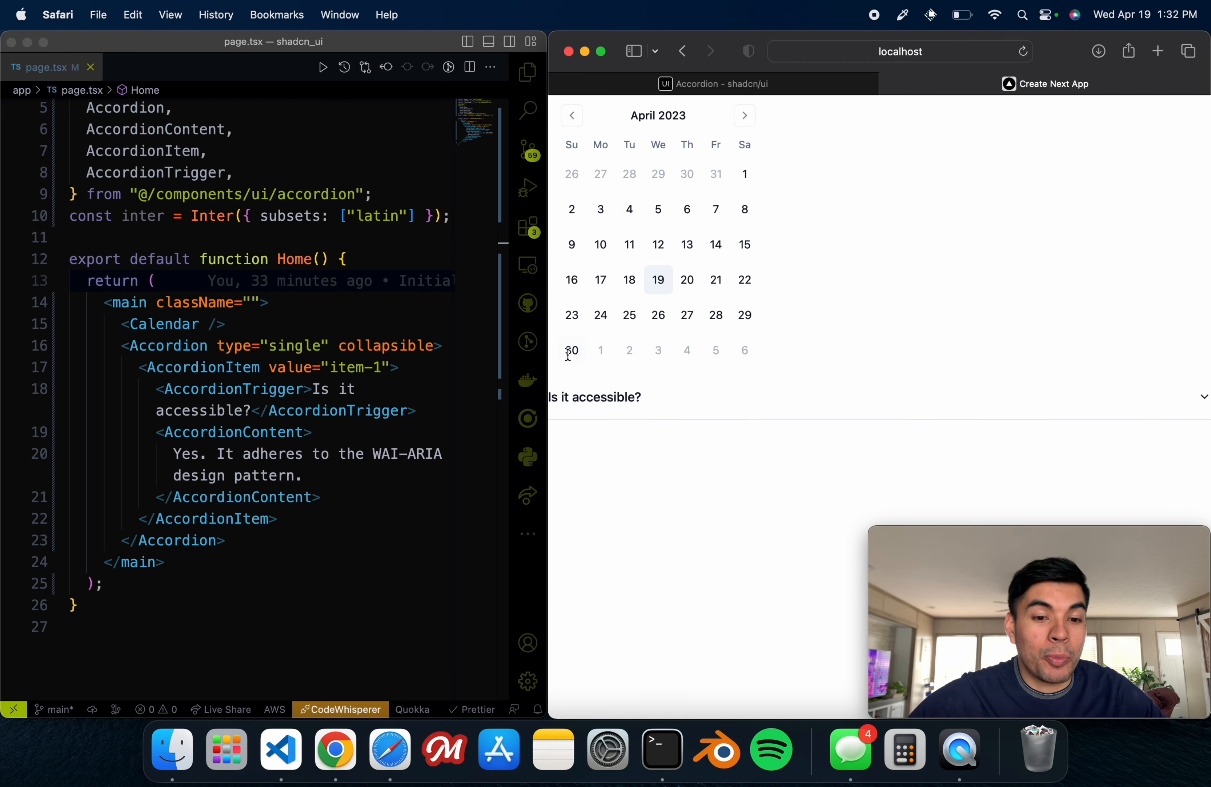
pyautogui.moveTo(301, 469)
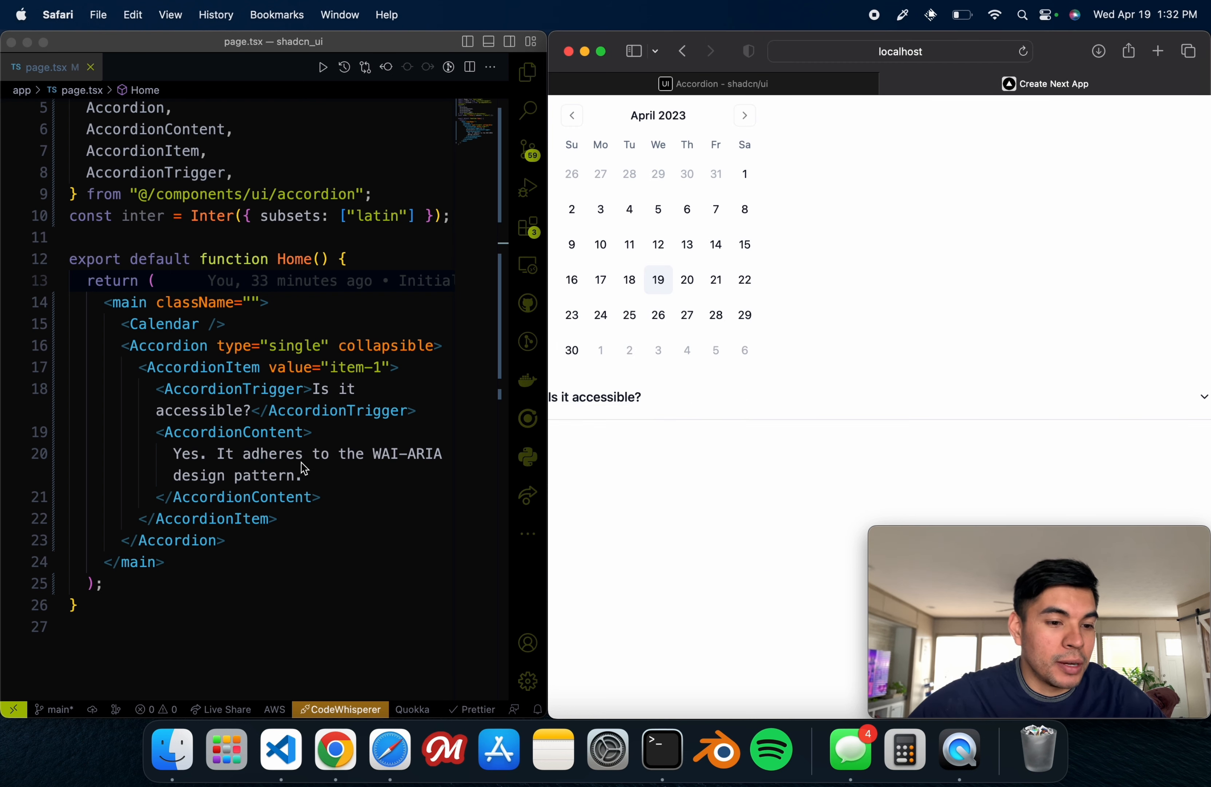
pyautogui.moveTo(498, 394)
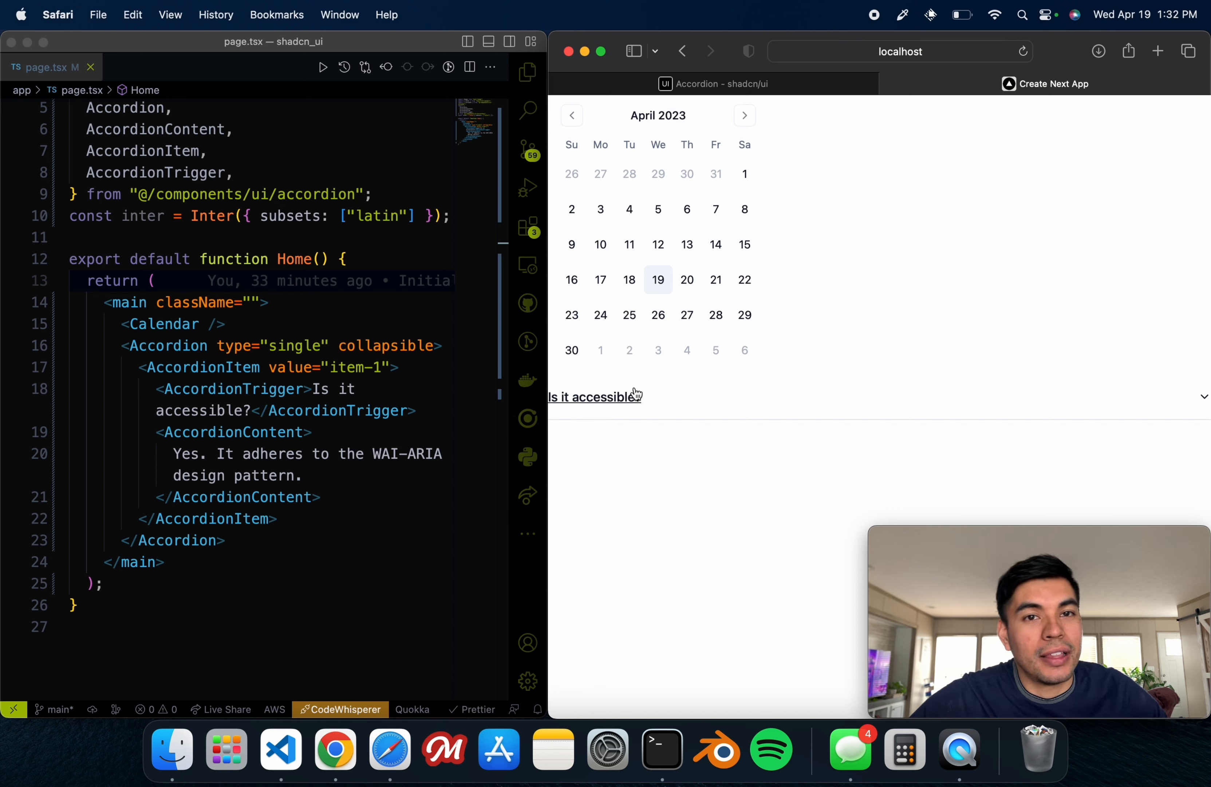
pyautogui.moveTo(662, 402)
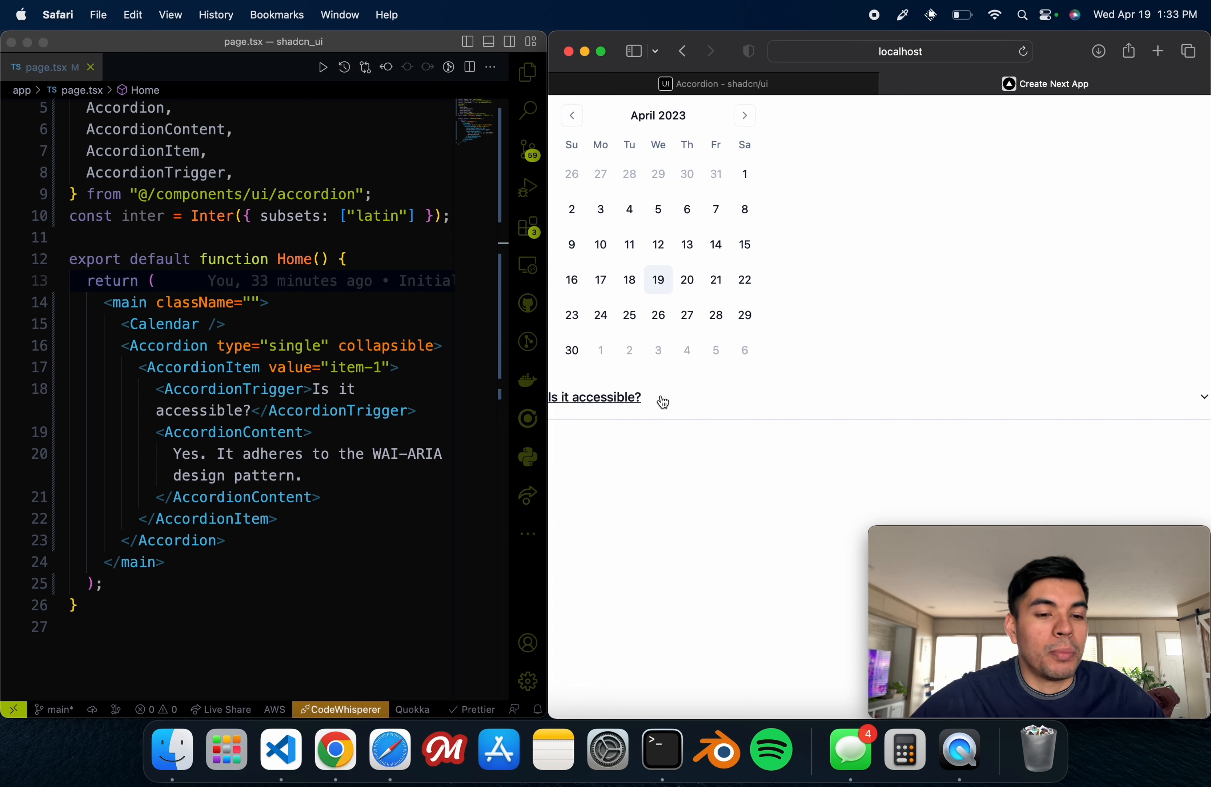
# Step: Expand and collapse the 'Is it accessible?' accordion on the localhost page
pyautogui.click(594, 397)
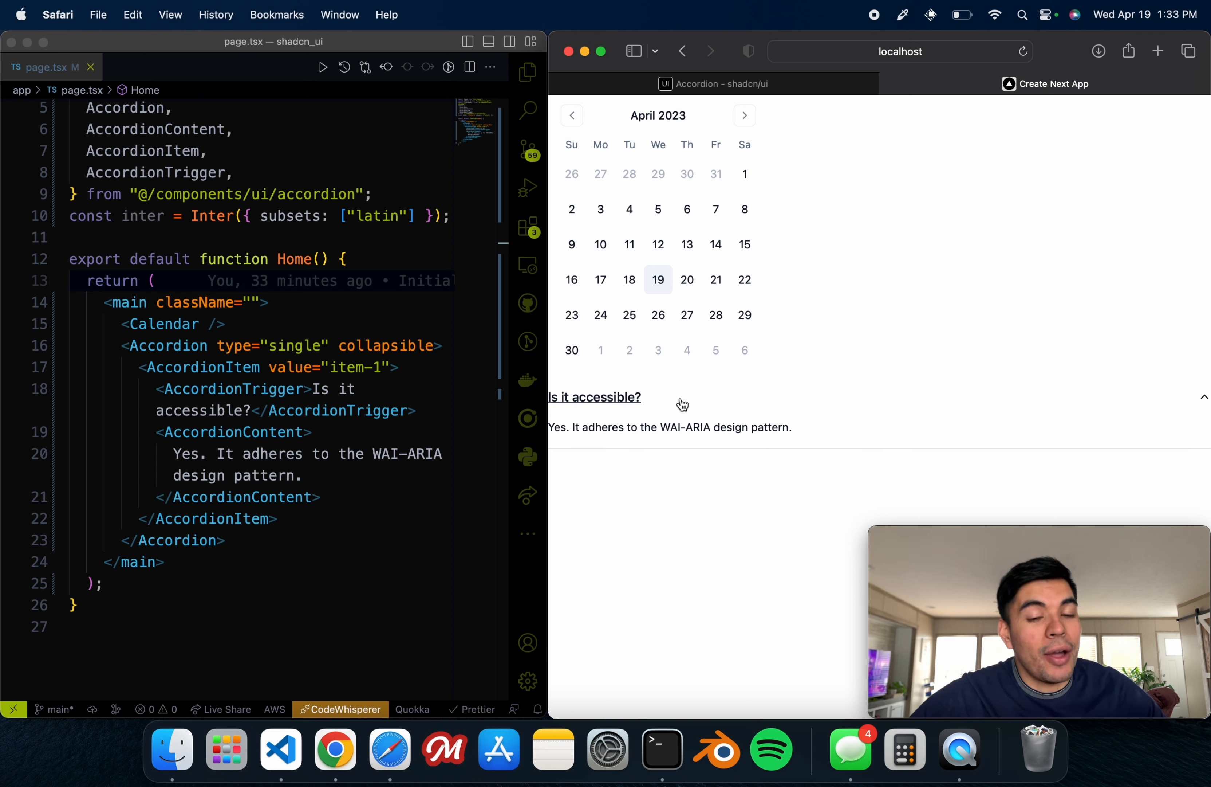
pyautogui.click(594, 396)
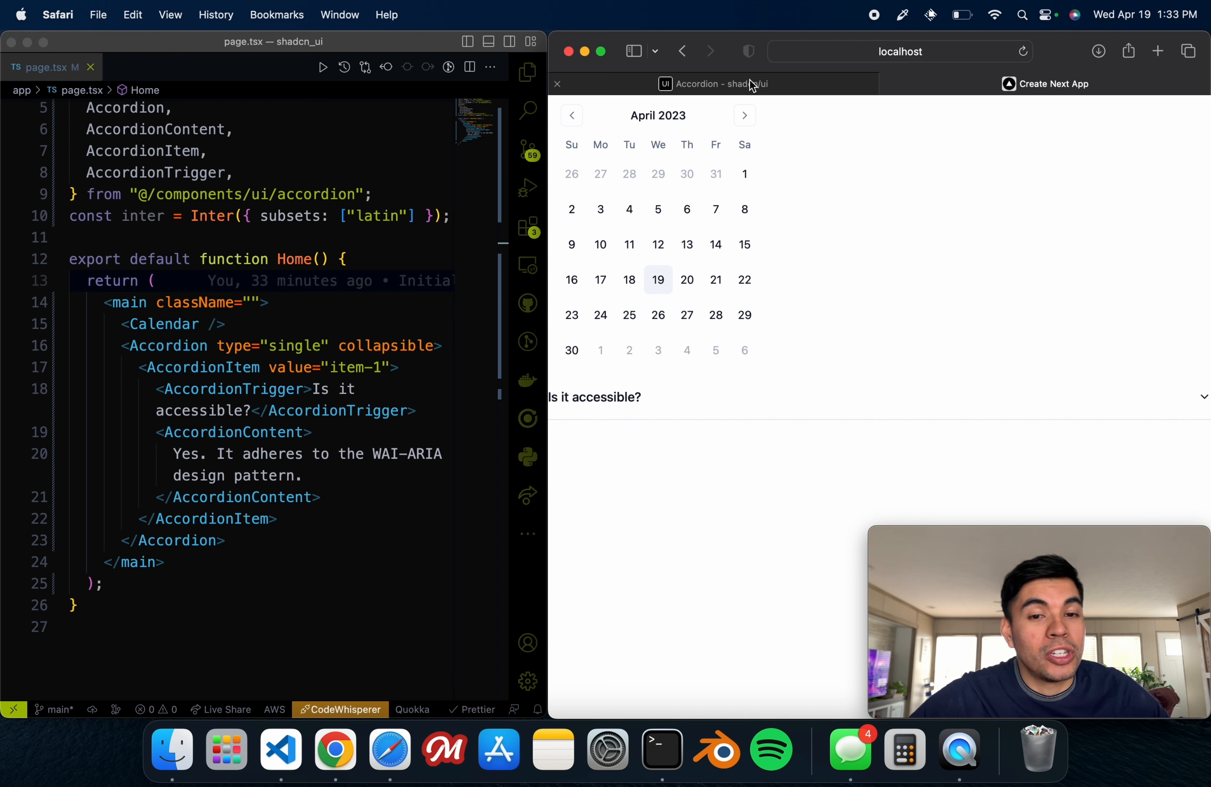
pyautogui.moveTo(821, 88)
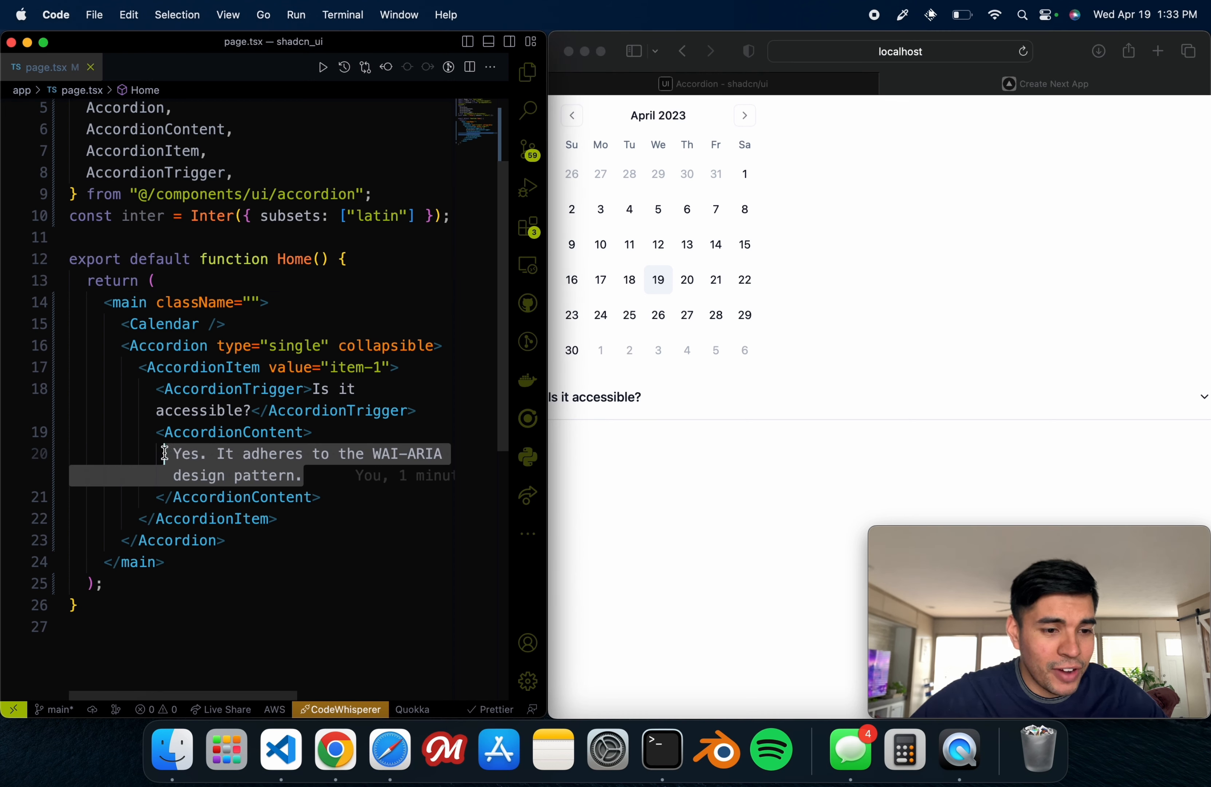
# Step: Retype the AccordionTrigger as 'WHats your name' and AccordionContent as 'my name is Edward'
pyautogui.click(593, 396)
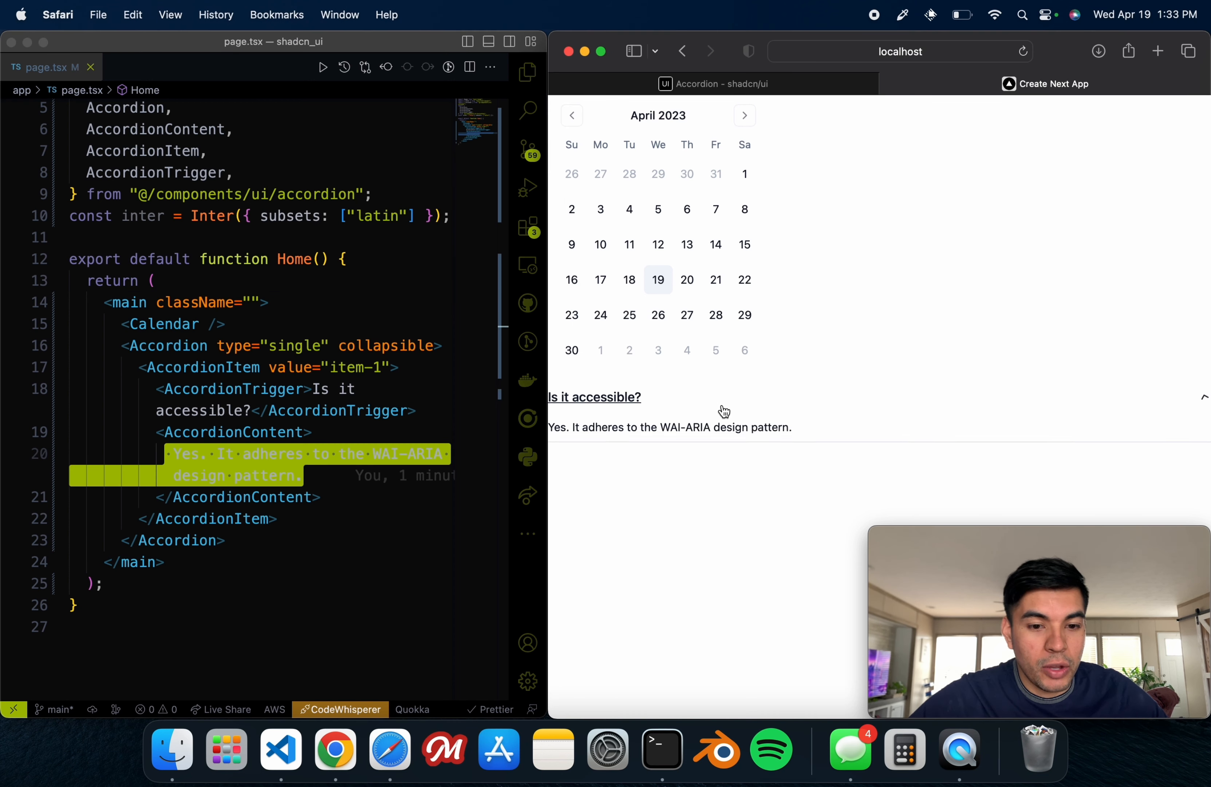
pyautogui.click(303, 475)
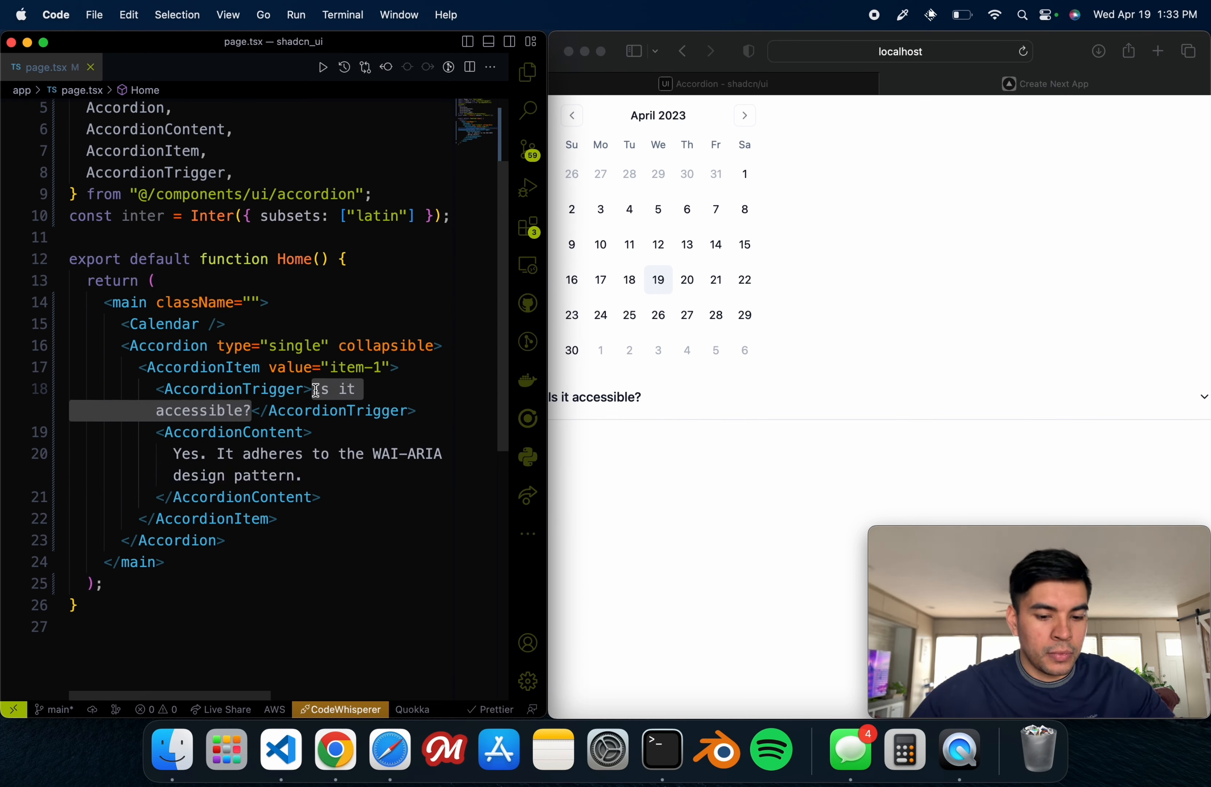
pyautogui.write('WHats your')
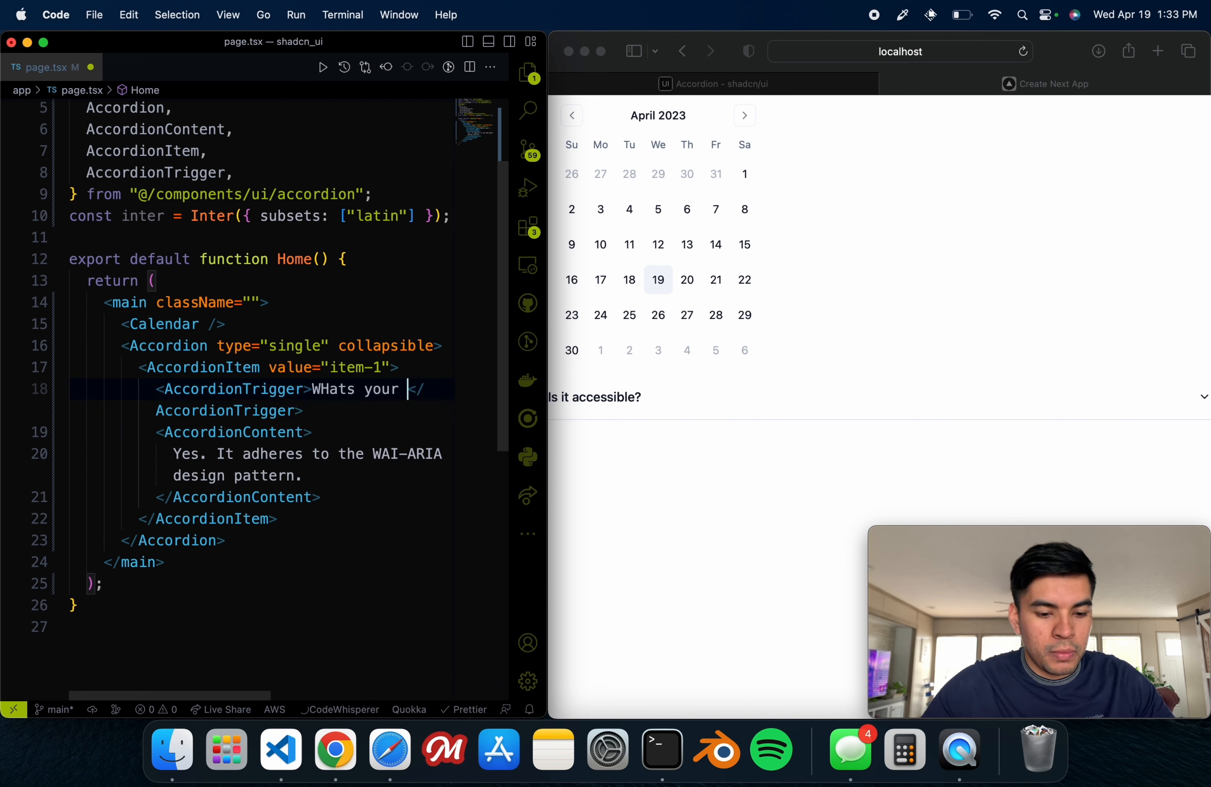
pyautogui.write('name')
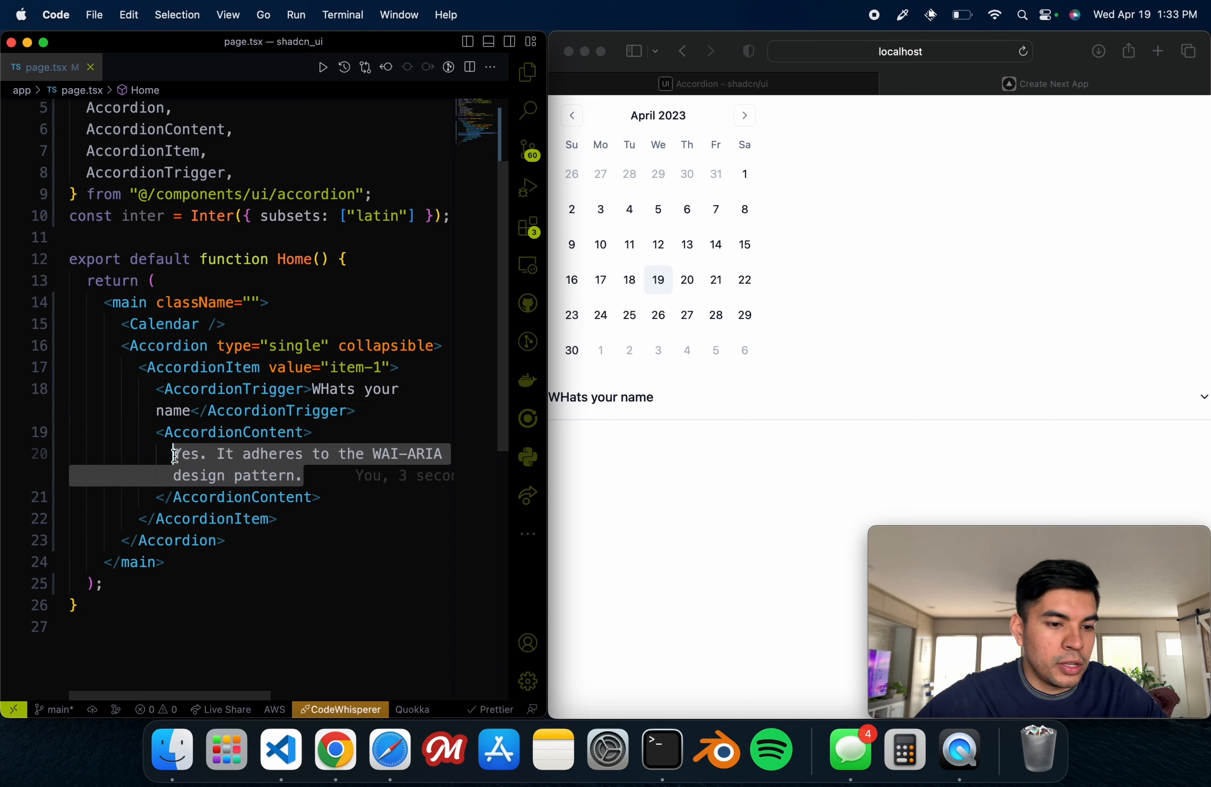
pyautogui.write('my name is')
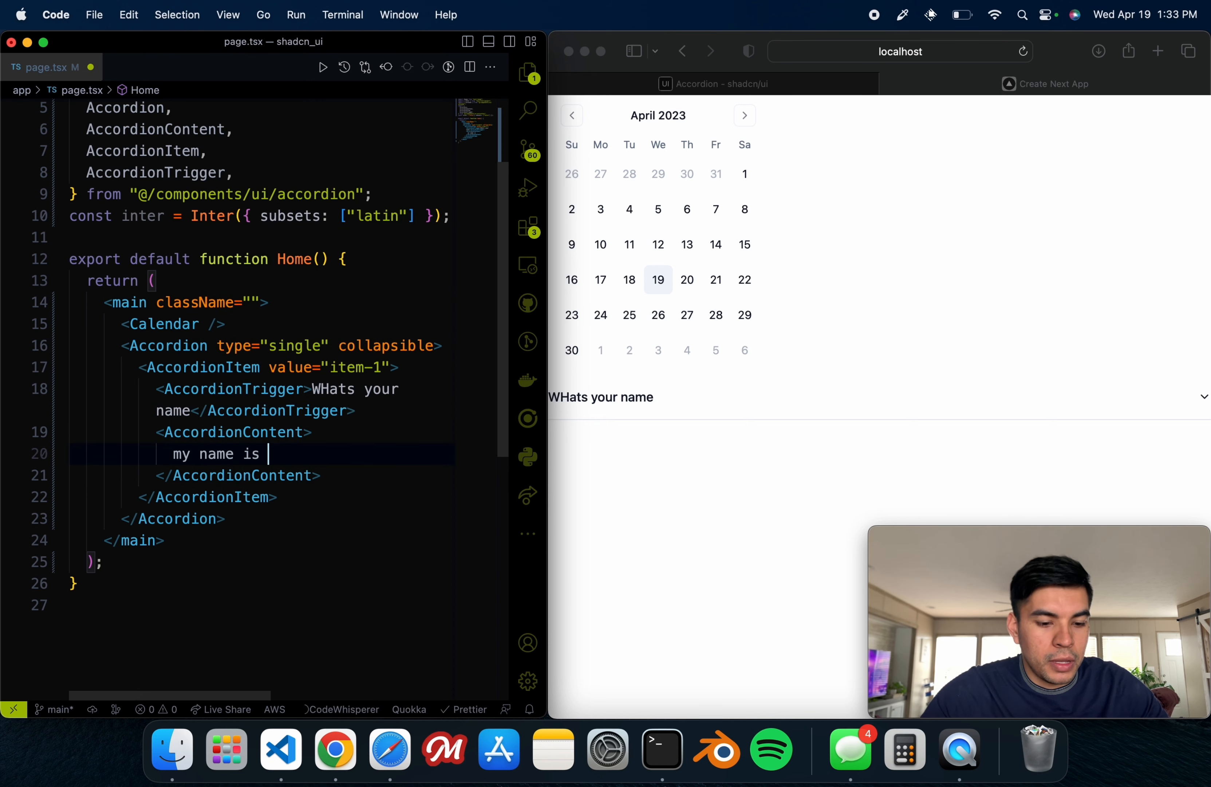
pyautogui.write('Edward</AccordionContent>')
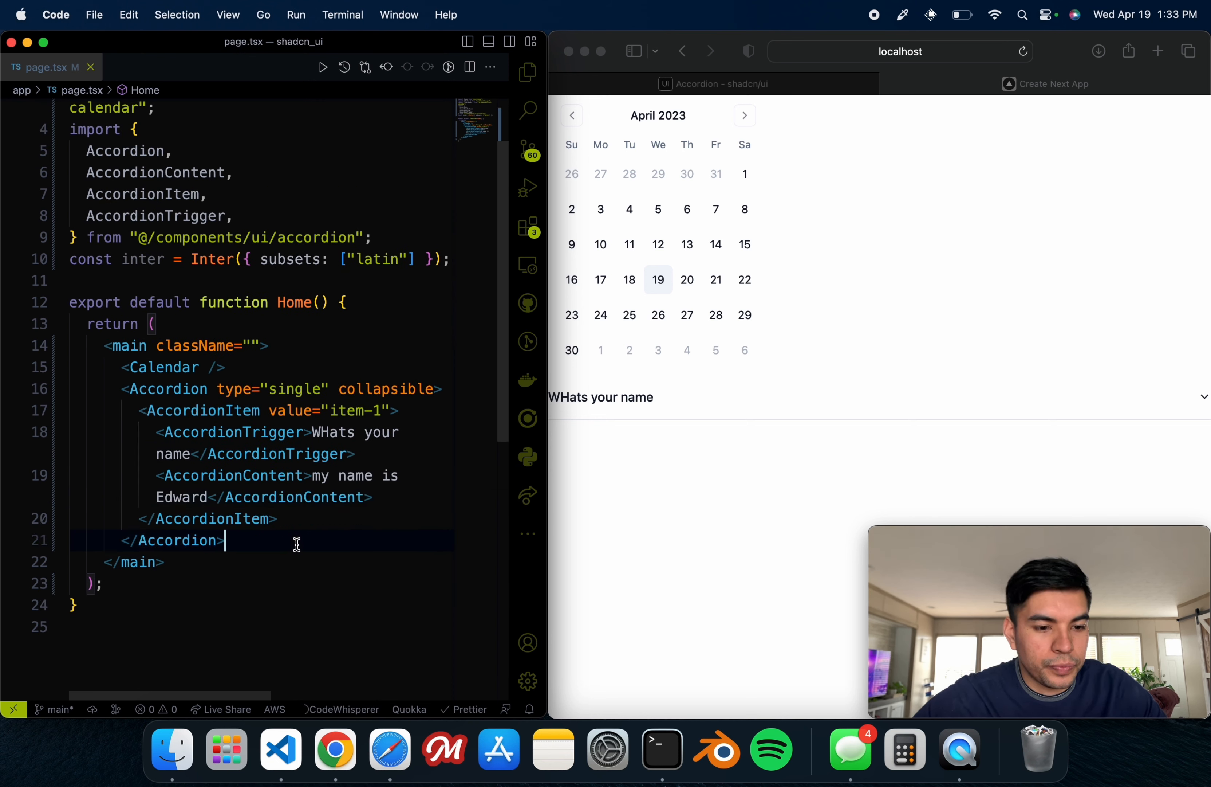
# Step: Expand and collapse the updated accordion in Safari to verify the new text
pyautogui.click(601, 397)
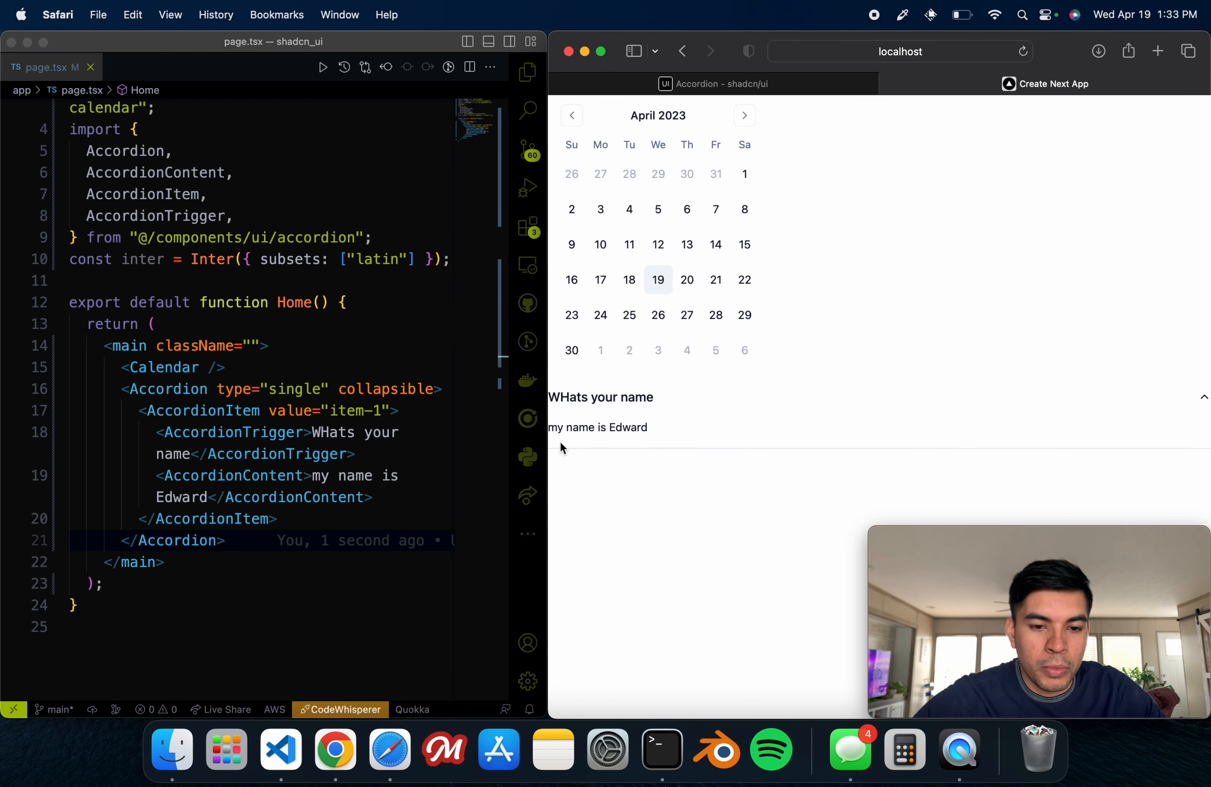
pyautogui.click(601, 396)
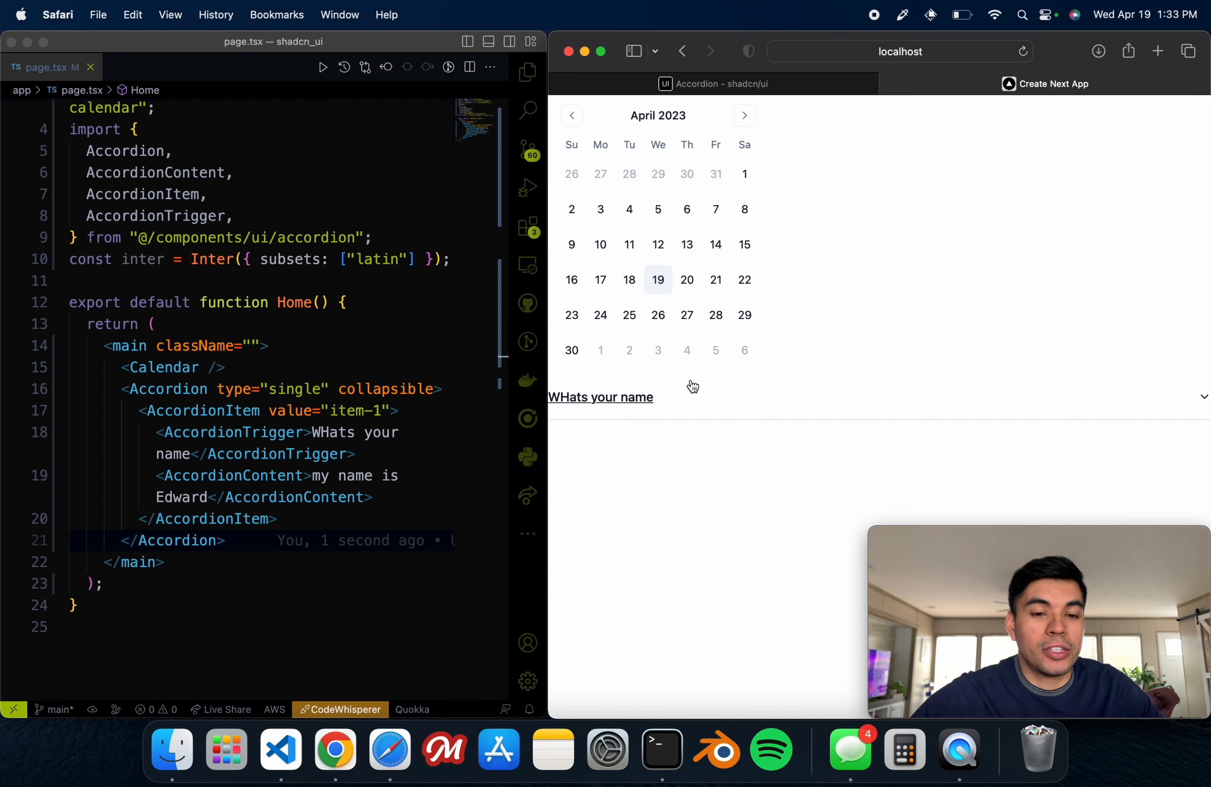
pyautogui.click(274, 358)
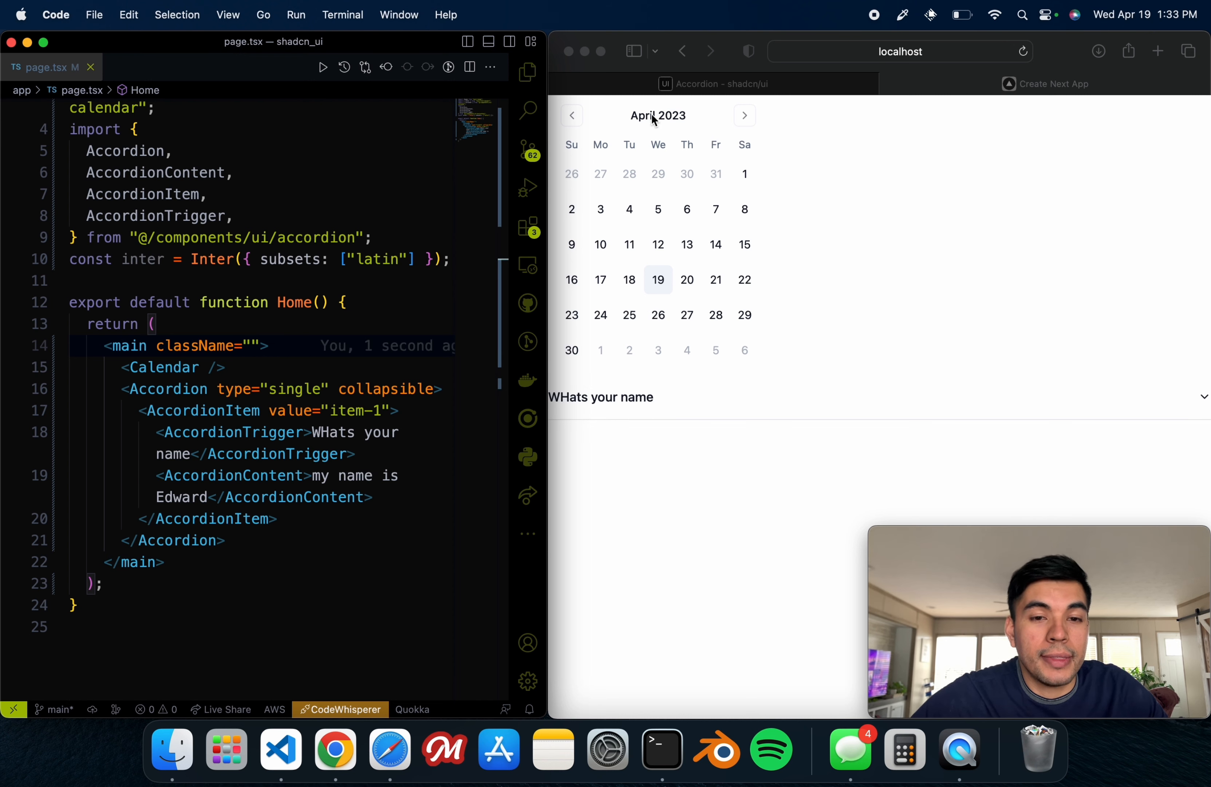
pyautogui.moveTo(732, 94)
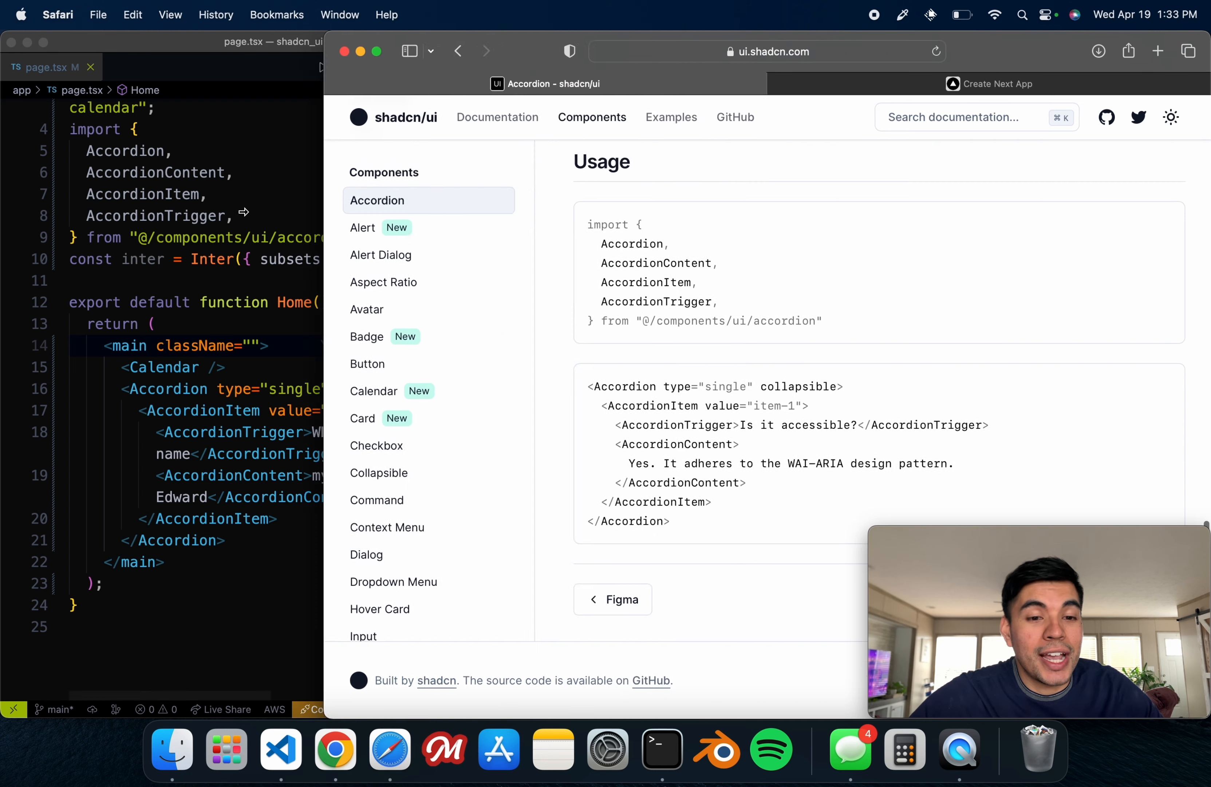
# Step: Go to the shadcn/ui home page via the site logo
pyautogui.click(127, 117)
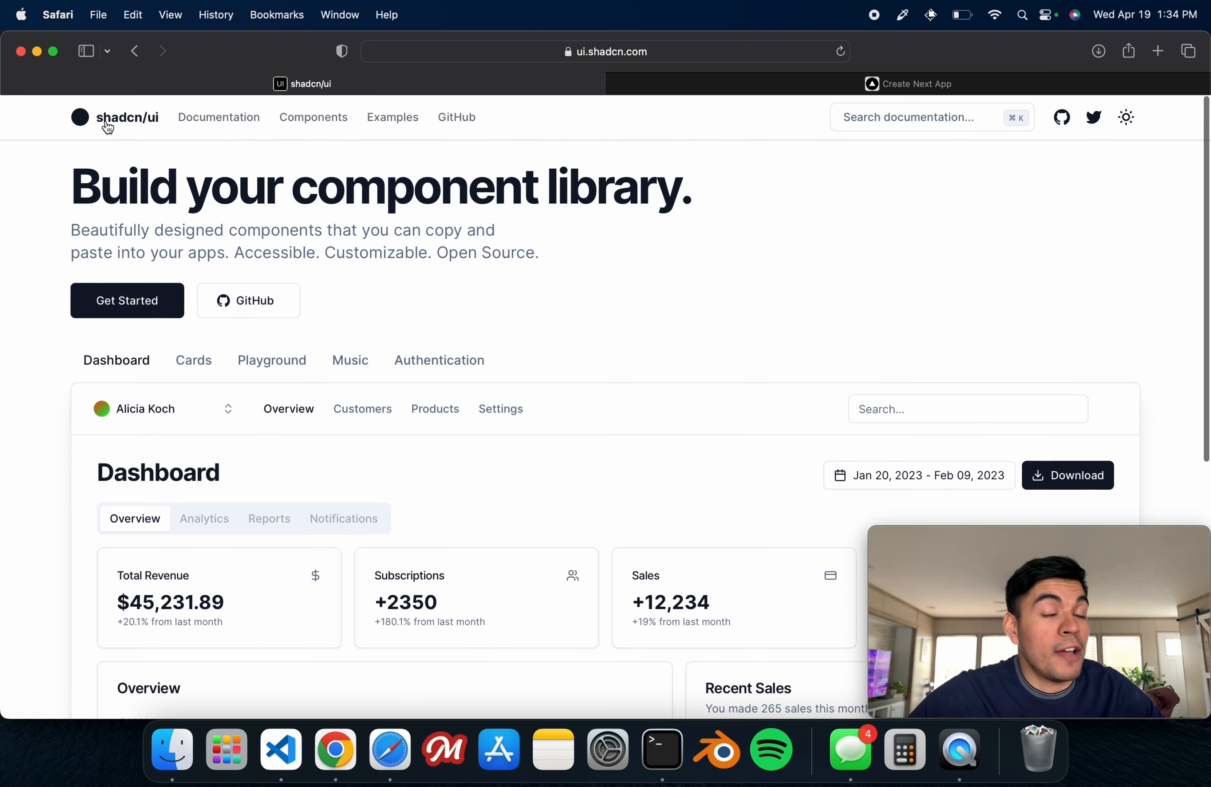
pyautogui.moveTo(163, 227)
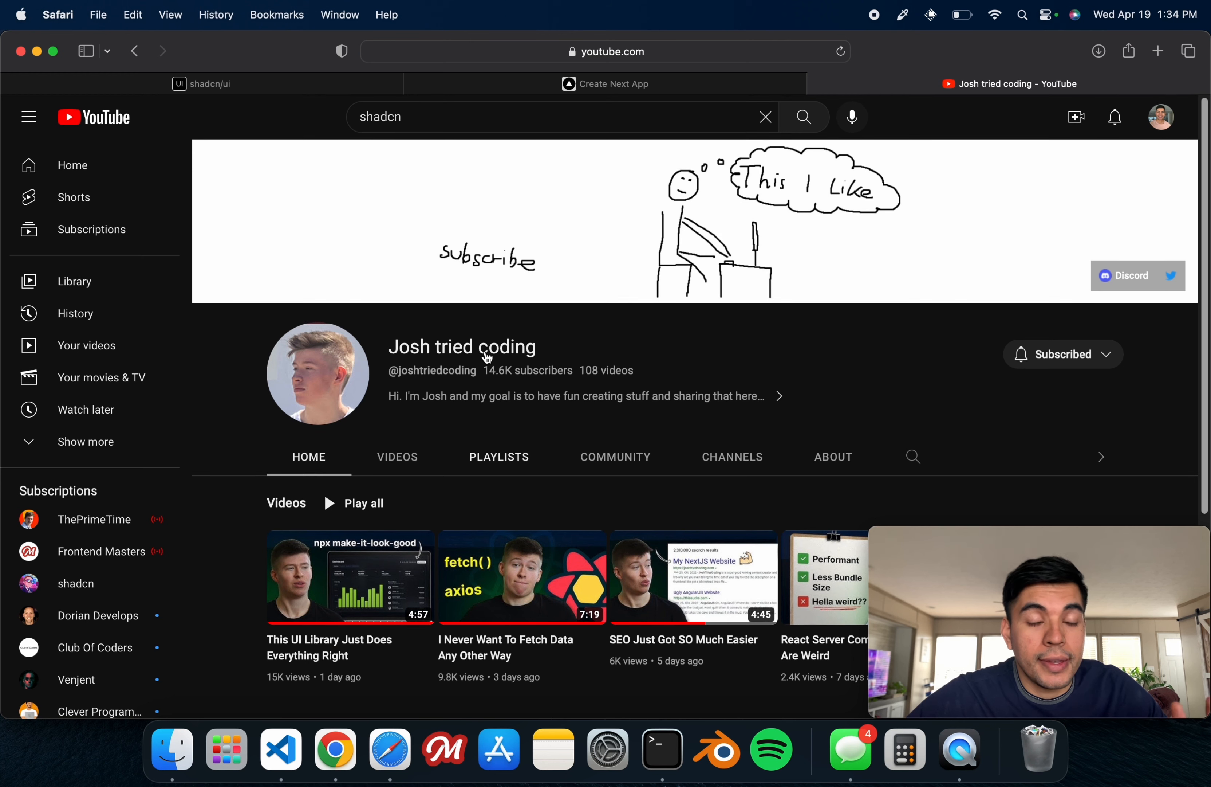
# Step: Switch from the YouTube channel tab back to the shadcn/ui home page
pyautogui.click(205, 84)
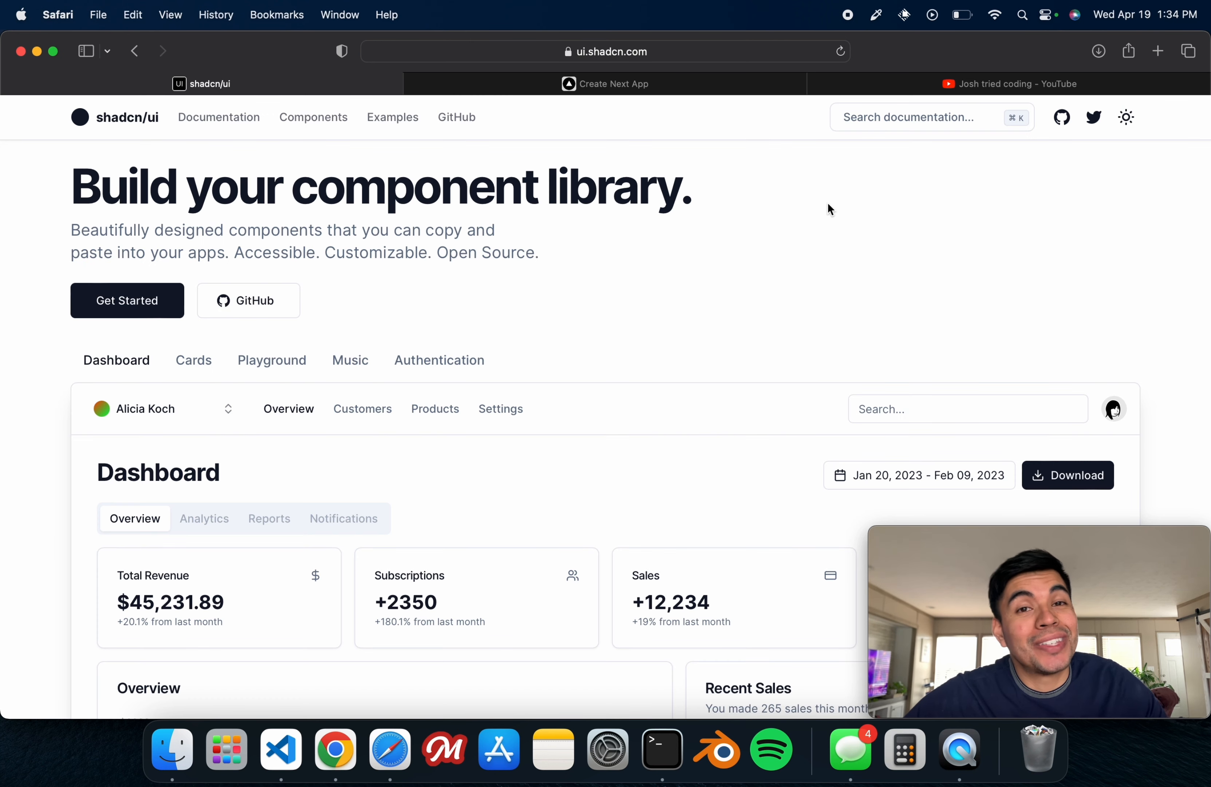
pyautogui.moveTo(823, 149)
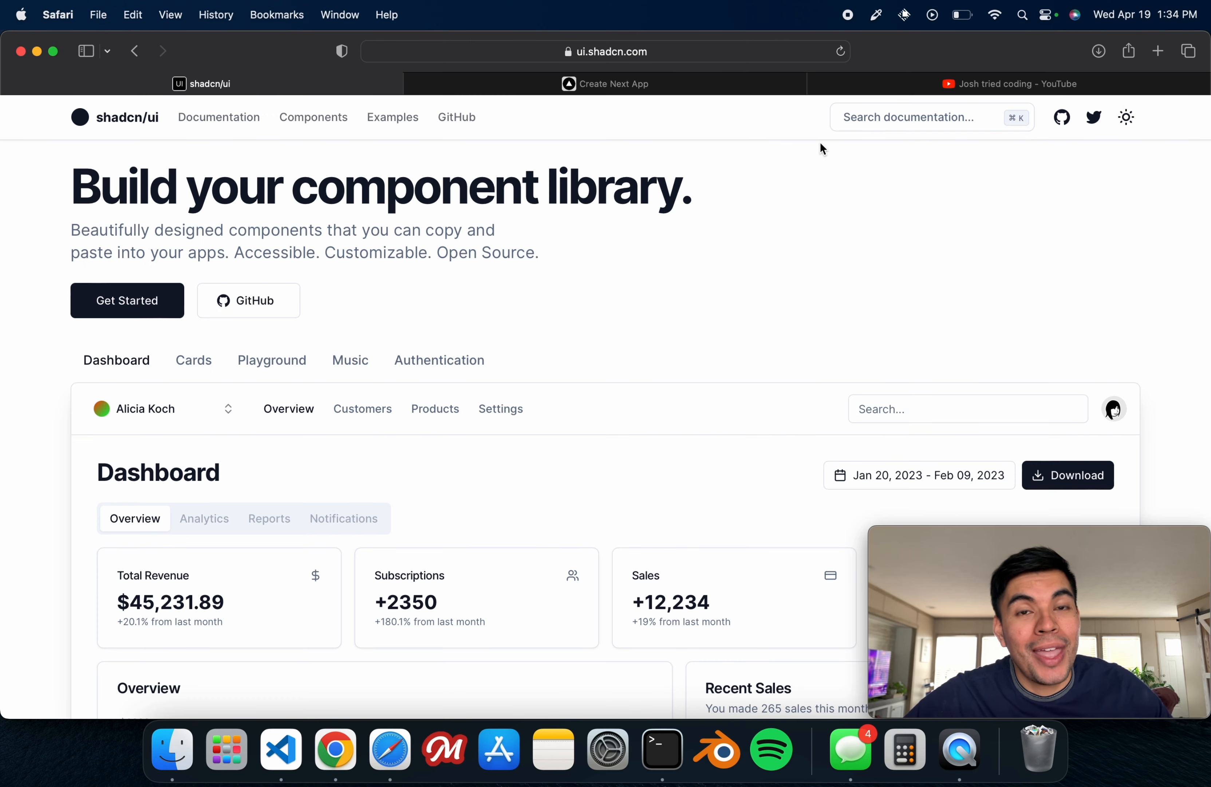
pyautogui.moveTo(887, 96)
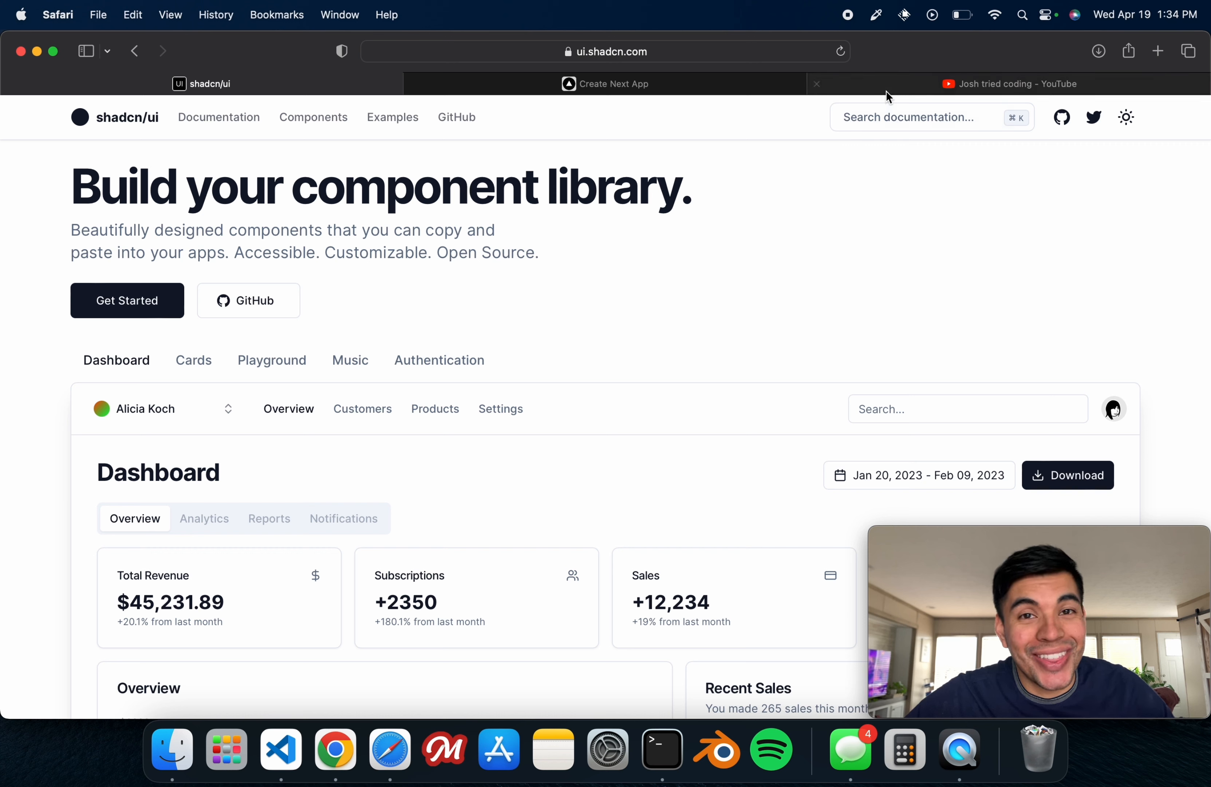